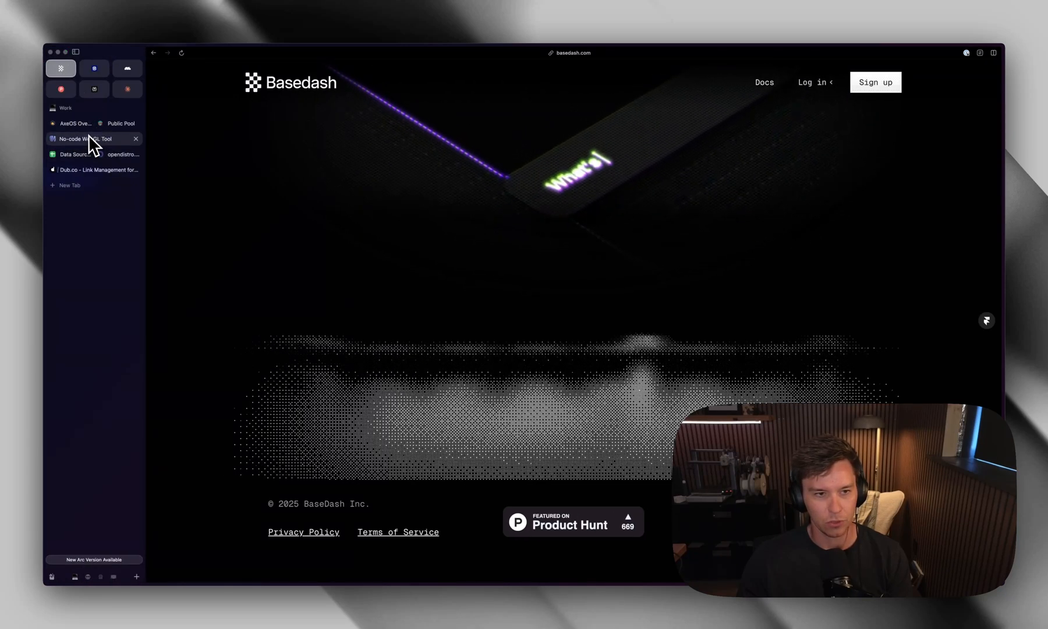
Step: Switch to Unicorn Studio and inspect the Duotone layer's black-and-white settings at full mix
{"action": "left_click", "coordinate": [87, 139]}
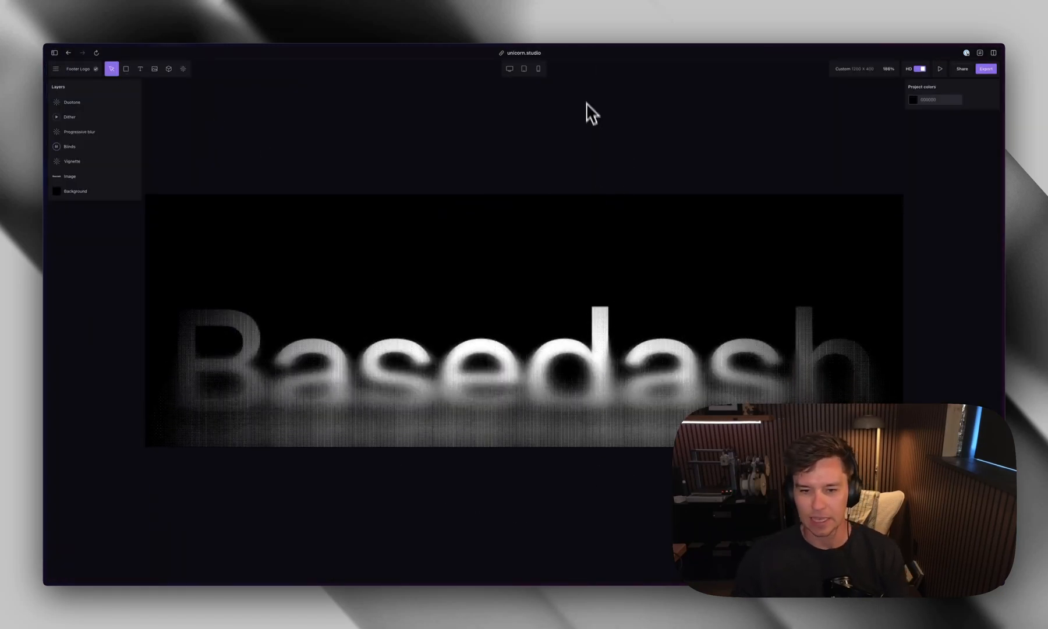
{"action": "mouse_move", "coordinate": [558, 90]}
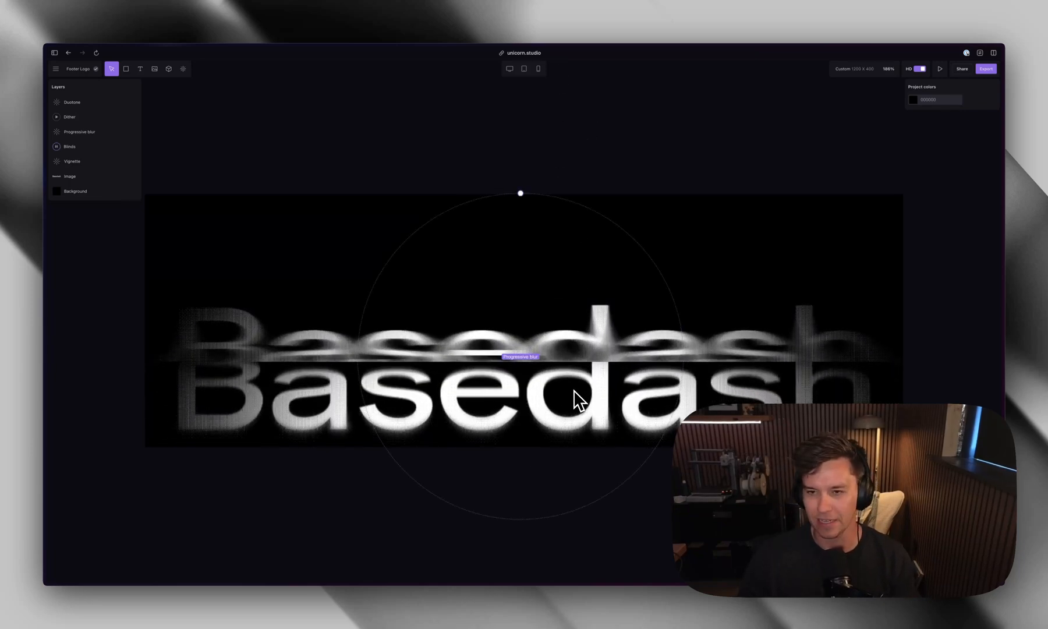
{"action": "left_click", "coordinate": [71, 101]}
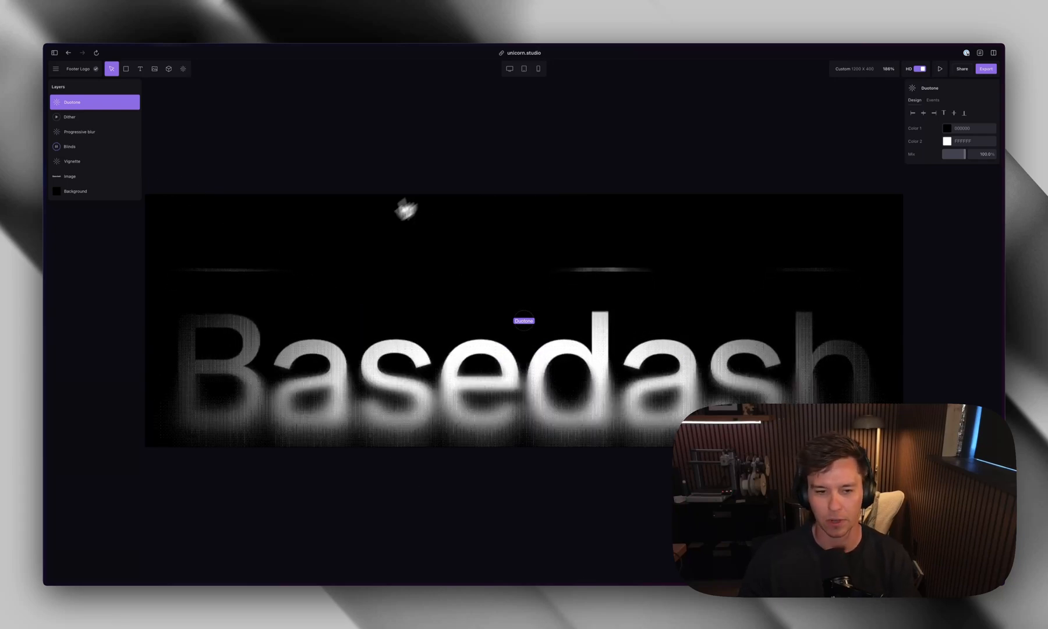
{"action": "mouse_move", "coordinate": [791, 201]}
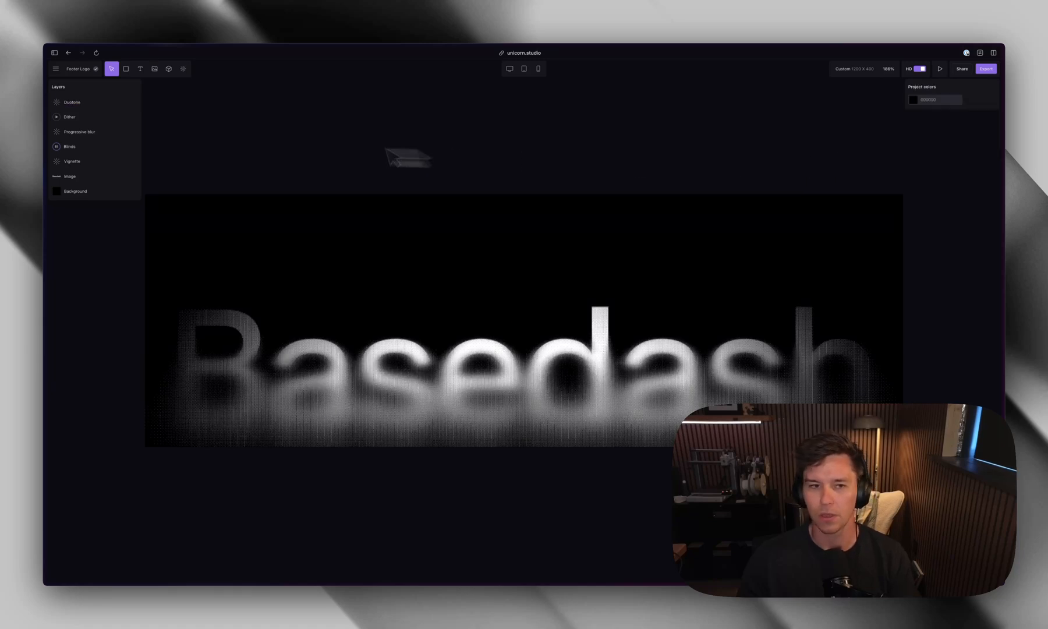
{"action": "left_click", "coordinate": [72, 101]}
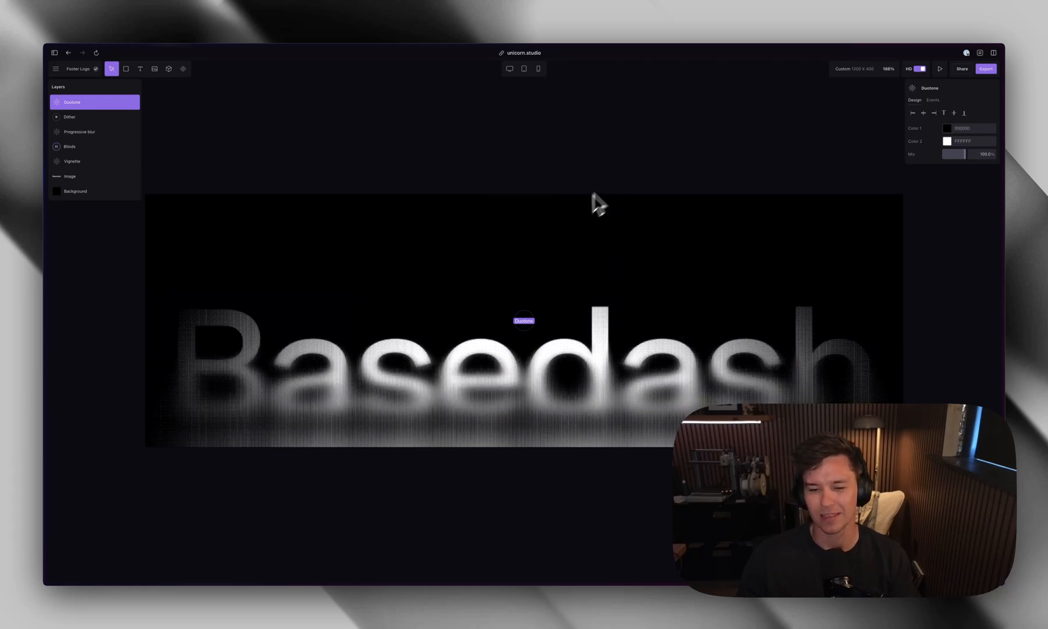
{"action": "left_click", "coordinate": [69, 117]}
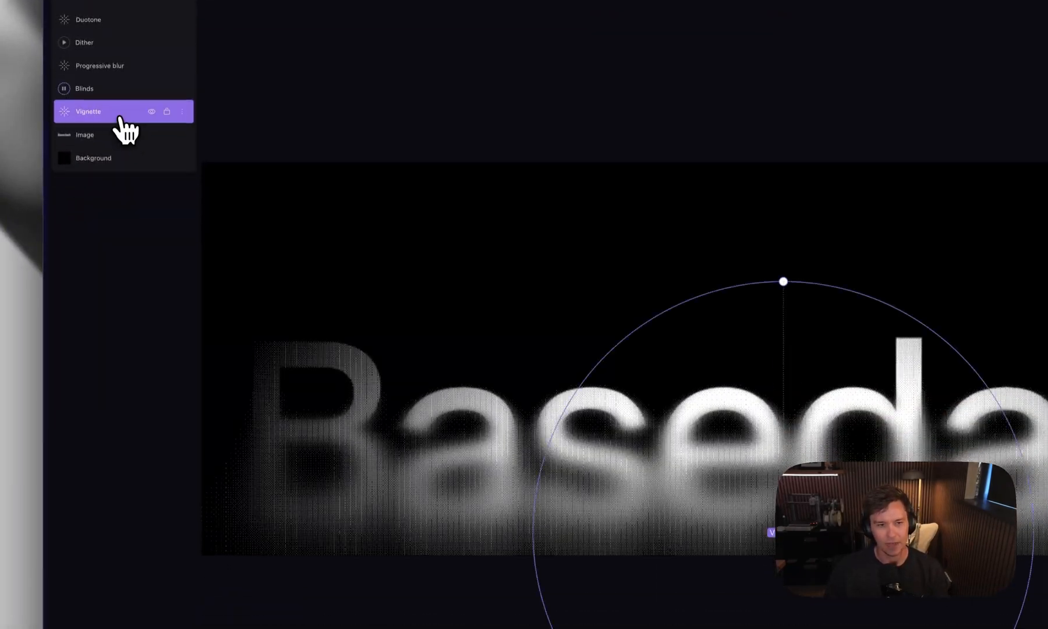
{"action": "left_click", "coordinate": [89, 112]}
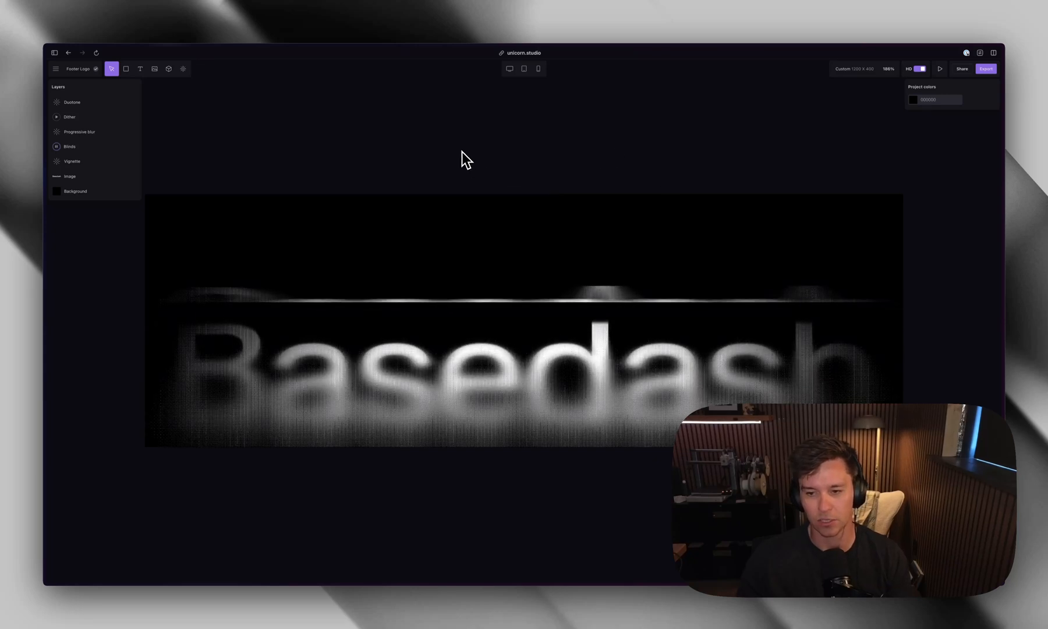
Step: Duplicate Footer Logo into 'Copy of Footer Logo' and select its Basedash image layer
{"action": "left_click", "coordinate": [55, 68]}
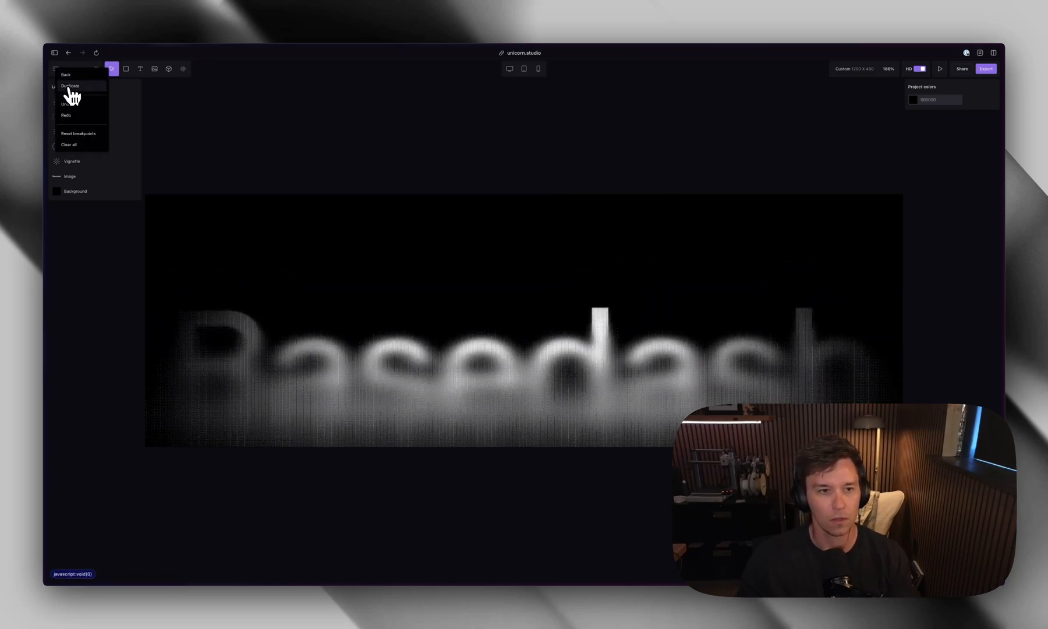
{"action": "left_click", "coordinate": [70, 86]}
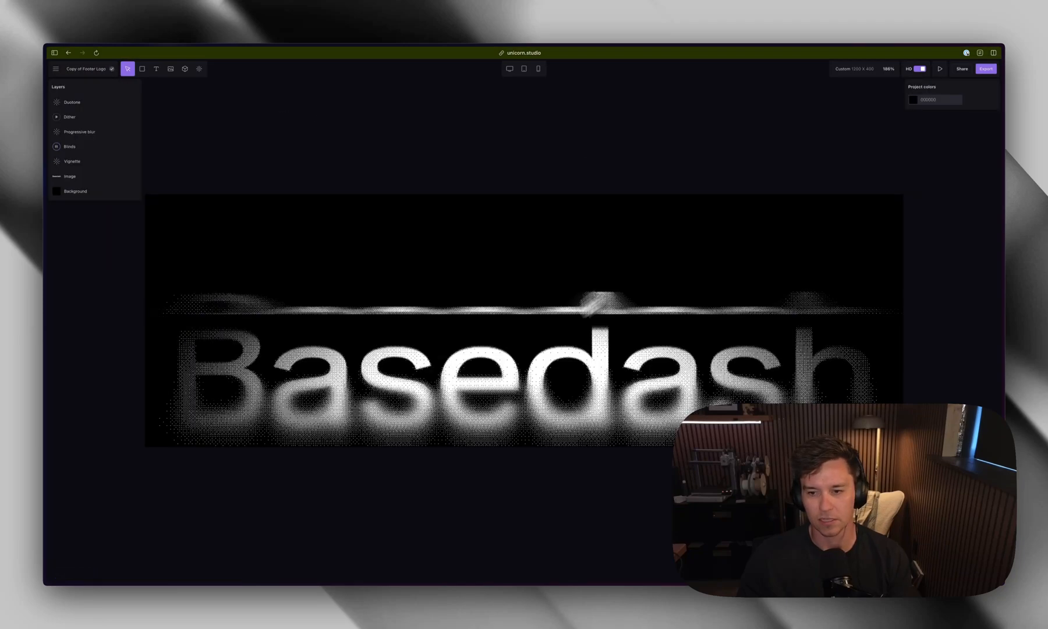
{"action": "left_click", "coordinate": [72, 101]}
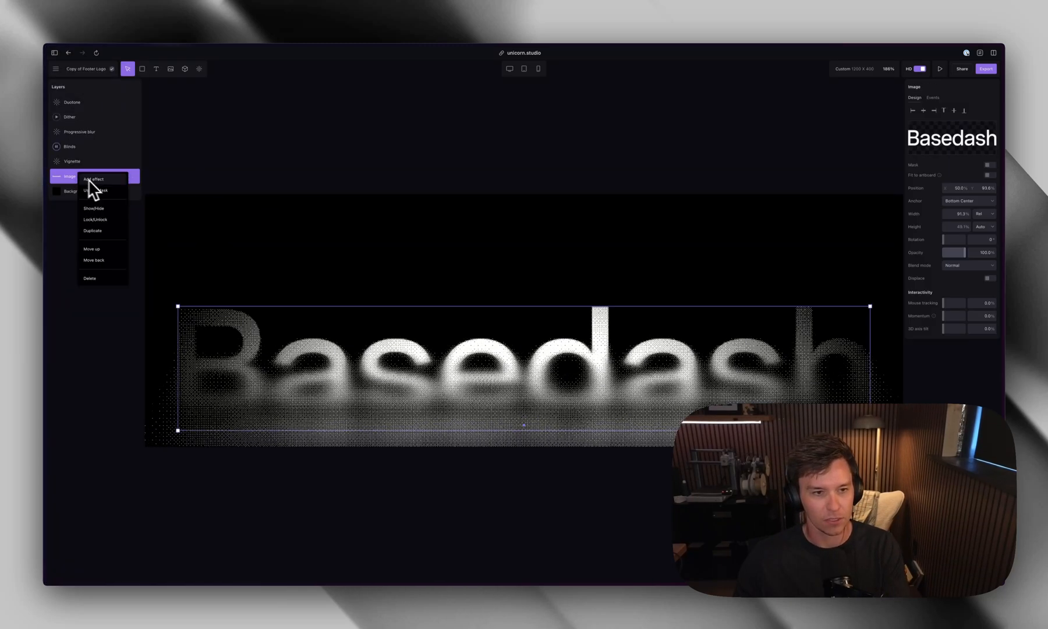
Step: Delete the Image and all effect layers, leaving only the Background layer
{"action": "left_click", "coordinate": [90, 278]}
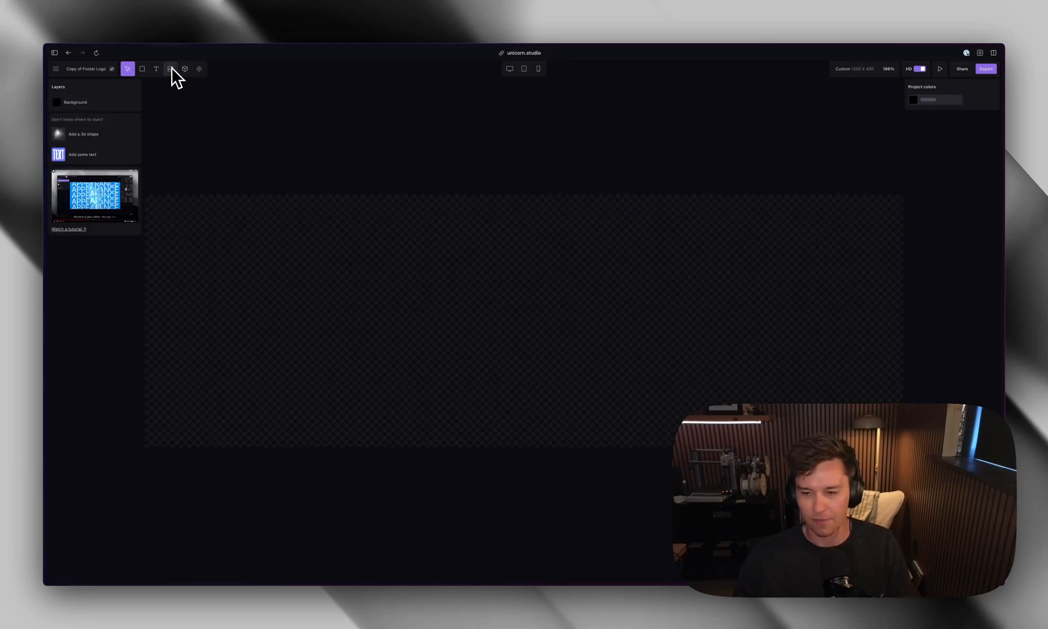
{"action": "mouse_move", "coordinate": [404, 136]}
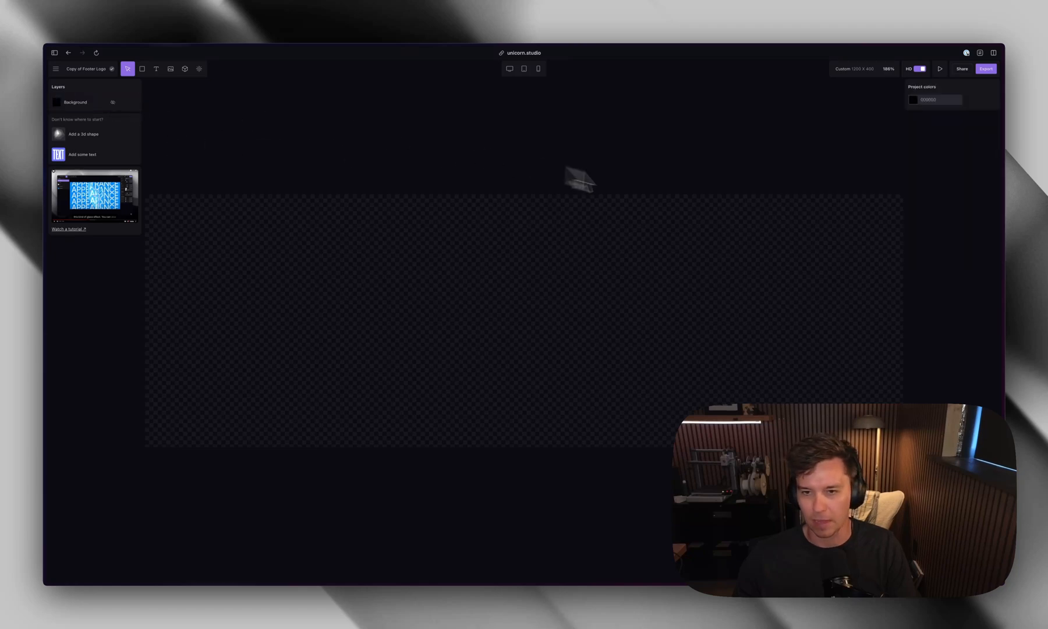
{"action": "mouse_move", "coordinate": [286, 169]}
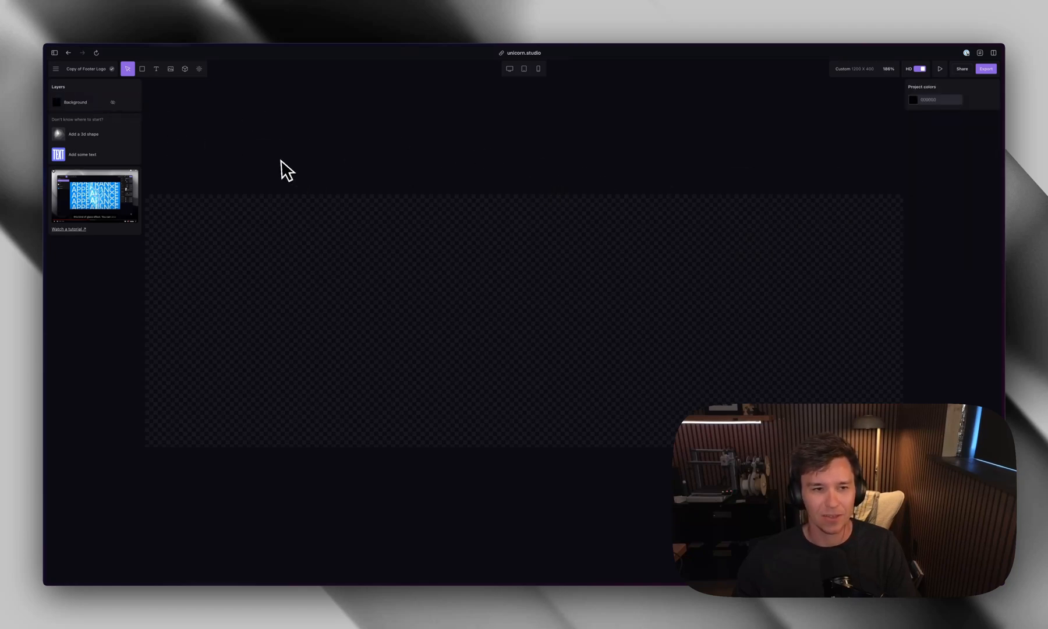
{"action": "mouse_move", "coordinate": [493, 227]}
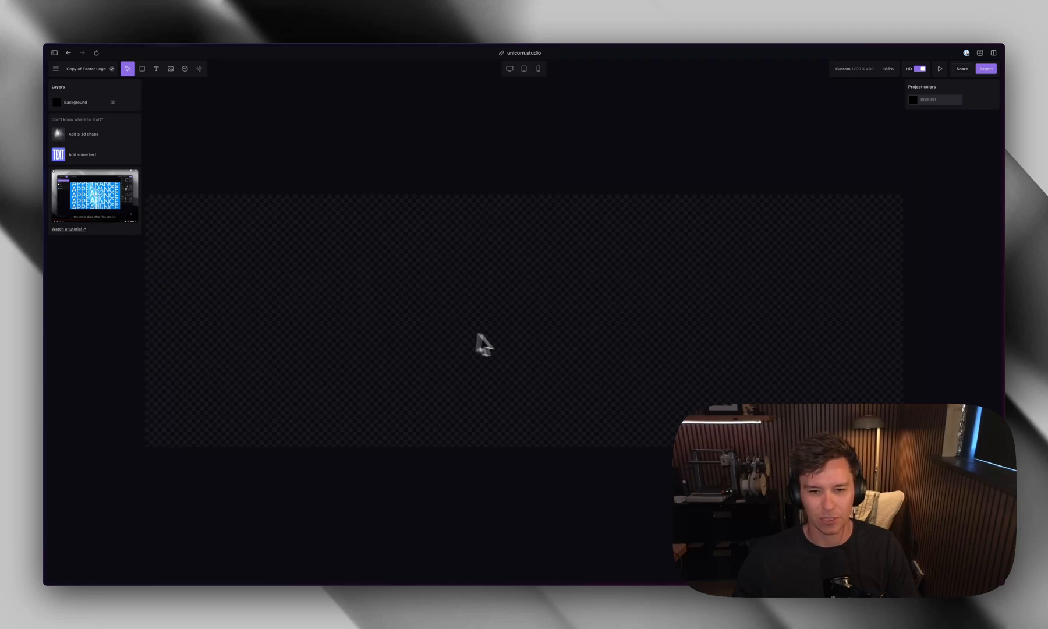
{"action": "mouse_move", "coordinate": [531, 353]}
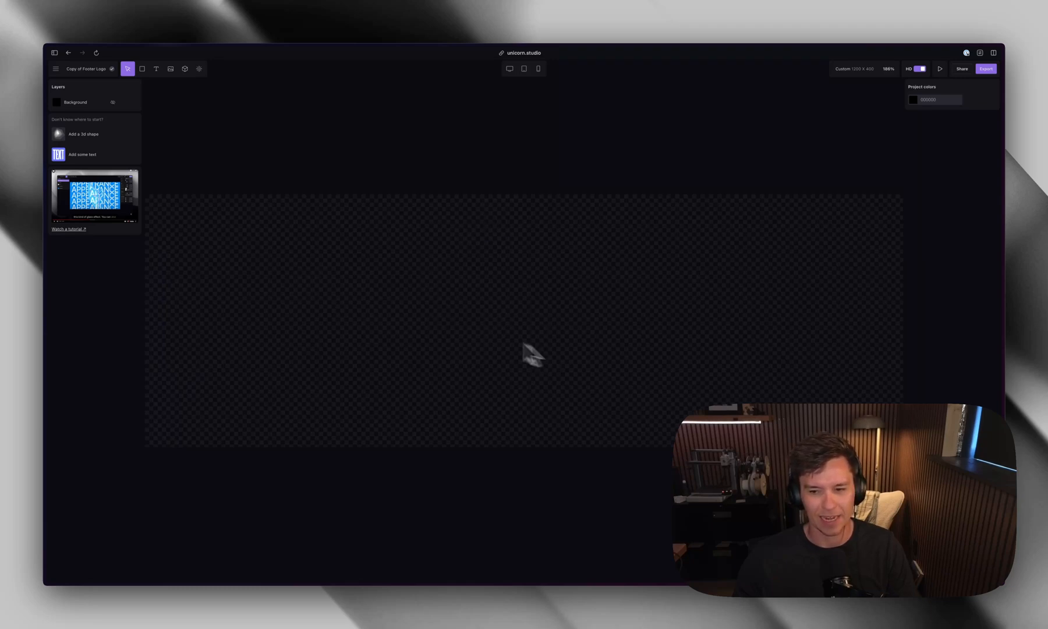
Step: Select the Background layer and browse the uploaded images in the Image picker
{"action": "left_click", "coordinate": [75, 101]}
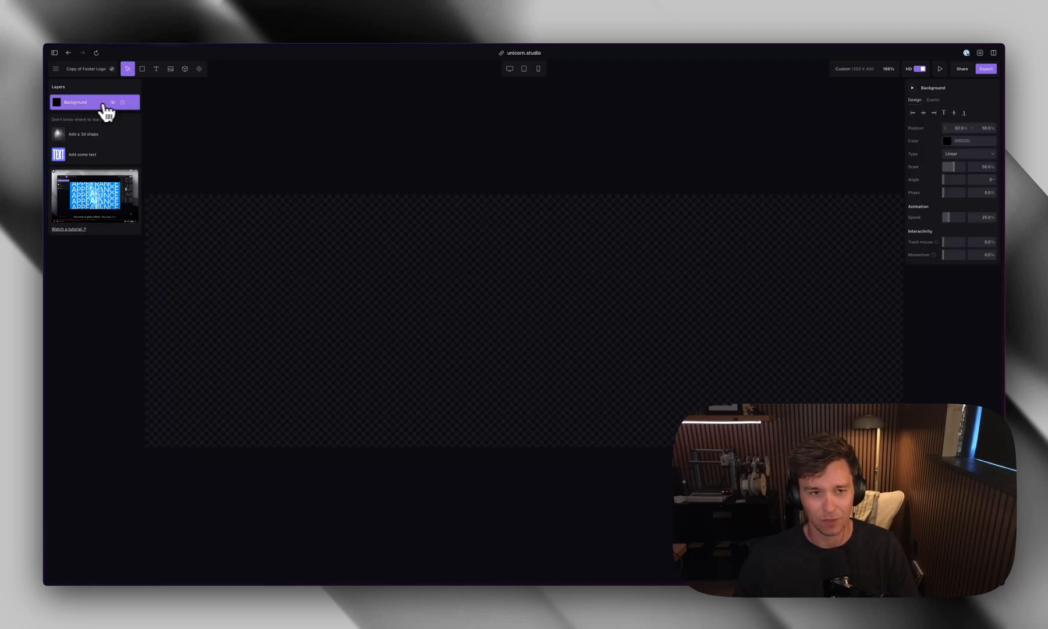
{"action": "mouse_move", "coordinate": [534, 344]}
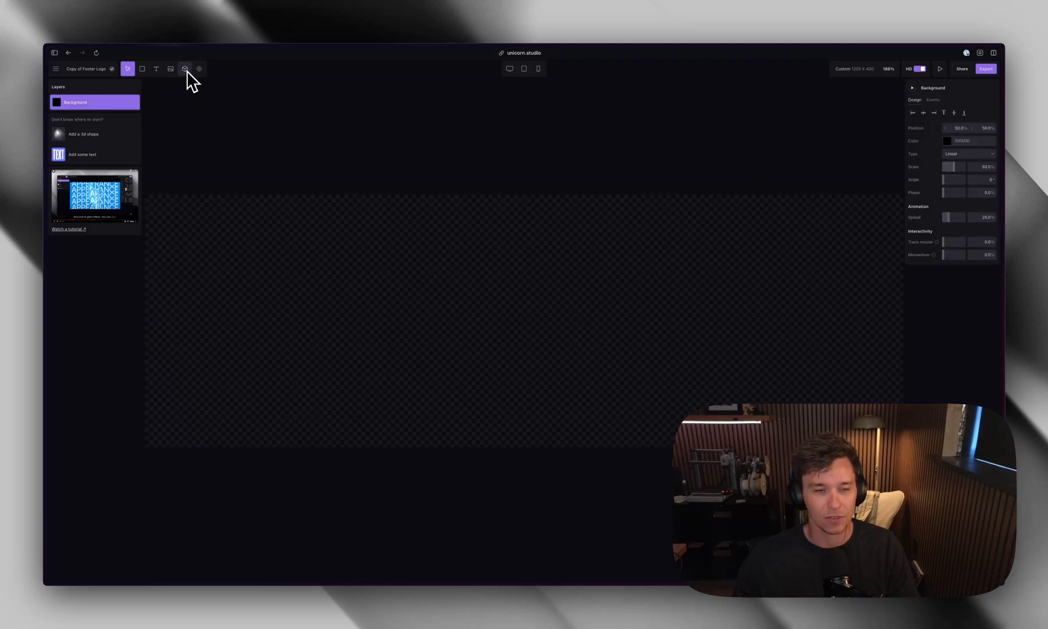
{"action": "left_click", "coordinate": [170, 69]}
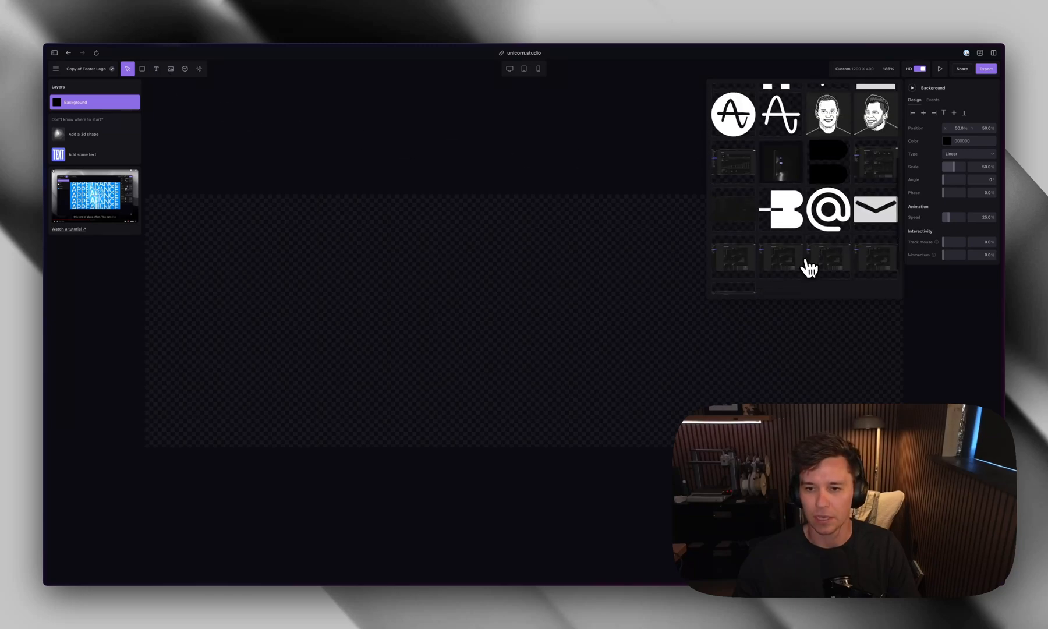
{"action": "scroll", "scroll_direction": "up", "scroll_amount": 3}
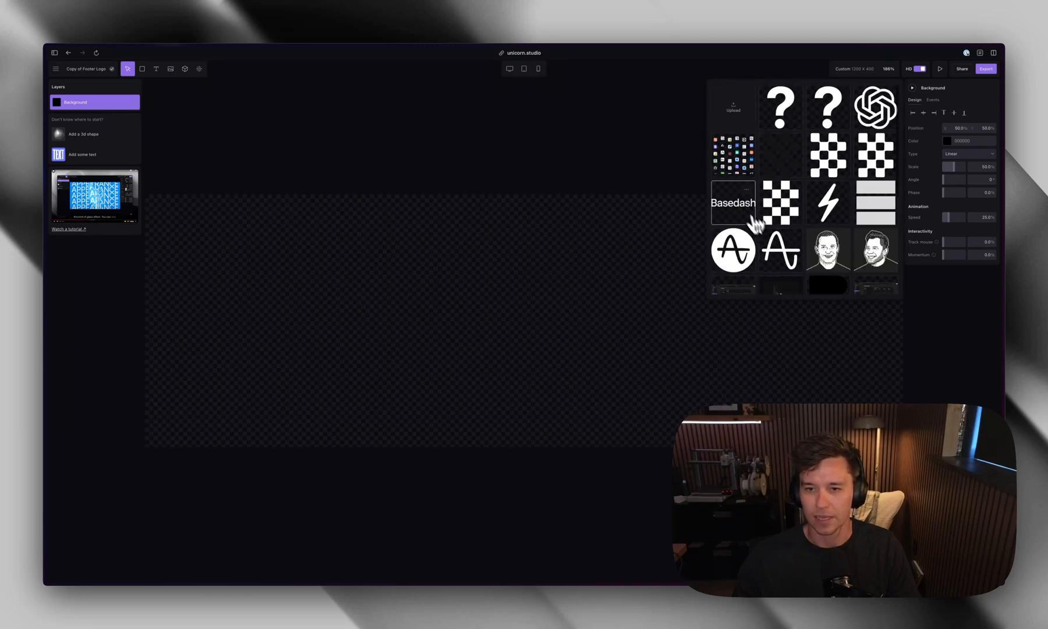
{"action": "mouse_move", "coordinate": [735, 214]}
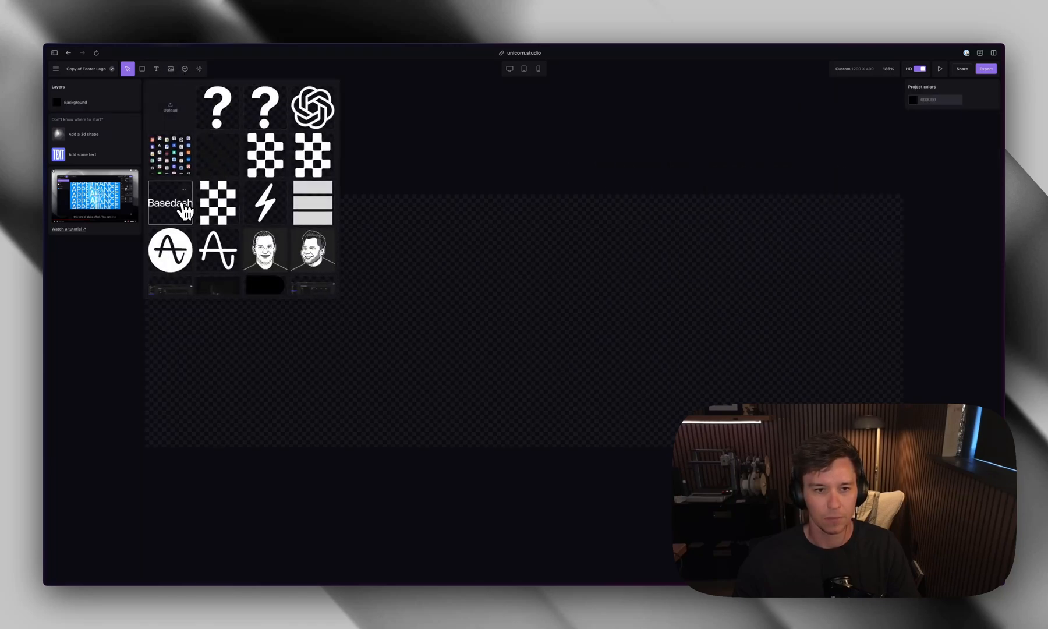
Step: Place the Basedash wordmark image on the canvas and apply a Blinds effect
{"action": "left_click", "coordinate": [170, 202]}
{"action": "type", "text": "b"}
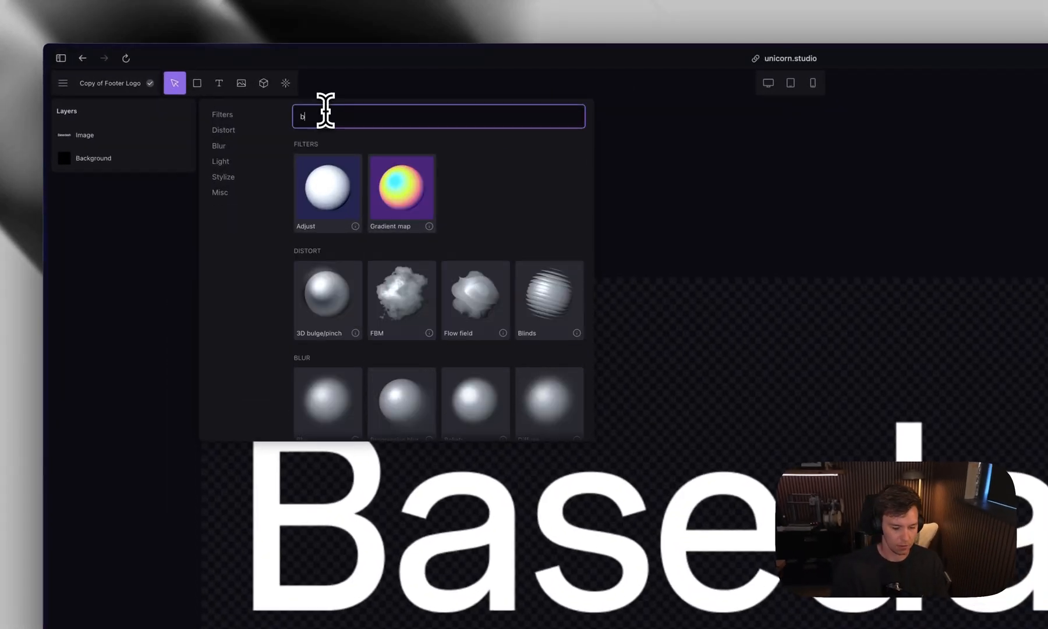
{"action": "left_click", "coordinate": [547, 296]}
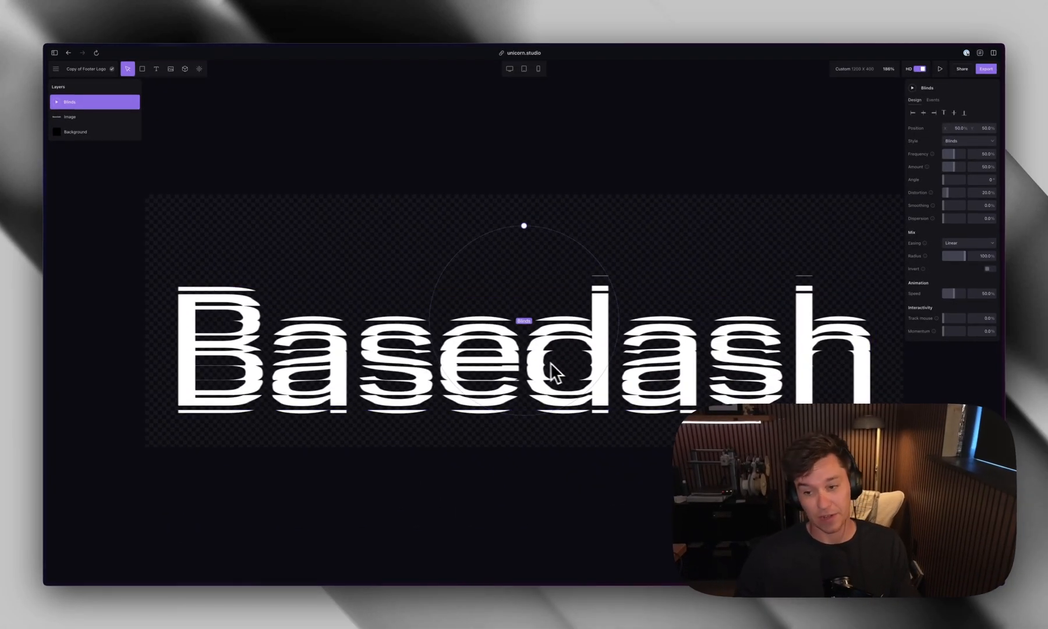
{"action": "mouse_move", "coordinate": [628, 267]}
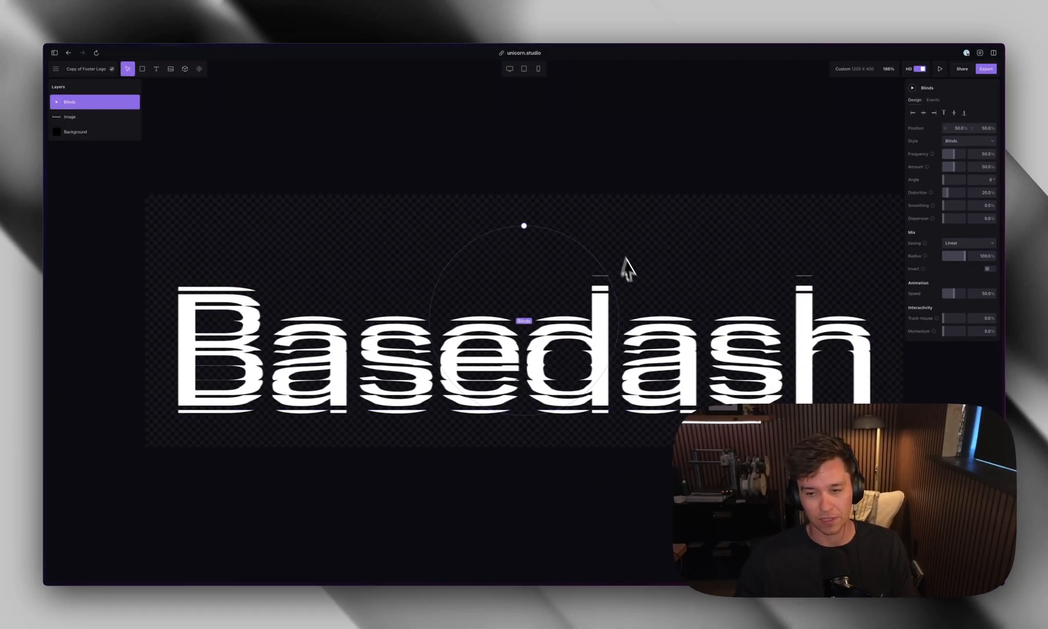
{"action": "mouse_move", "coordinate": [504, 187]}
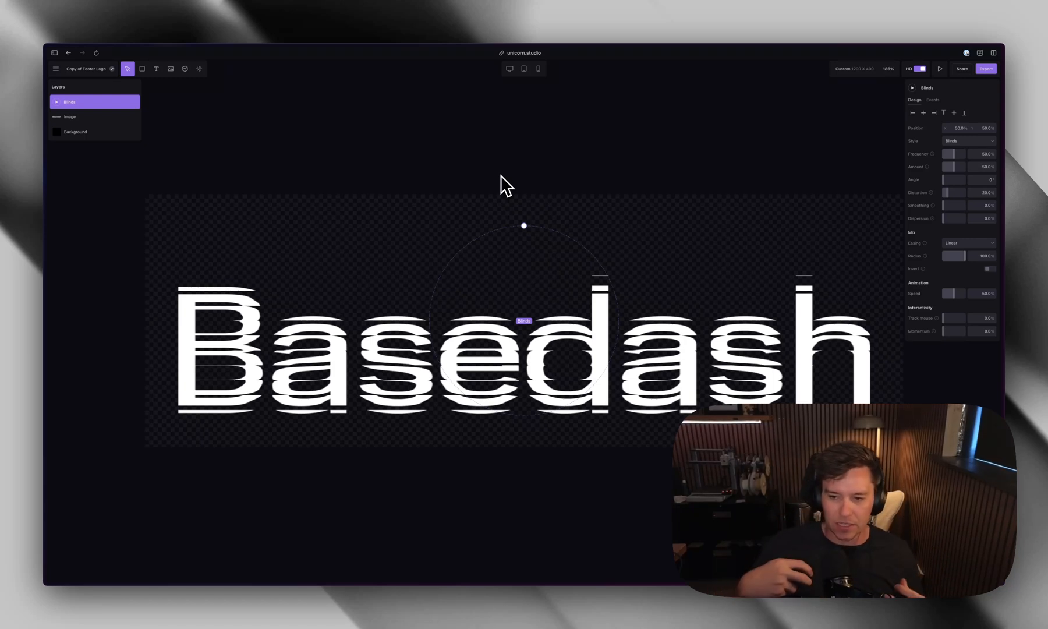
{"action": "mouse_move", "coordinate": [408, 167]}
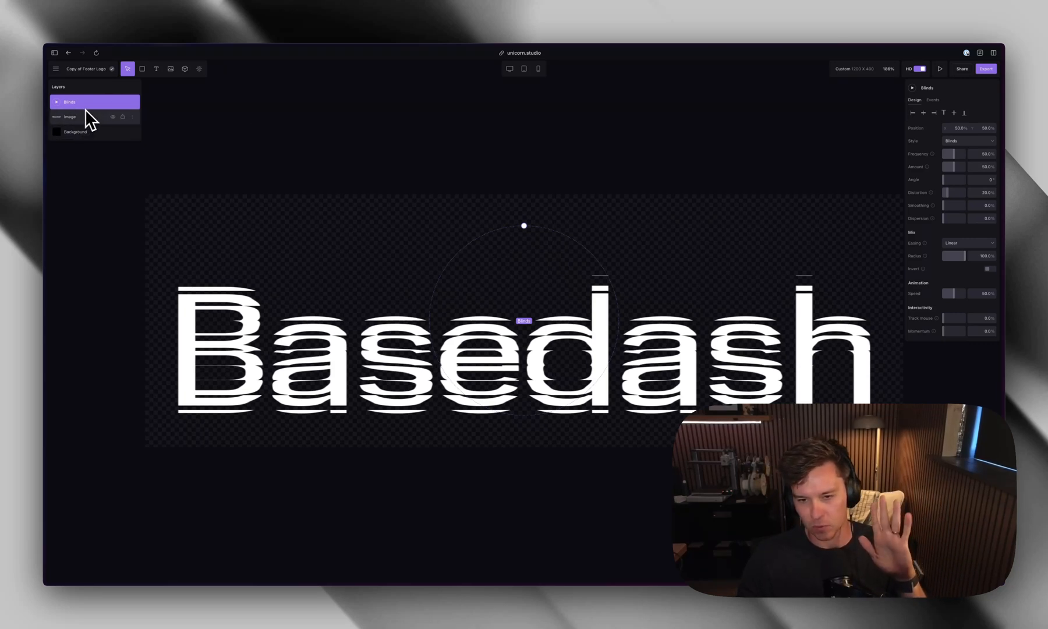
Step: Search the effects library for 'dither' and add a Dither layer above Blinds
{"action": "left_click", "coordinate": [414, 167]}
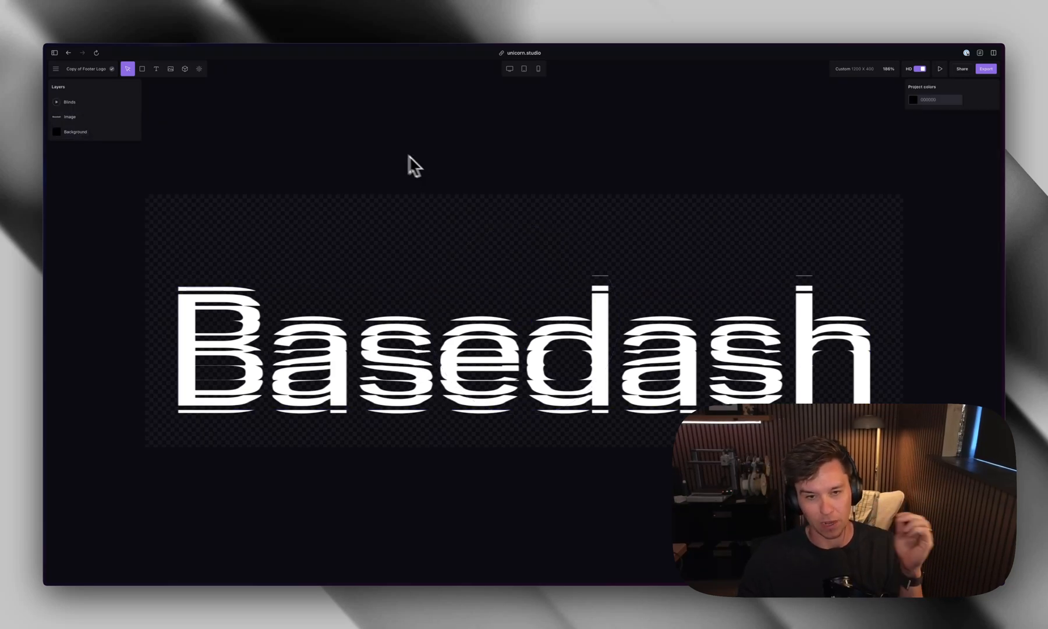
{"action": "left_click", "coordinate": [185, 68]}
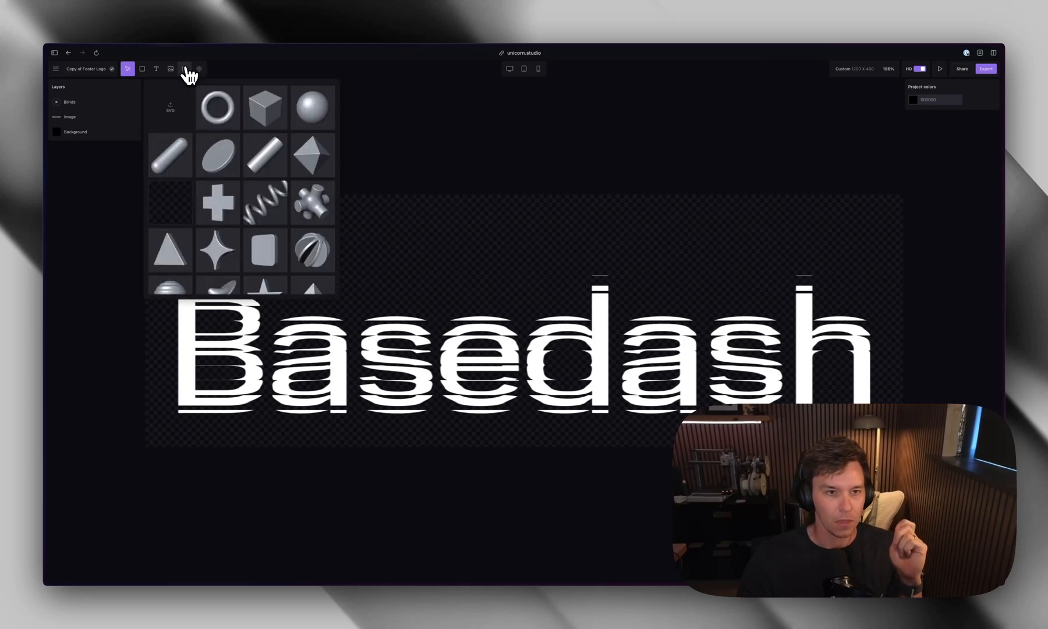
{"action": "left_click", "coordinate": [199, 69]}
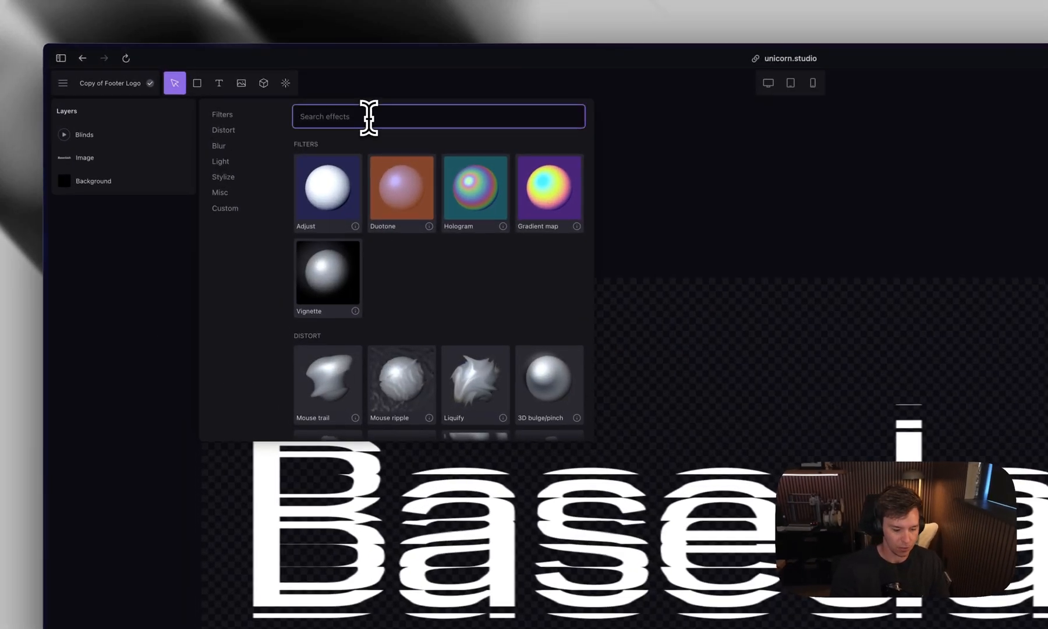
{"action": "type", "text": "dither"}
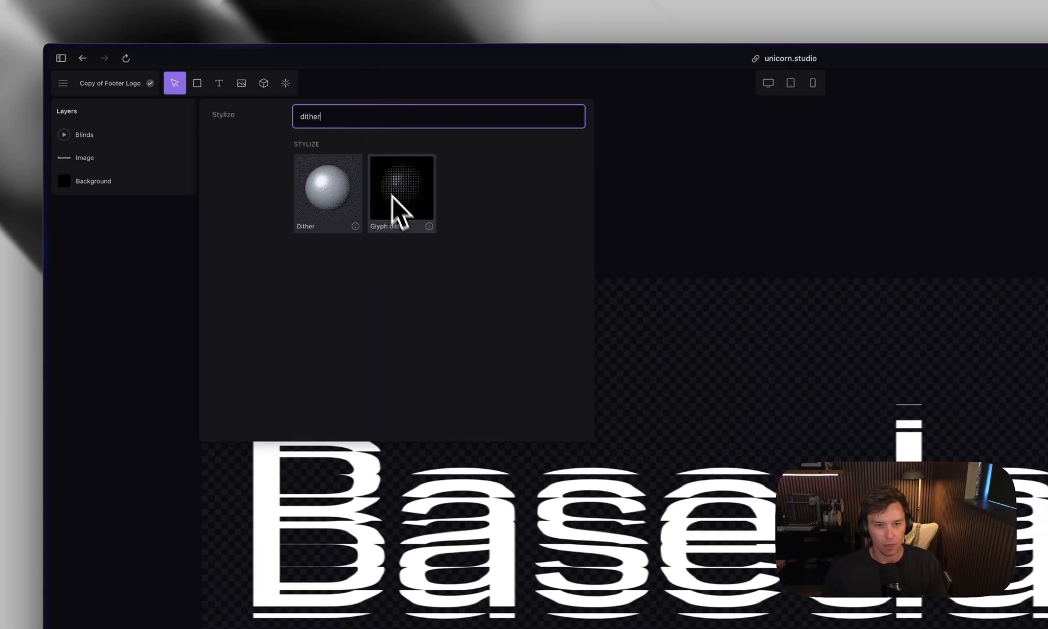
{"action": "left_click", "coordinate": [327, 190]}
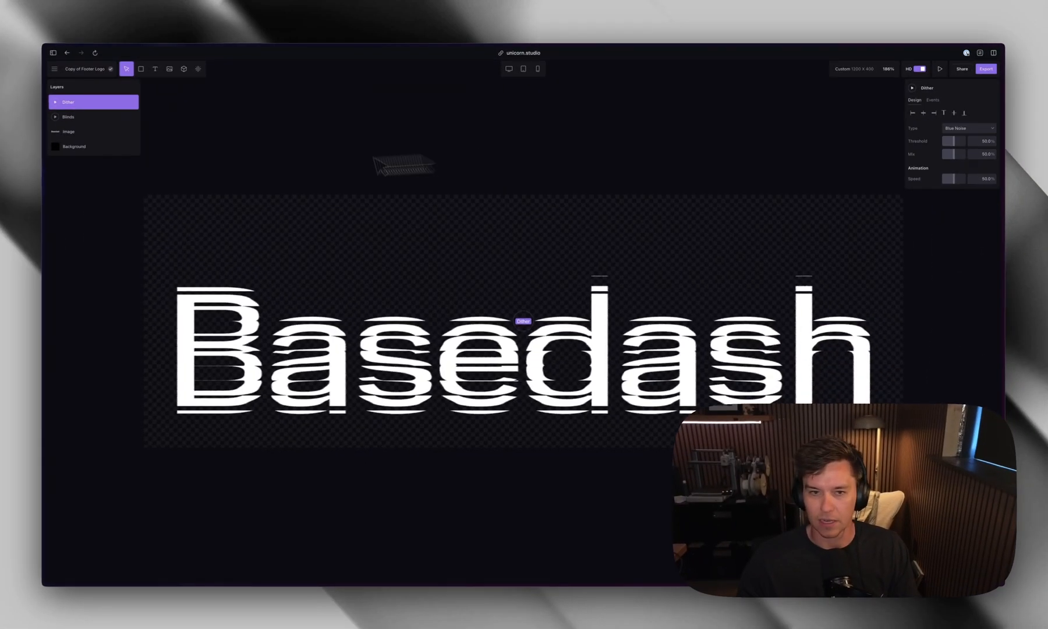
{"action": "left_click", "coordinate": [968, 127]}
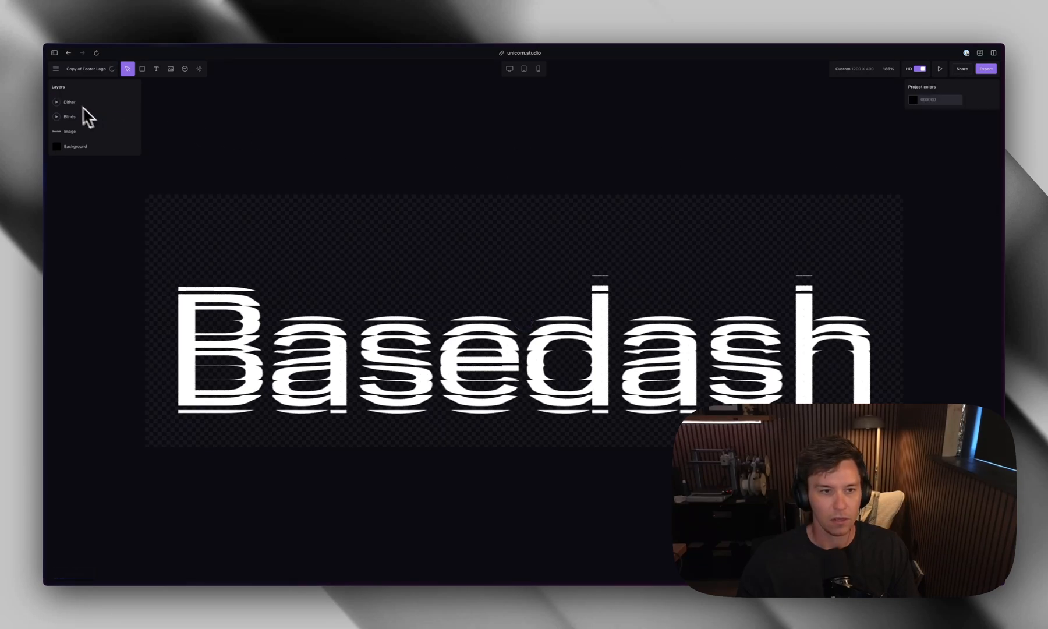
Step: Select the Background layer and view its colour picker showing the black linear fill
{"action": "left_click", "coordinate": [75, 146]}
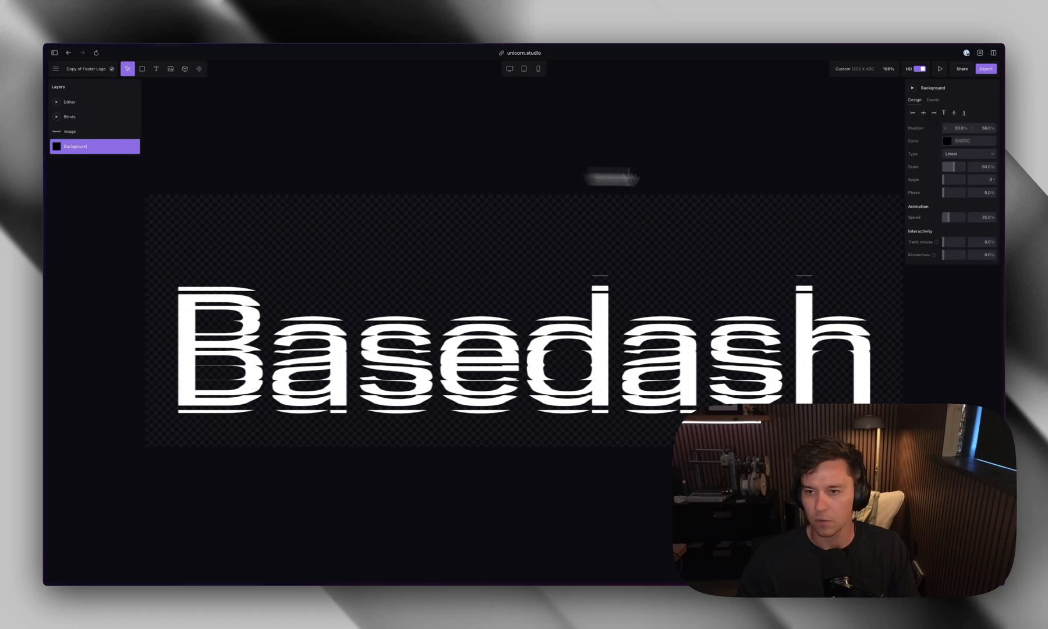
{"action": "mouse_move", "coordinate": [960, 179]}
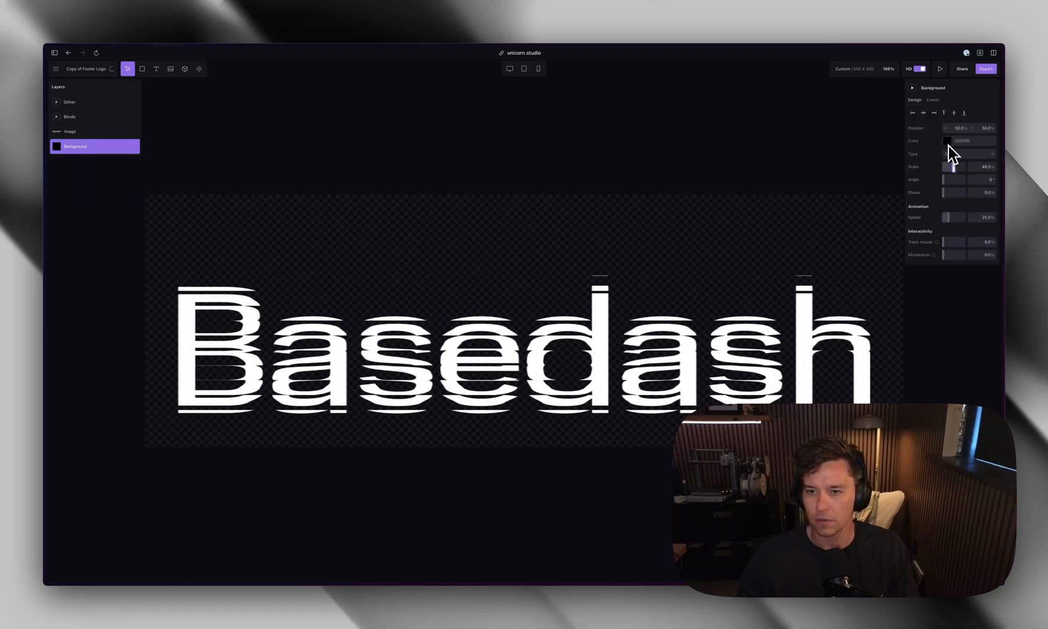
{"action": "left_click", "coordinate": [946, 140]}
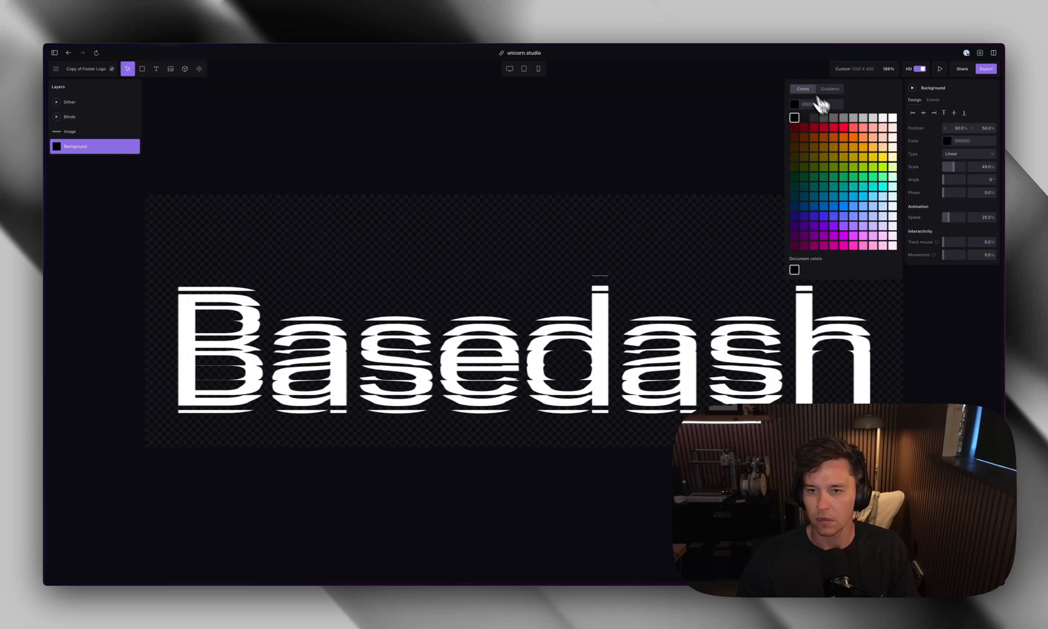
{"action": "left_click", "coordinate": [794, 118]}
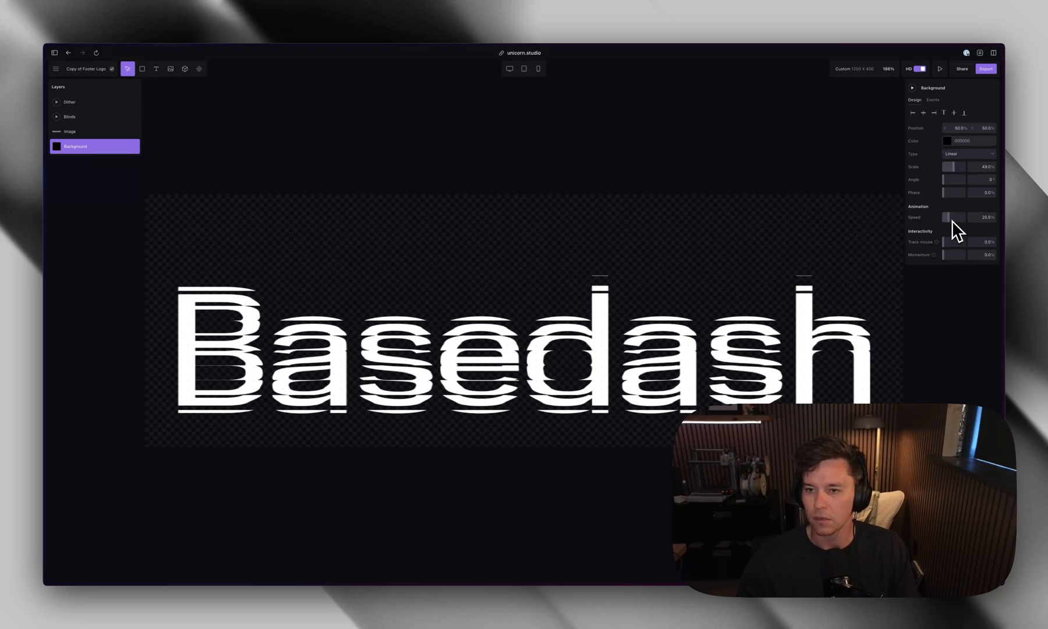
{"action": "mouse_move", "coordinate": [921, 230]}
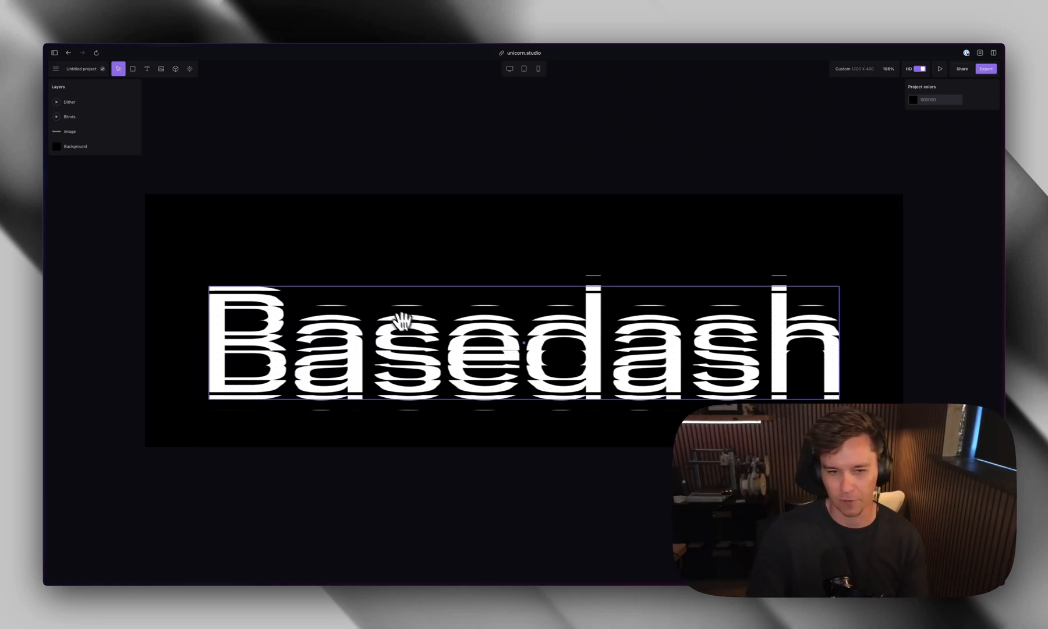
Step: Give the background a solid black fill, checking the Image layer along the way
{"action": "left_click", "coordinate": [69, 131]}
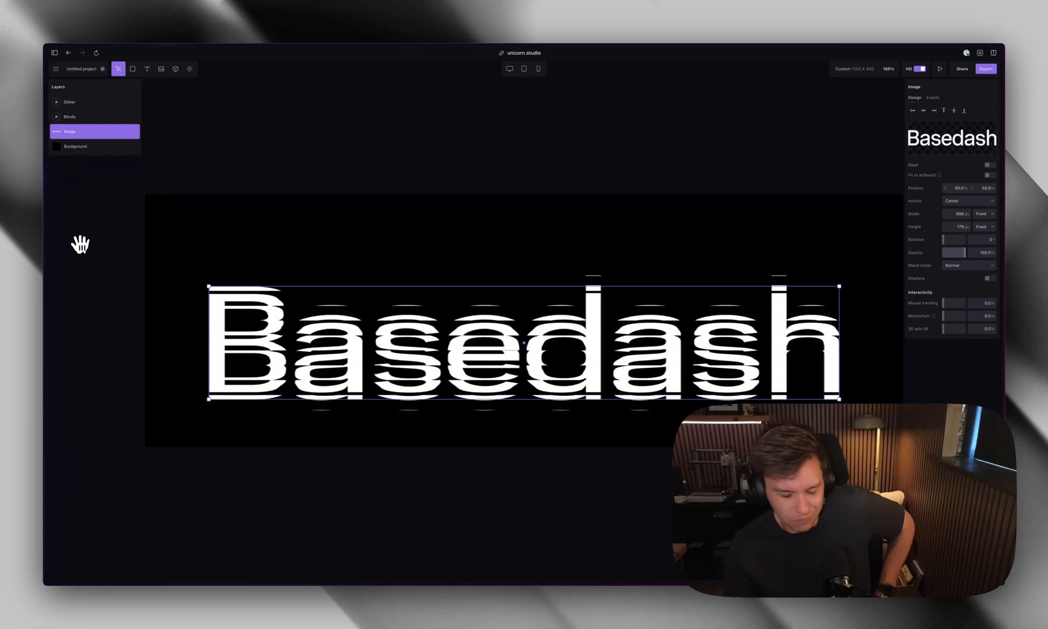
{"action": "mouse_move", "coordinate": [870, 260]}
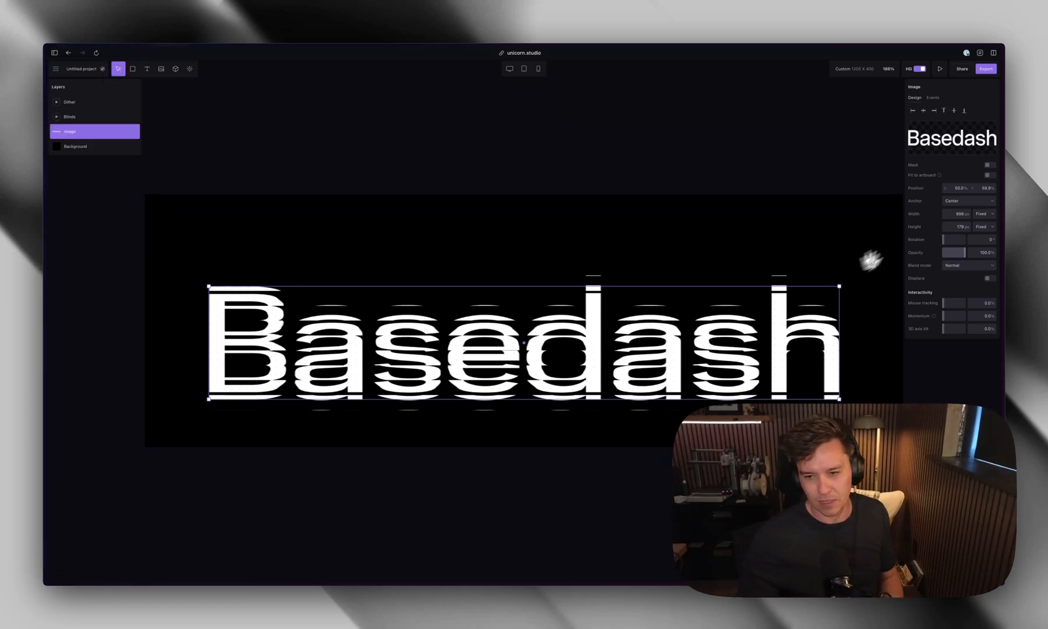
{"action": "mouse_move", "coordinate": [518, 192]}
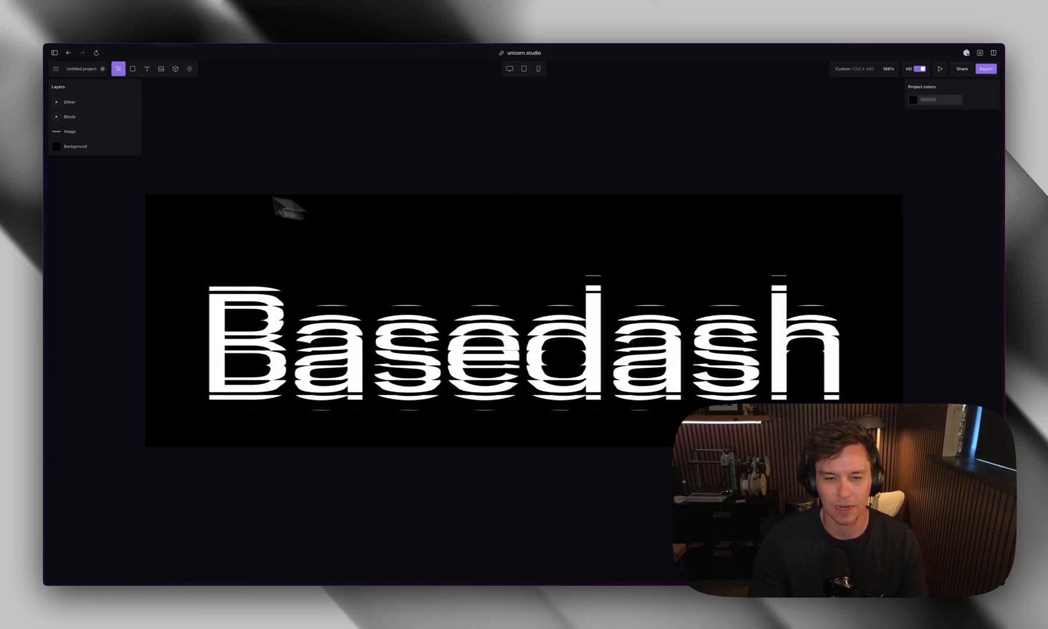
{"action": "left_click", "coordinate": [75, 146]}
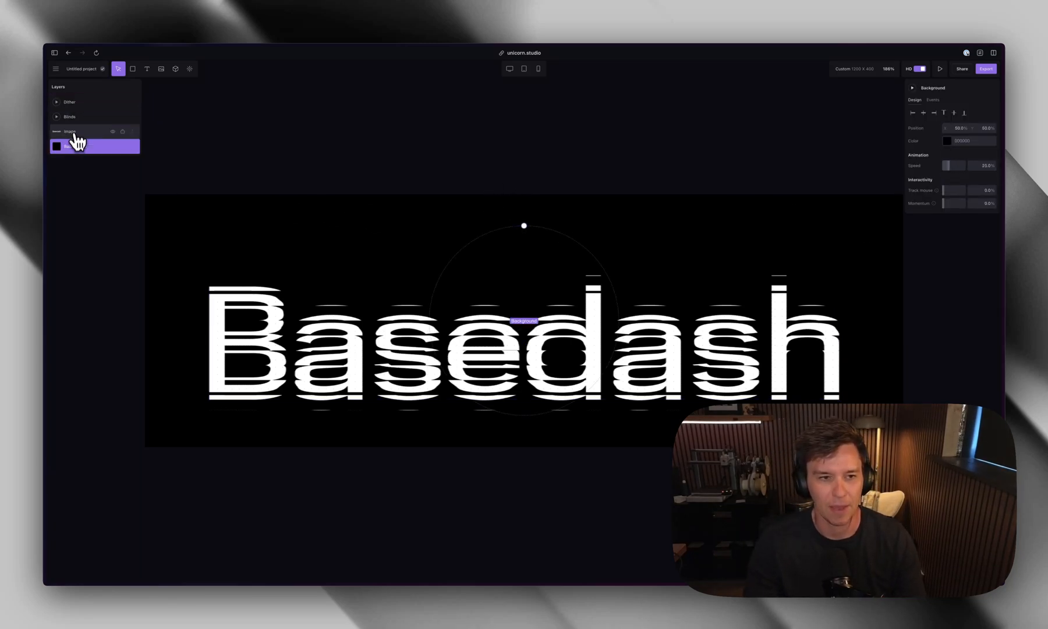
Step: Set Dither to Bayer 8x8 with Threshold and Mix at 100%
{"action": "left_click", "coordinate": [69, 101]}
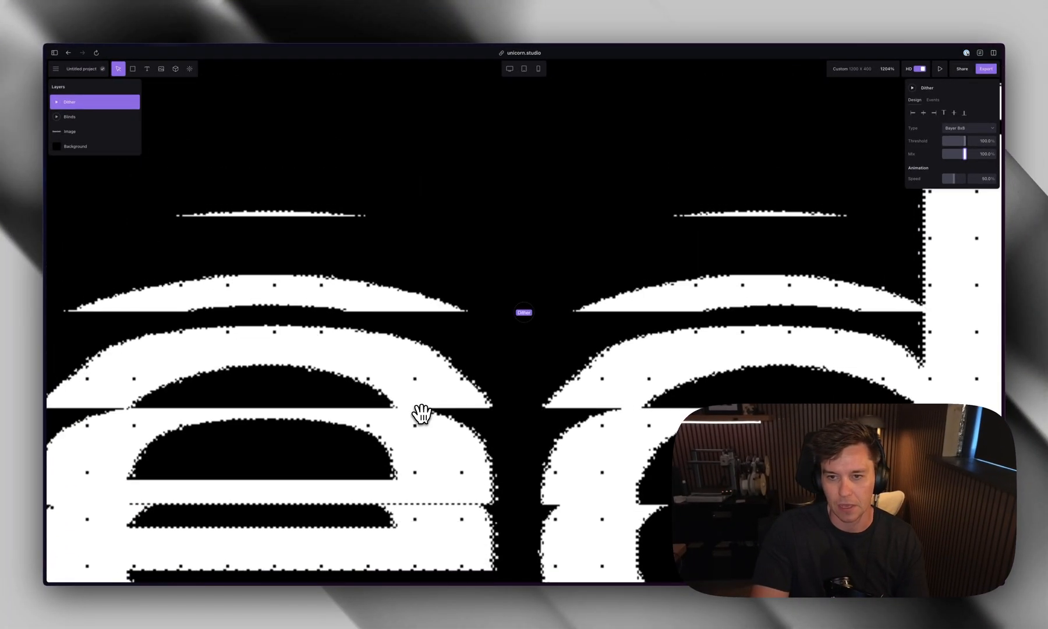
{"action": "left_click", "coordinate": [69, 117]}
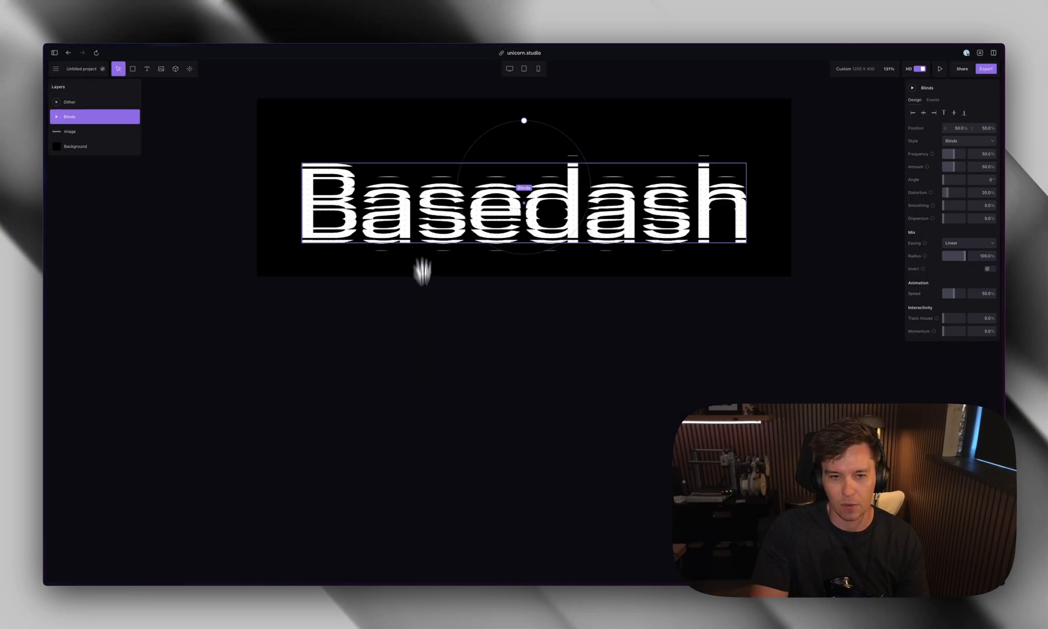
Step: Zoom into the lettering, raise Blinds Distortion to 25%, and return to the Dither layer
{"action": "scroll", "scroll_direction": "up", "scroll_amount": 3}
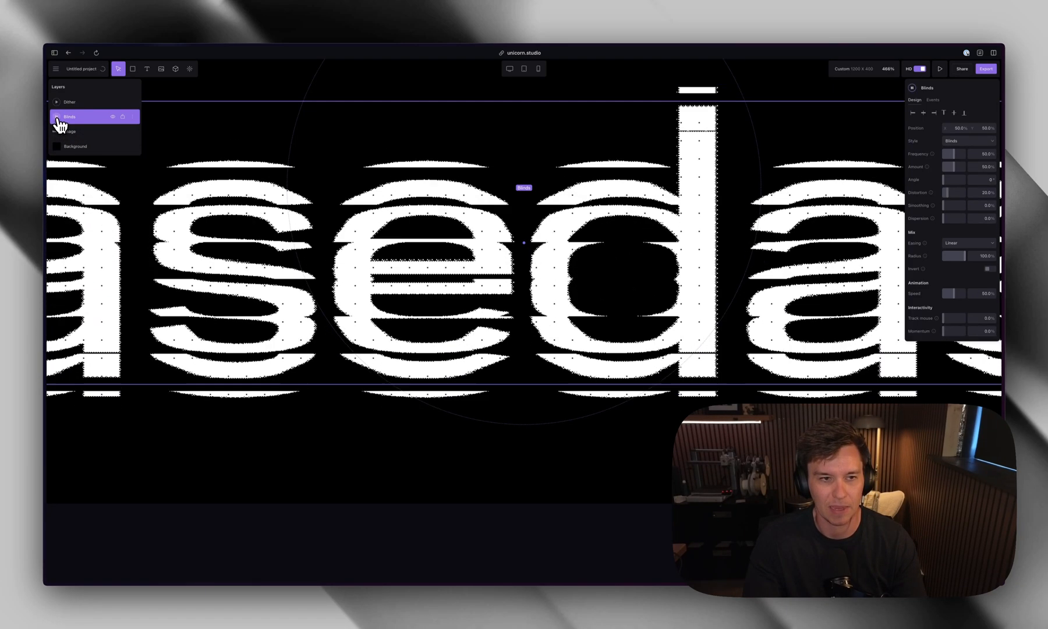
{"action": "left_click", "coordinate": [68, 101]}
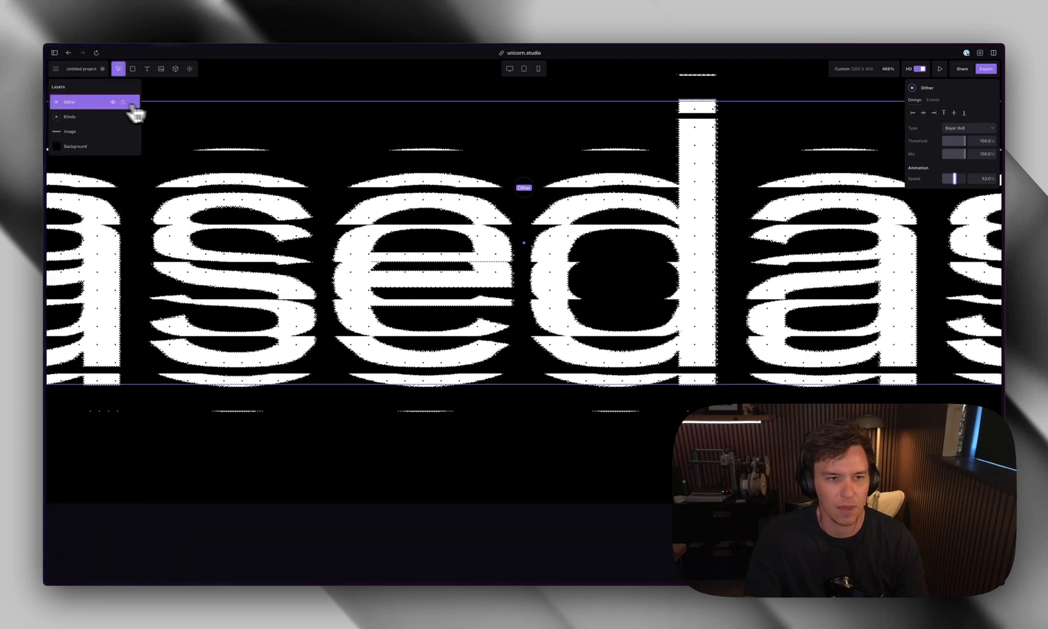
Step: Select the Dither effect layer to adjust the dither dots
{"action": "left_click", "coordinate": [69, 117]}
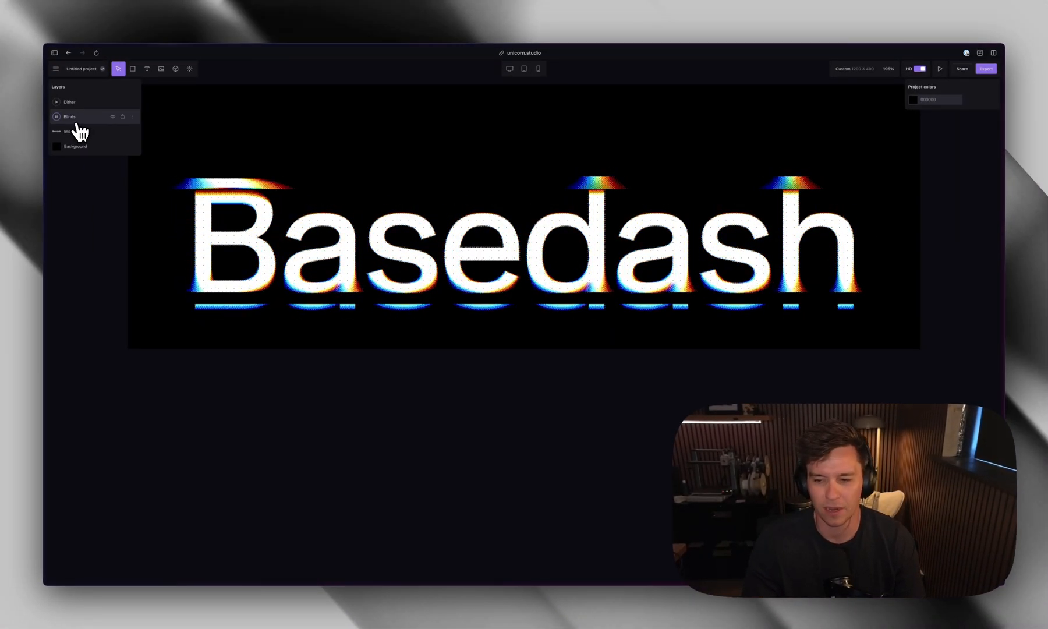
Step: Select the Blinds effect layer to edit its frequency, distortion and dispersion
{"action": "left_click", "coordinate": [69, 117]}
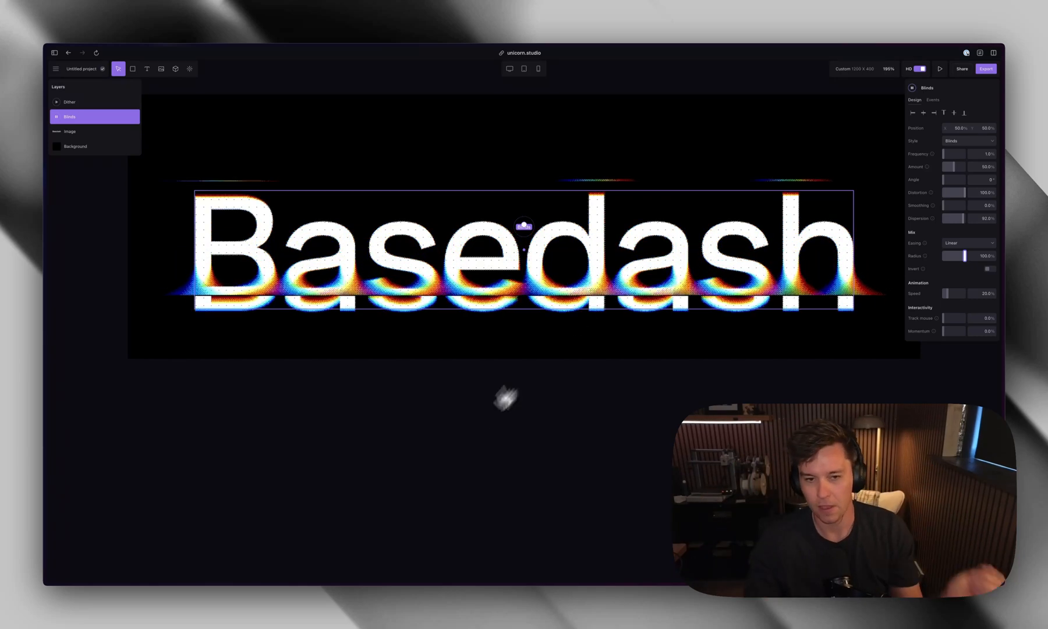
Step: Add a Duotone effect with Color 2 set to white (FFFFFF)
{"action": "left_click", "coordinate": [69, 131]}
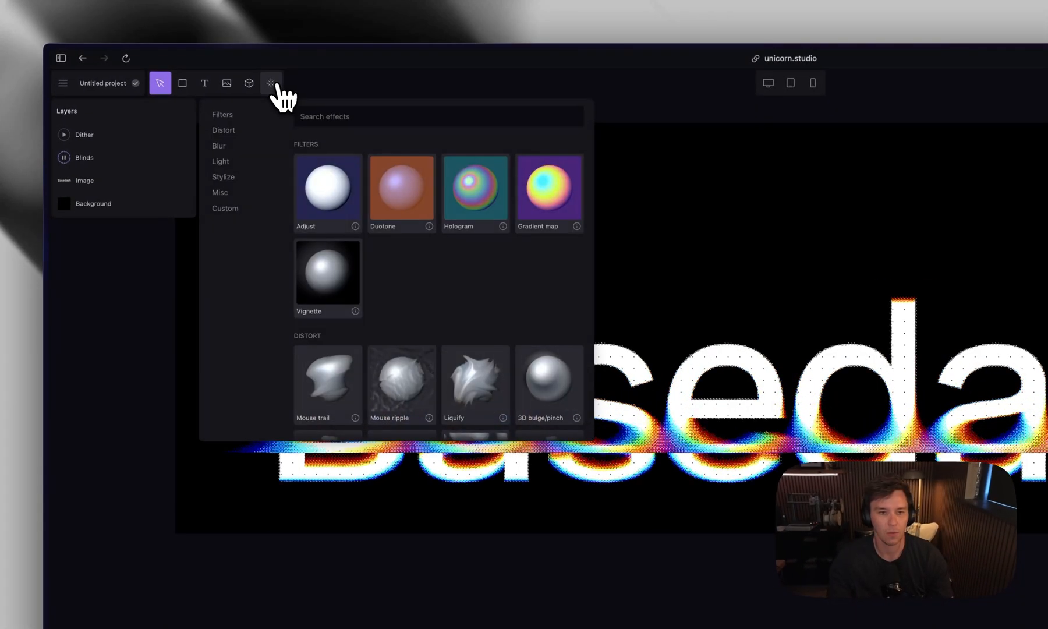
{"action": "left_click", "coordinate": [401, 186]}
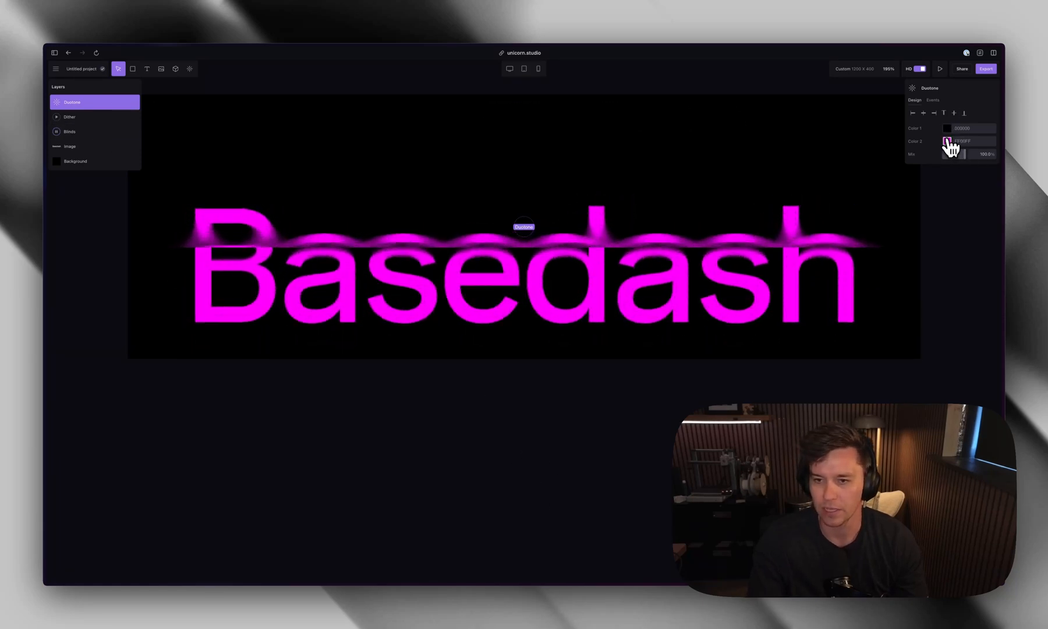
{"action": "left_click", "coordinate": [947, 141]}
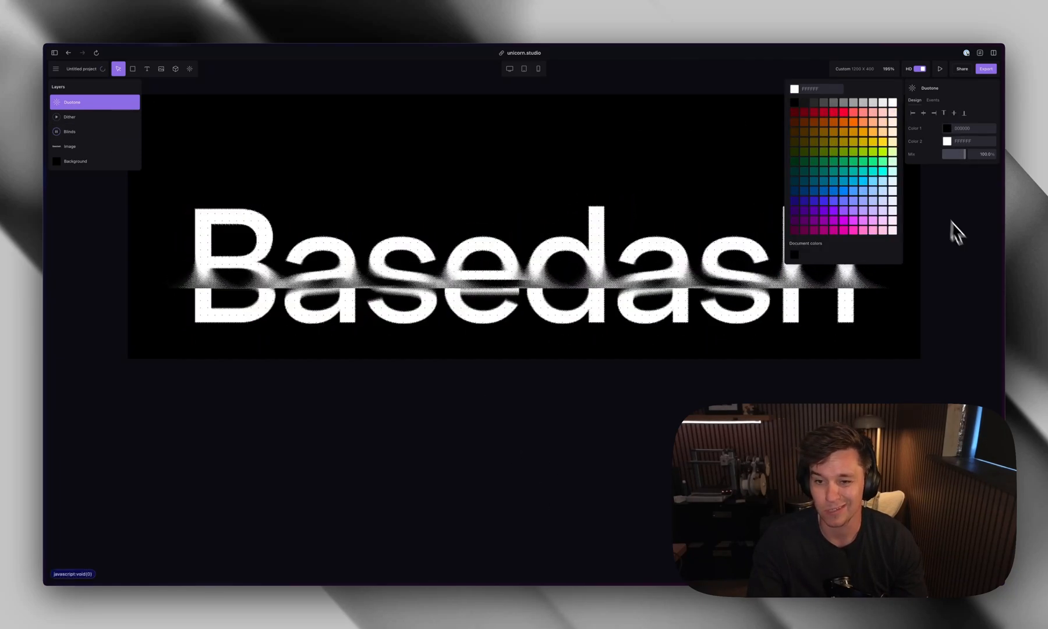
{"action": "left_click", "coordinate": [361, 404]}
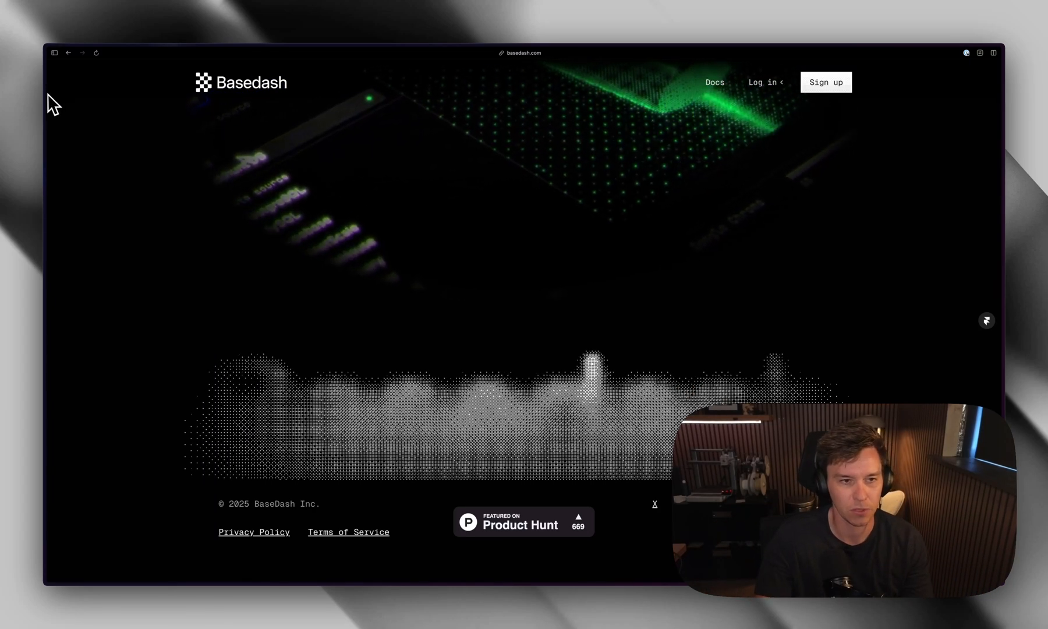
Step: Return to the 'No-code WebGL Tool' tab from Arc's tab sidebar
{"action": "left_click", "coordinate": [55, 53]}
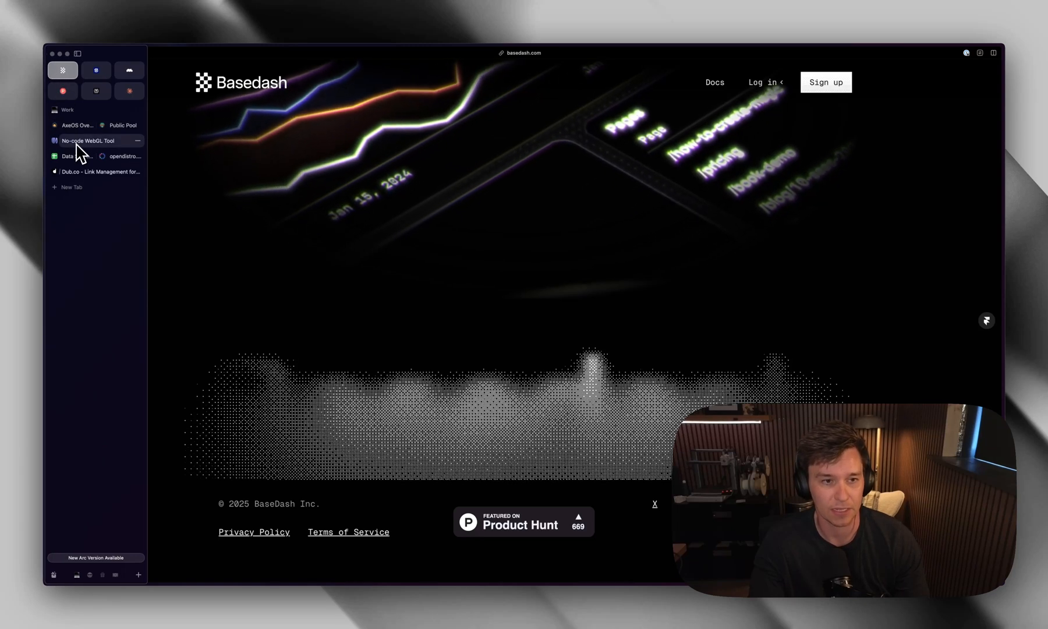
{"action": "left_click", "coordinate": [87, 140]}
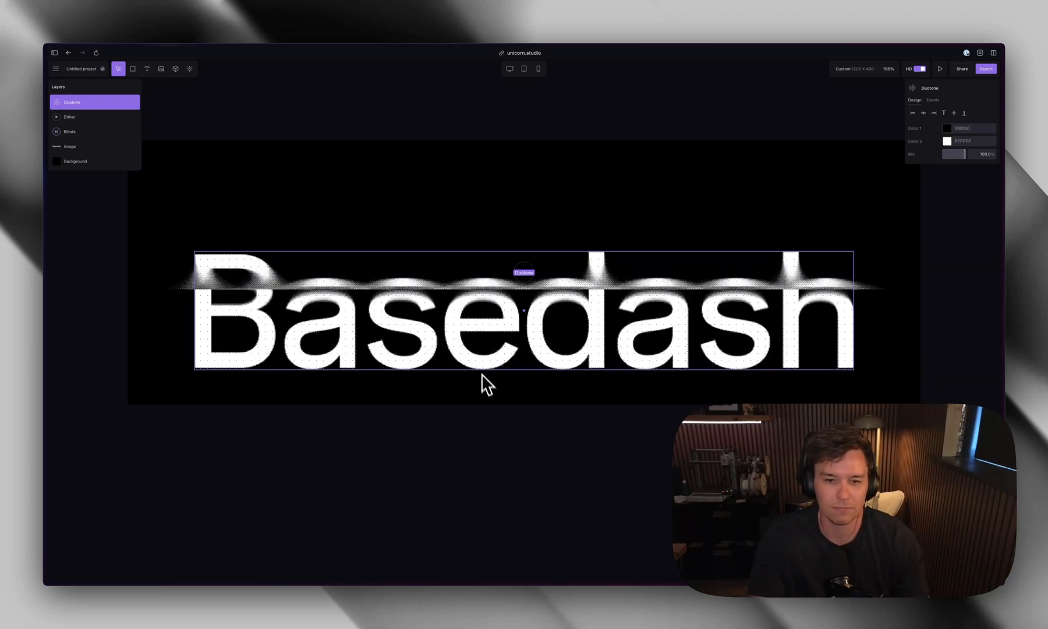
Step: Add a Progressive blur effect from the Distort category to the Basedash image
{"action": "left_click", "coordinate": [69, 116]}
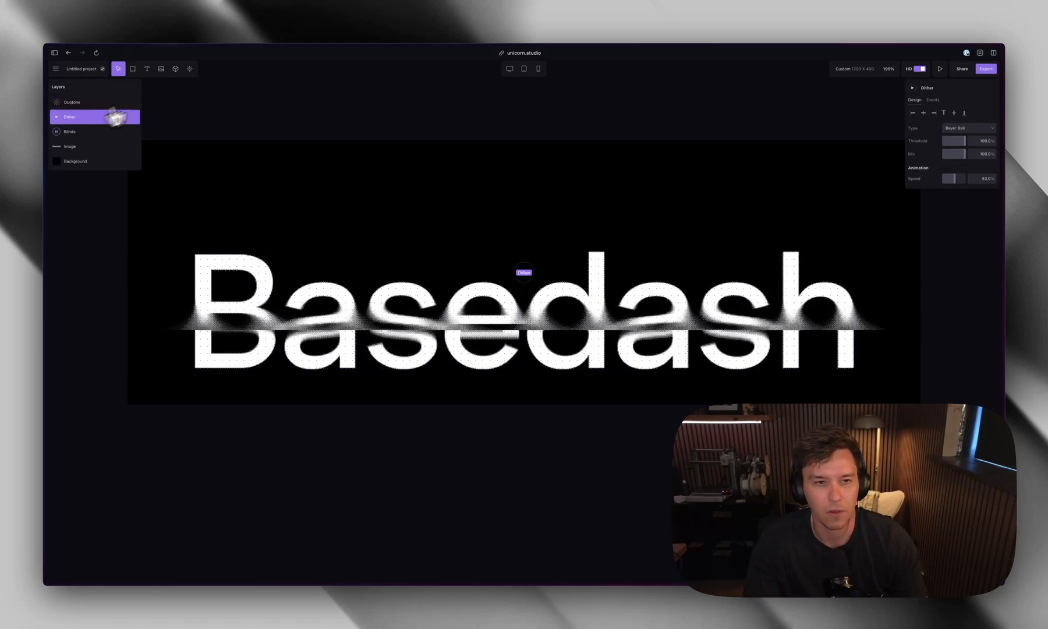
{"action": "left_click", "coordinate": [69, 146]}
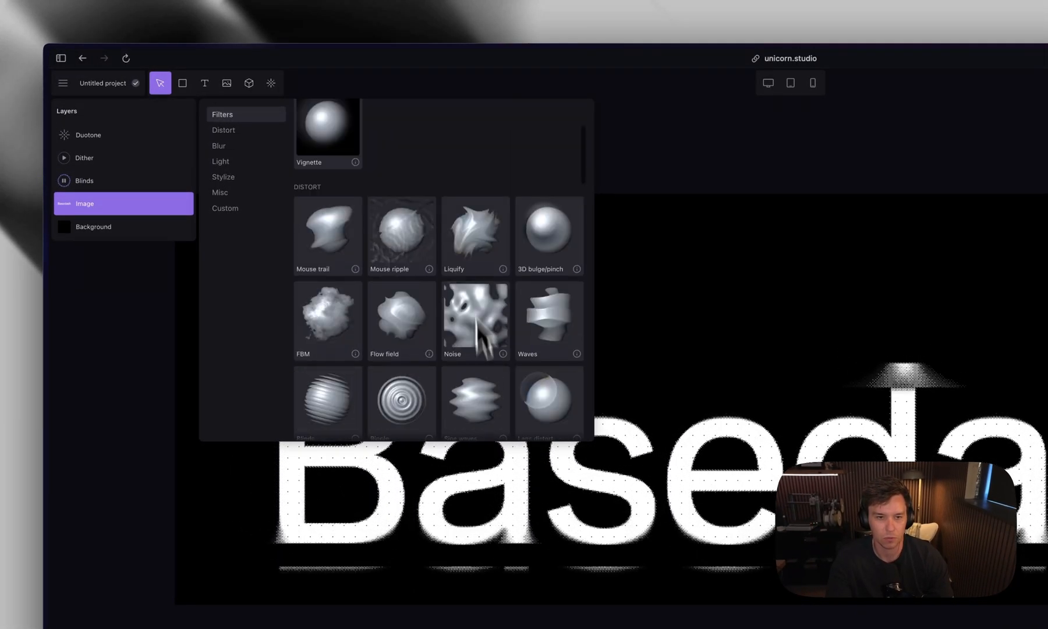
{"action": "left_click", "coordinate": [224, 130]}
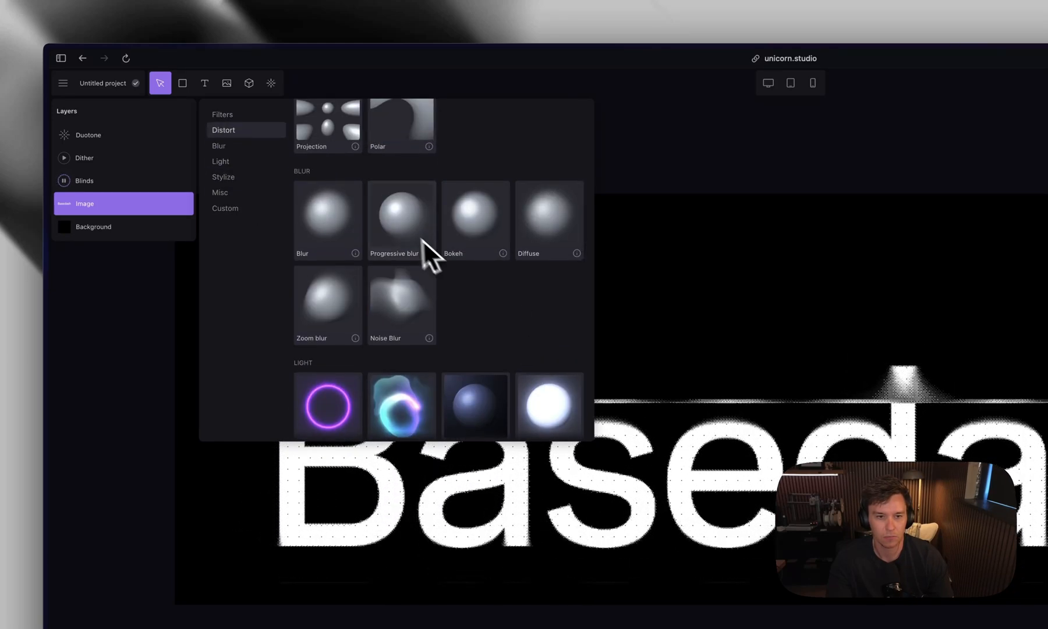
{"action": "left_click", "coordinate": [401, 213]}
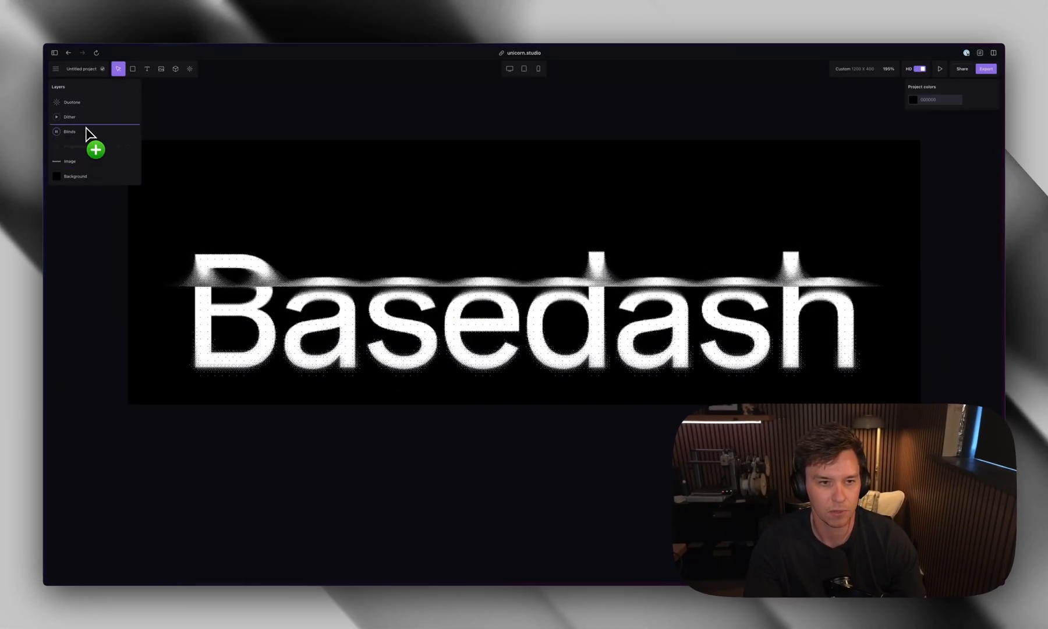
Step: Place Progressive blur between Dither and Blinds and preview the soft dotted echo
{"action": "left_click", "coordinate": [95, 149]}
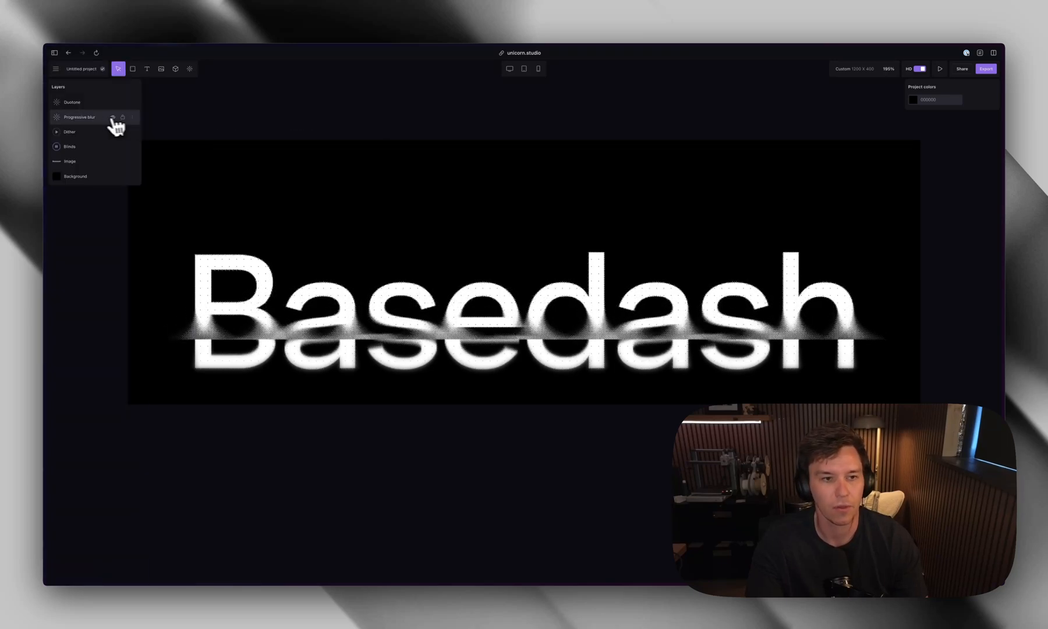
{"action": "left_click", "coordinate": [79, 117]}
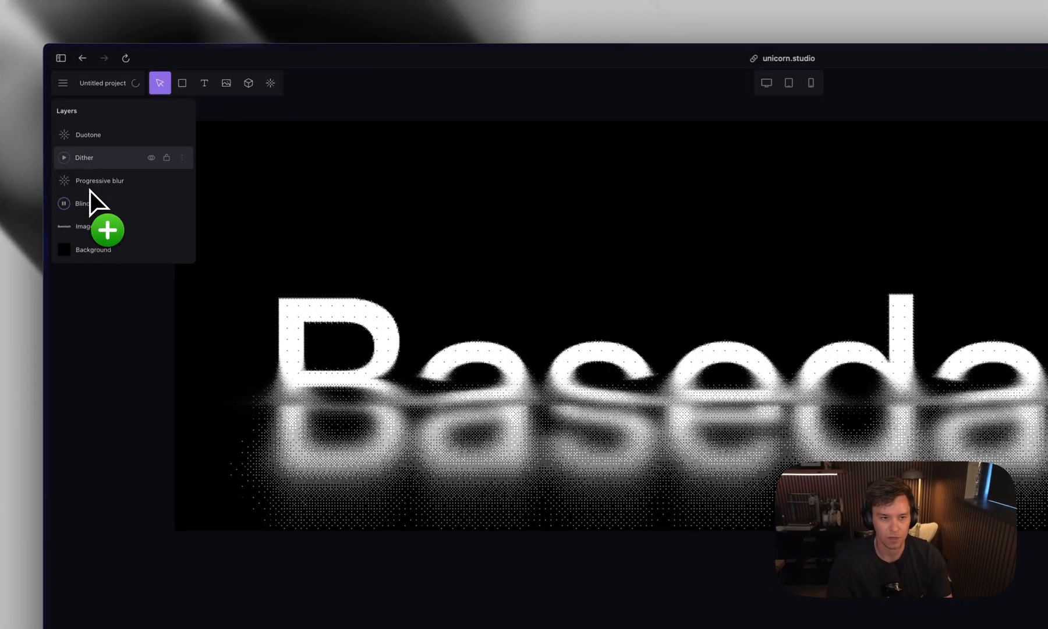
{"action": "left_click", "coordinate": [85, 158]}
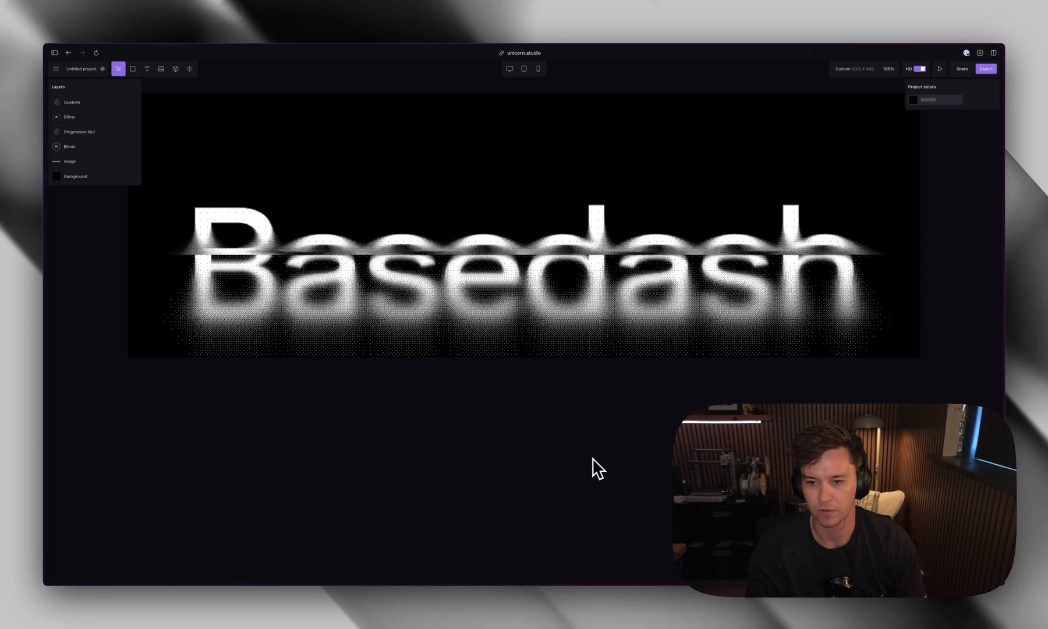
Step: Select the Progressive blur layer to open its interactivity settings
{"action": "left_click", "coordinate": [112, 132]}
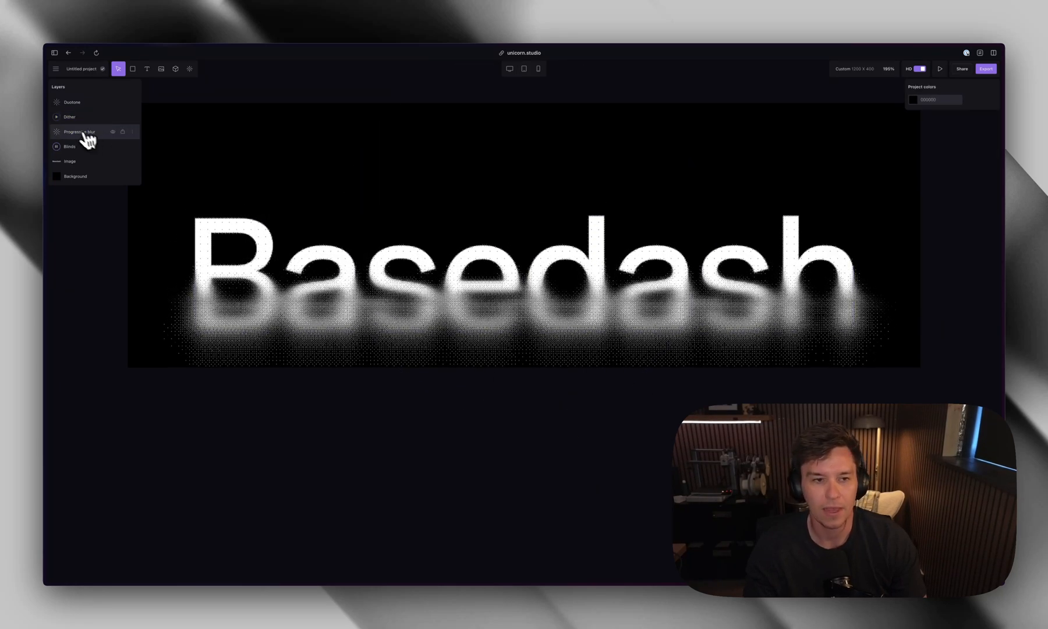
{"action": "left_click", "coordinate": [78, 132]}
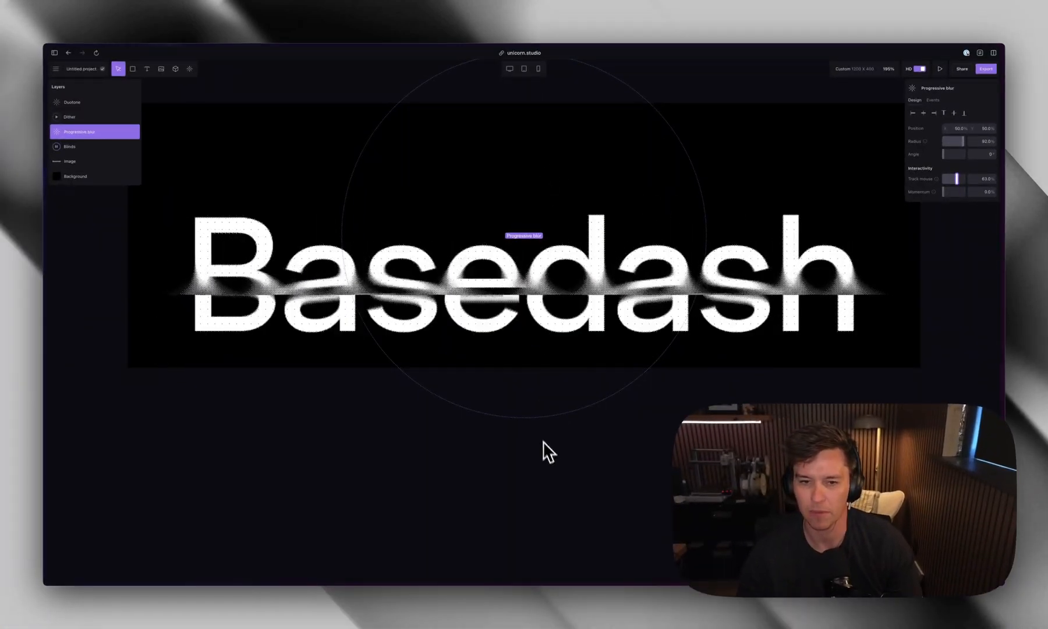
{"action": "mouse_move", "coordinate": [528, 167]}
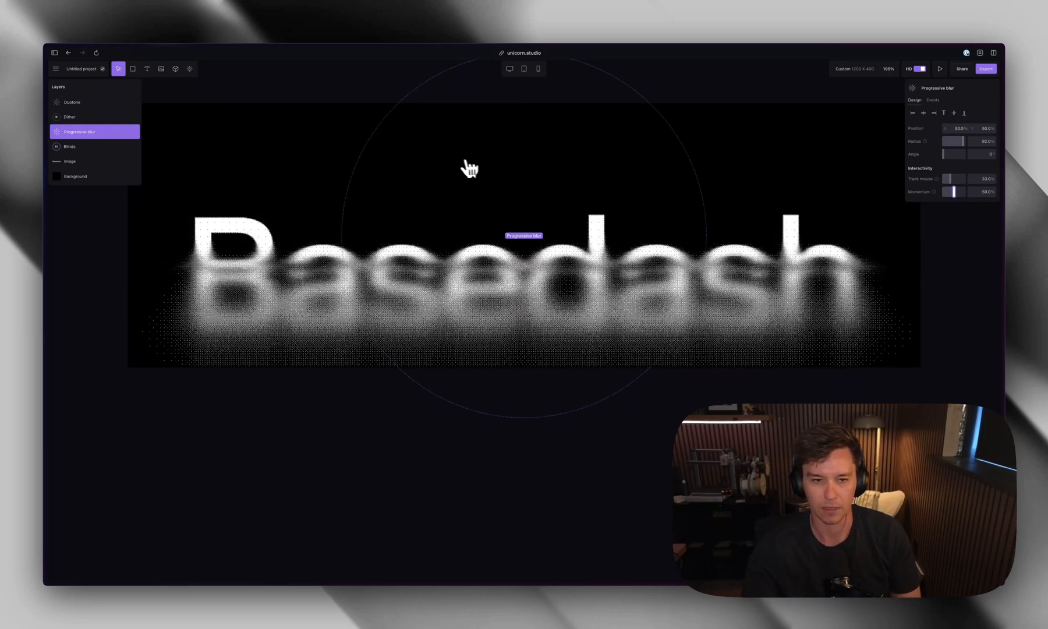
{"action": "mouse_move", "coordinate": [479, 132]}
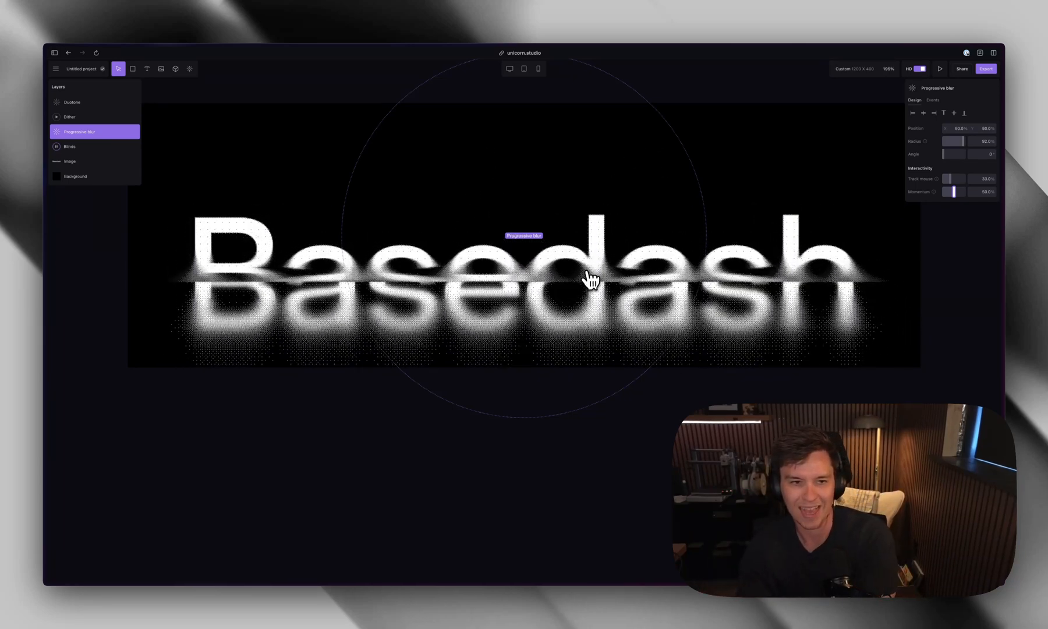
Step: Add a Vignette effect from the Filters section of the effects library
{"action": "left_click", "coordinate": [190, 68]}
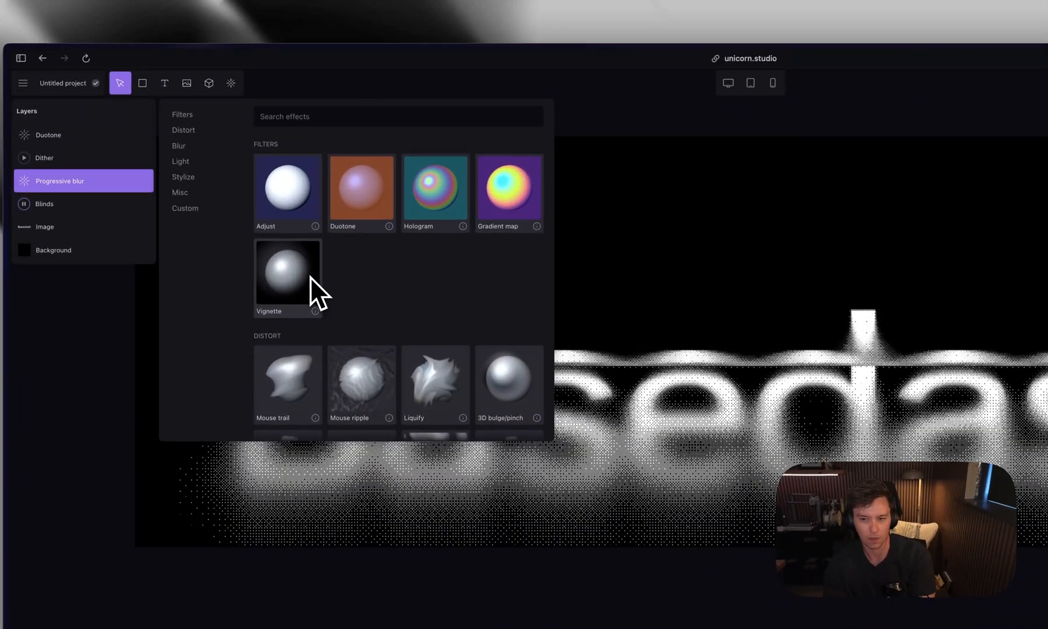
{"action": "left_click", "coordinate": [287, 267]}
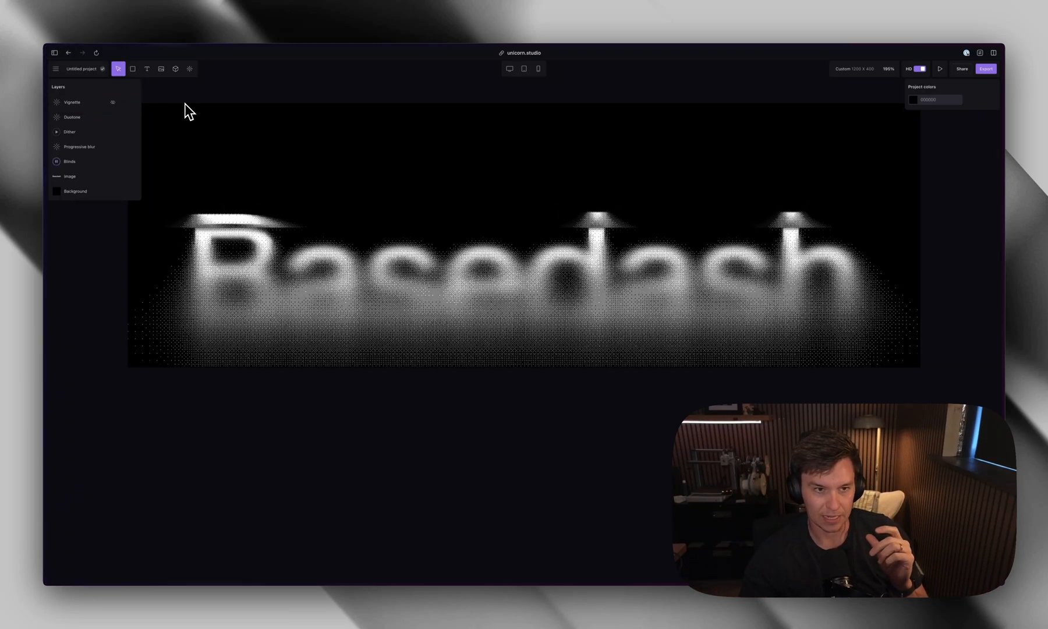
Step: Move Vignette down between Dither and Progressive blur and open its settings
{"action": "left_click", "coordinate": [72, 102]}
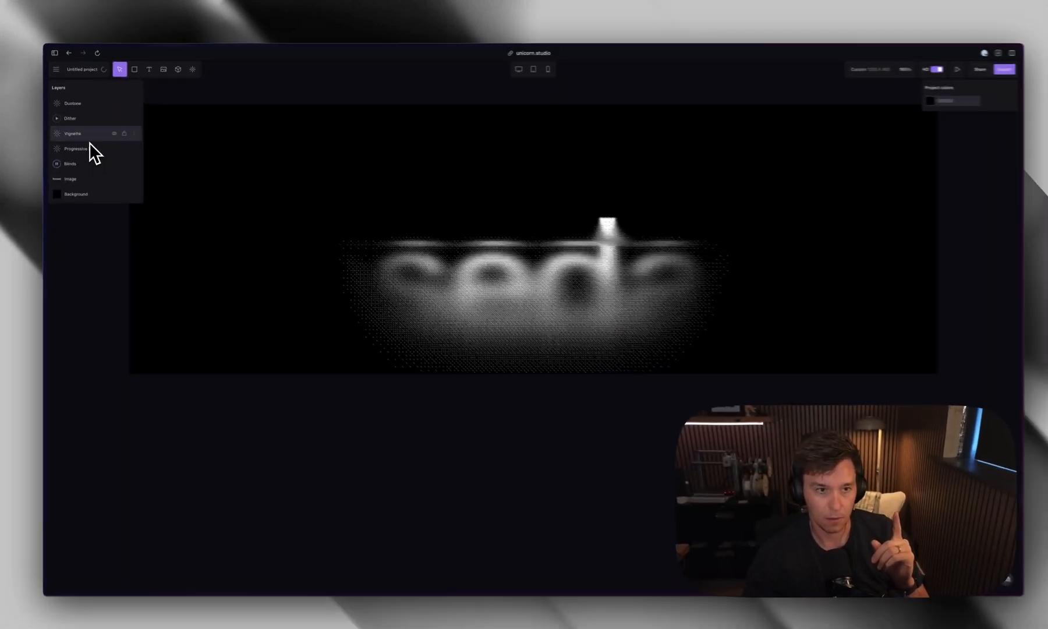
{"action": "left_click", "coordinate": [72, 131]}
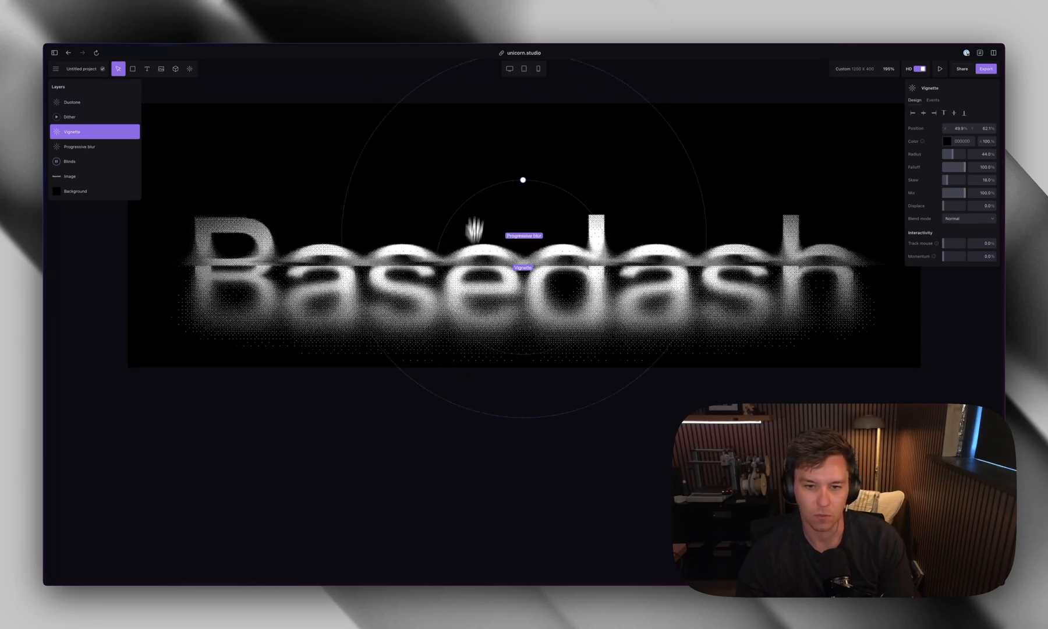
{"action": "mouse_move", "coordinate": [488, 118]}
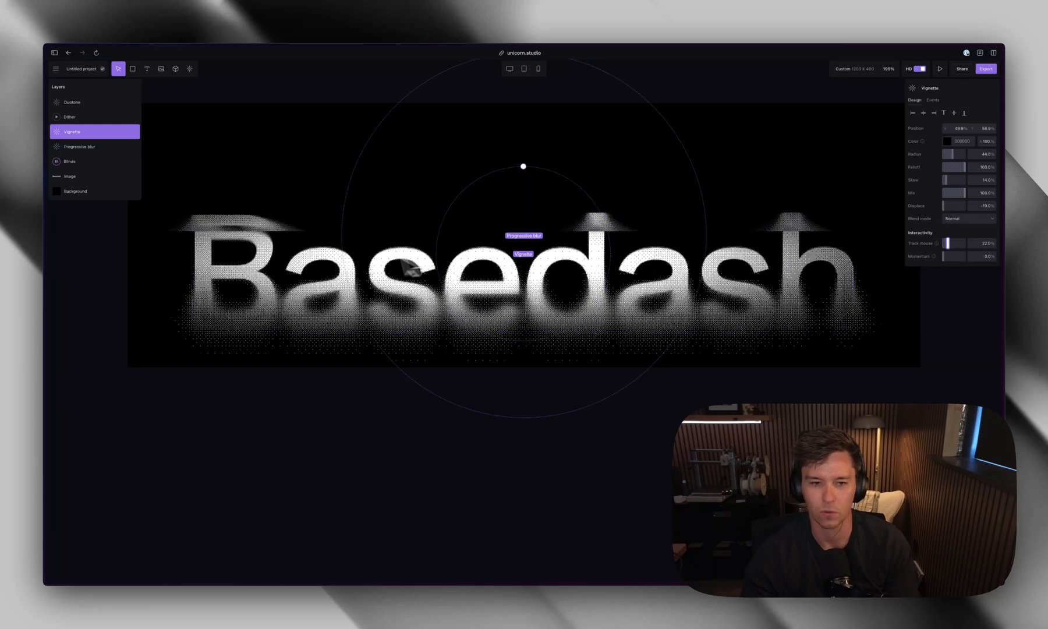
{"action": "mouse_move", "coordinate": [545, 127]}
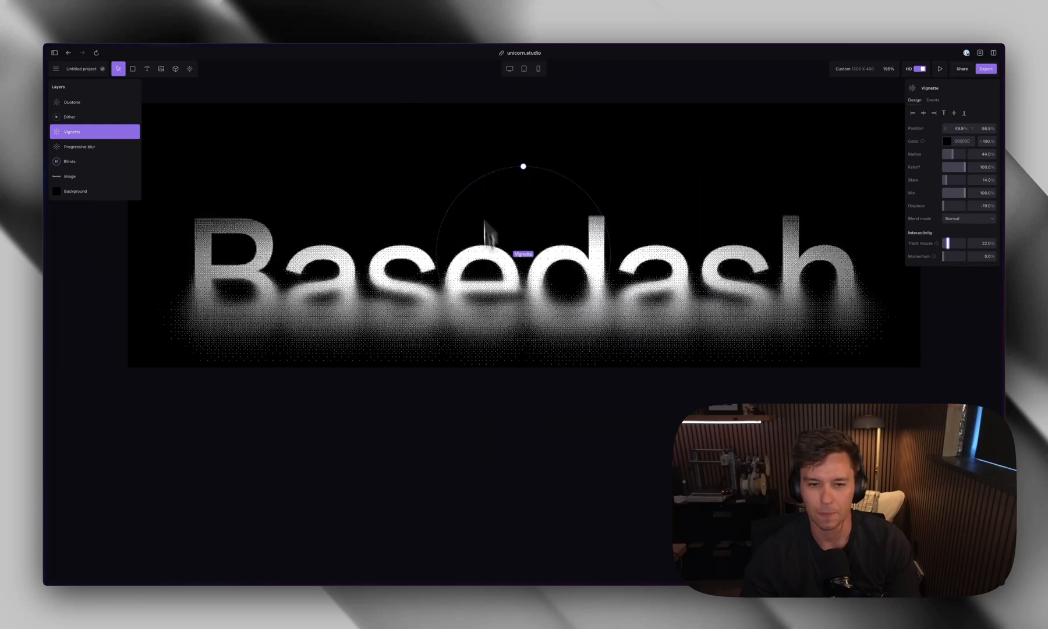
{"action": "mouse_move", "coordinate": [555, 261]}
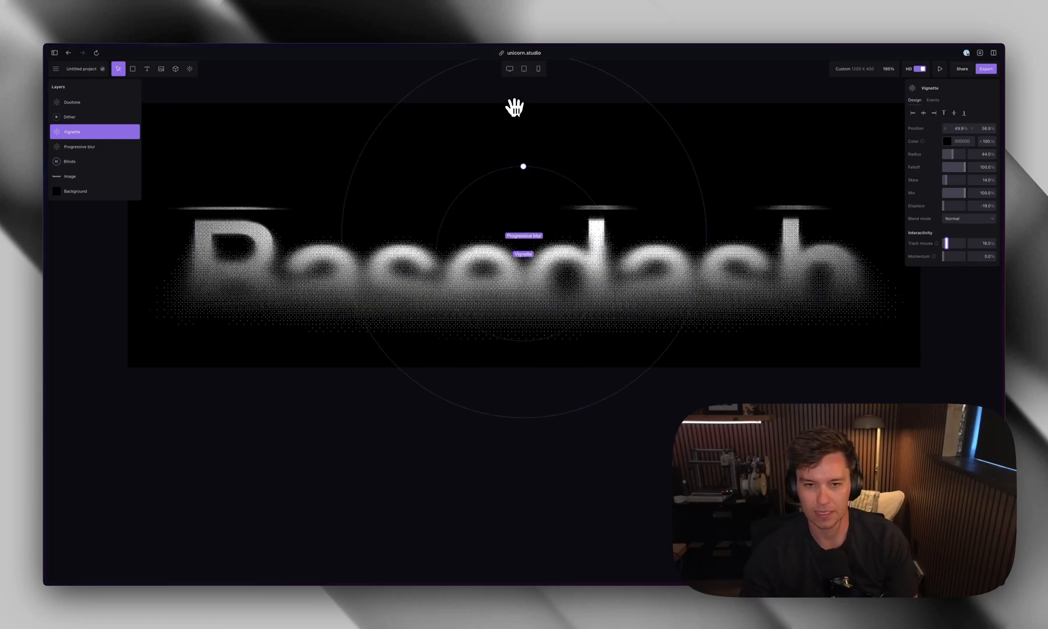
Step: Select the Progressive blur layer to reopen its settings
{"action": "left_click", "coordinate": [78, 146]}
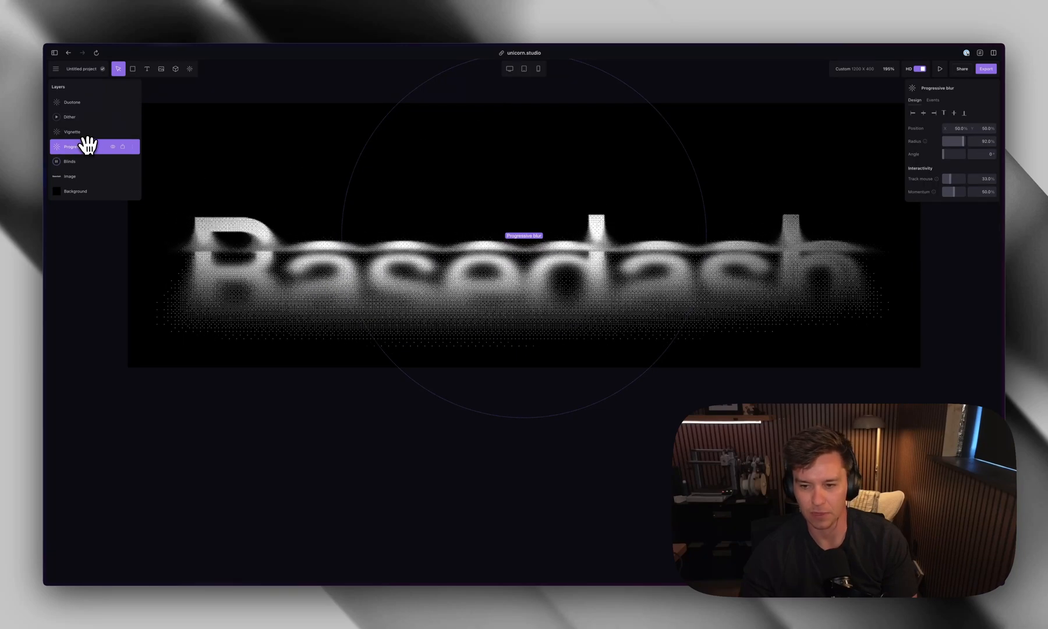
{"action": "mouse_move", "coordinate": [921, 193]}
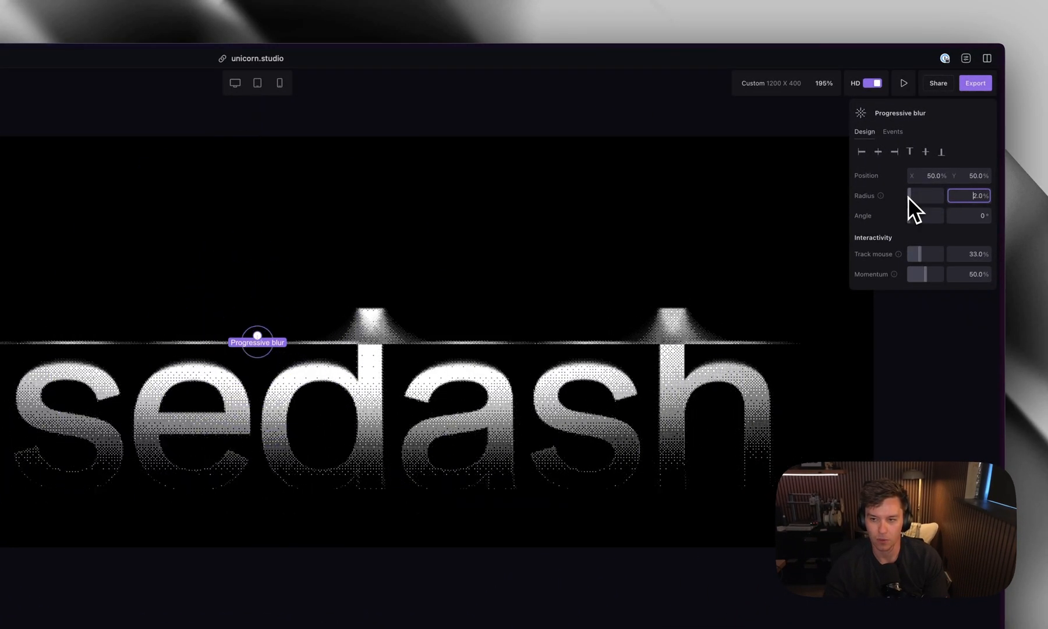
Step: Enter -230.0 in the Progressive blur radius field to retune the lower blur fade
{"action": "type", "text": "-230.0"}
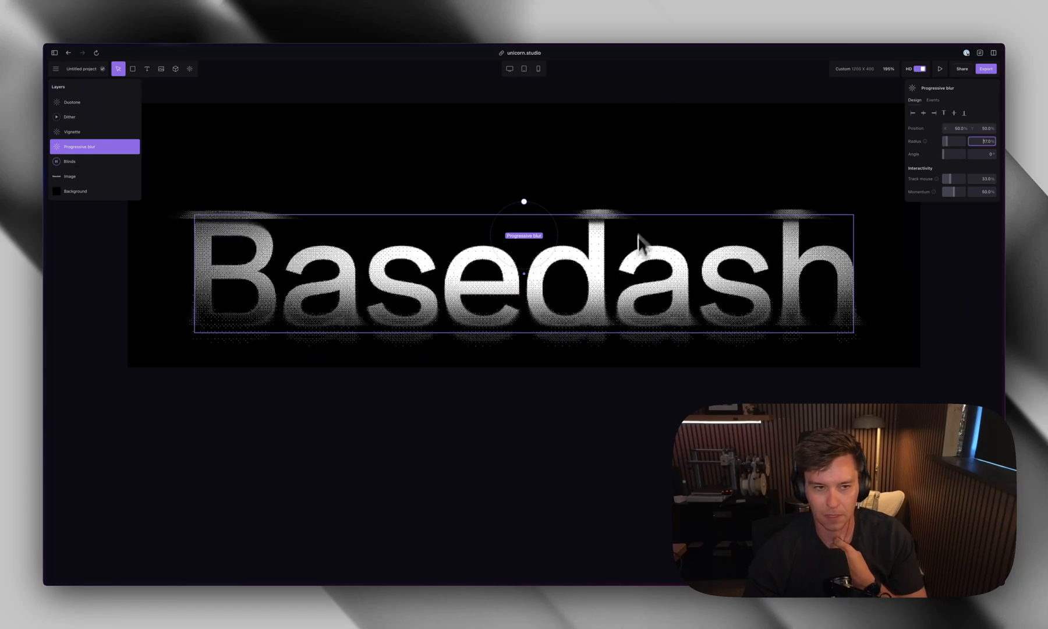
{"action": "mouse_move", "coordinate": [608, 167]}
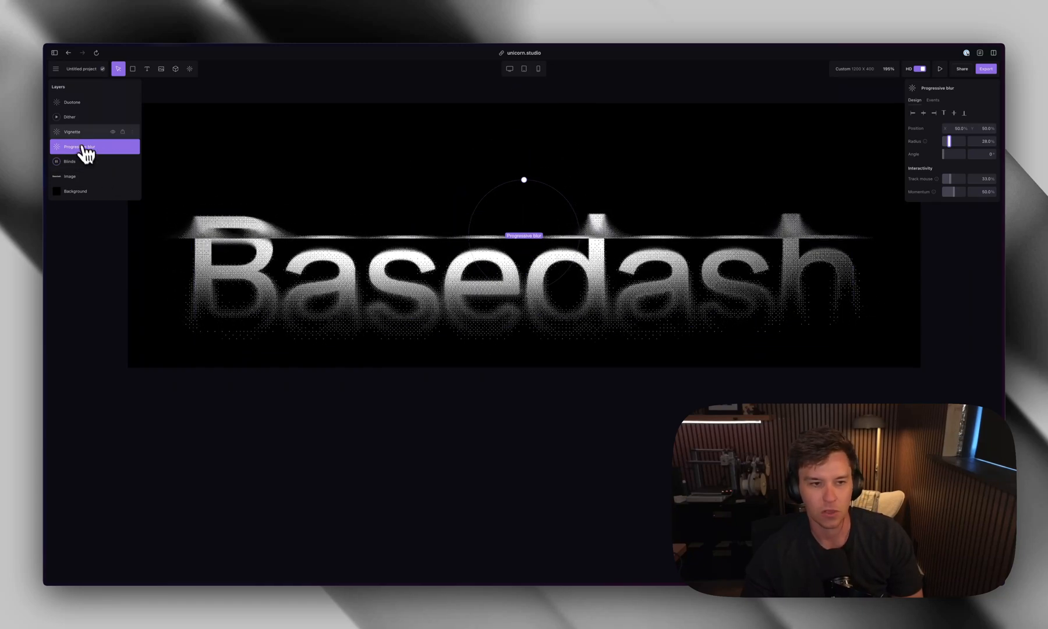
Step: Preview the finished wordmark, review the sharing options, and return to the Marketing dashboard
{"action": "left_click", "coordinate": [69, 176]}
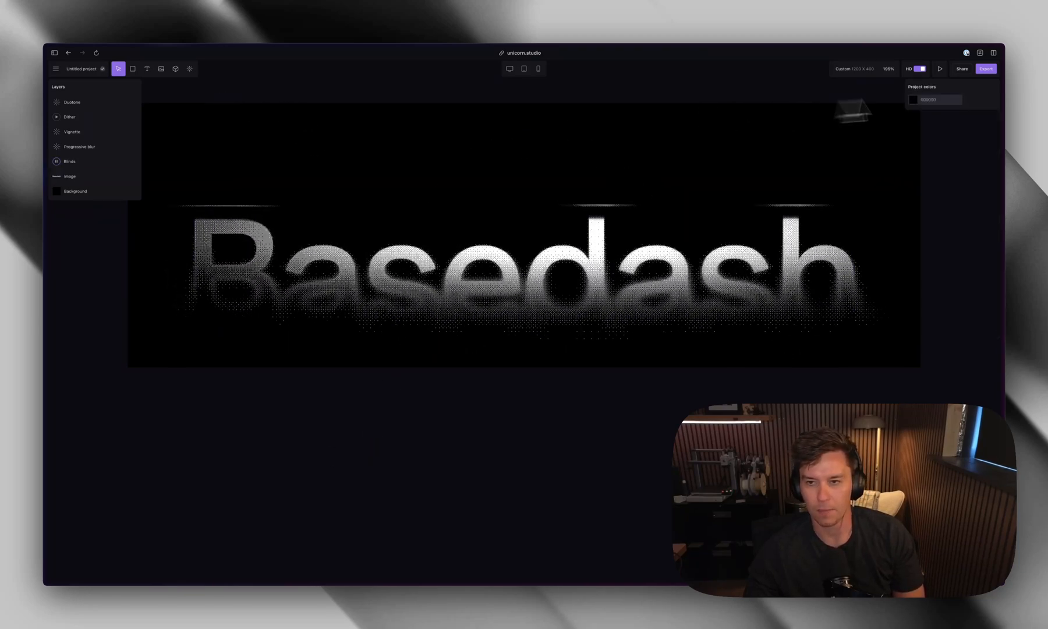
{"action": "left_click", "coordinate": [939, 68]}
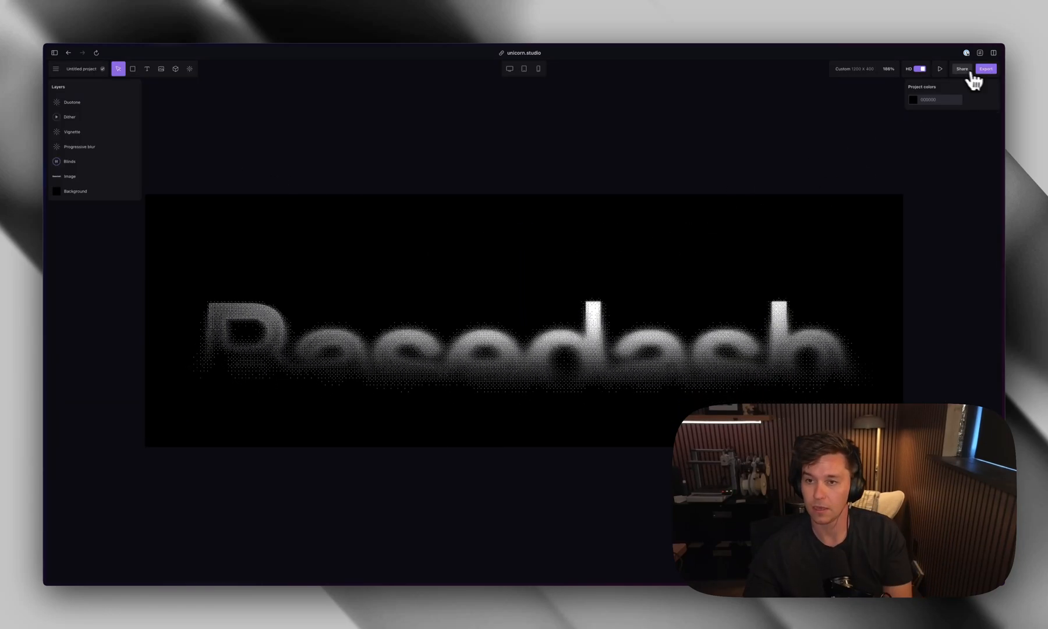
{"action": "left_click", "coordinate": [961, 68]}
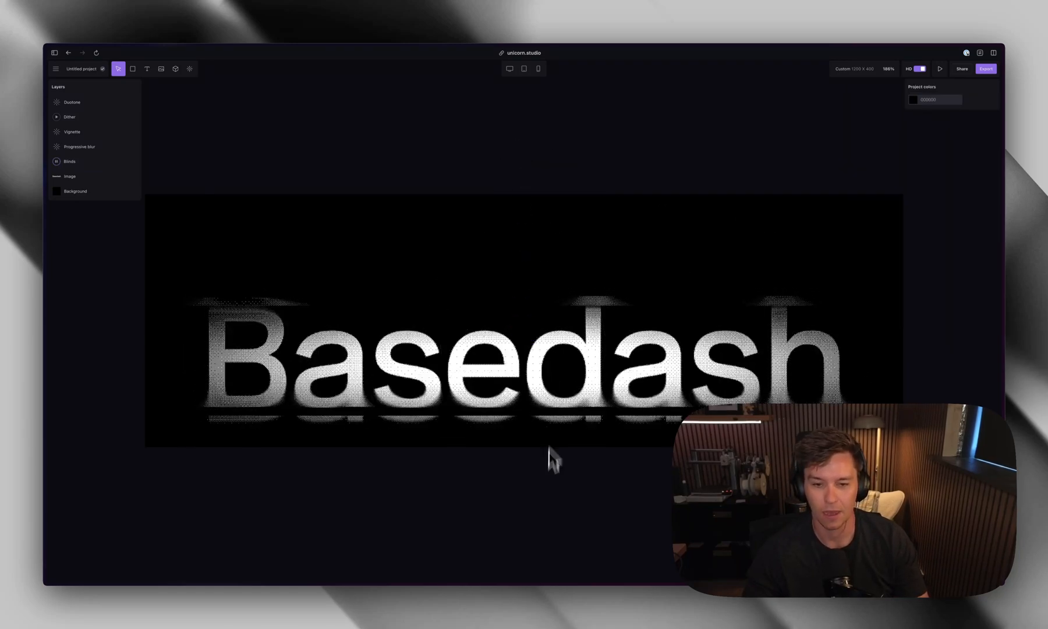
{"action": "left_click", "coordinate": [984, 69]}
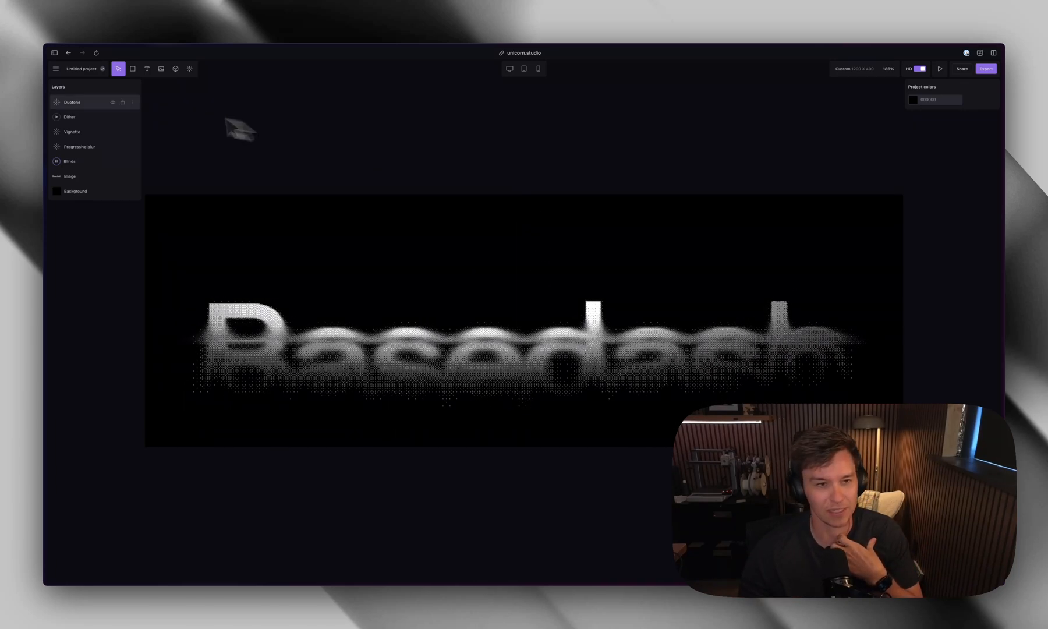
{"action": "left_click", "coordinate": [69, 53]}
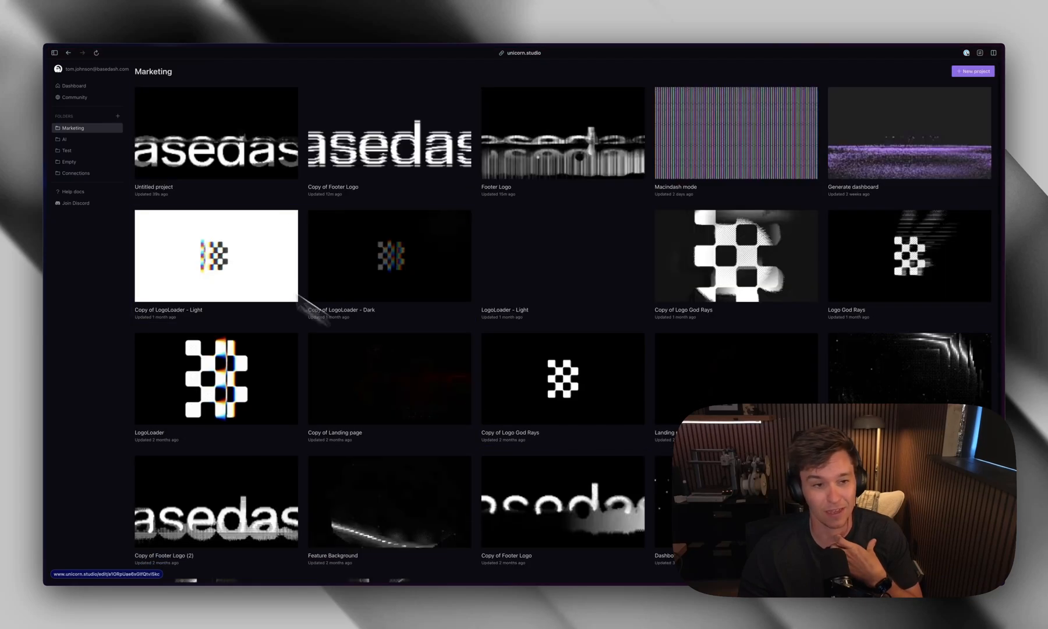
Step: Open Generating chart - Resting Dark from the AI folder, inspect its Blinds layer, then leave
{"action": "left_click", "coordinate": [66, 140]}
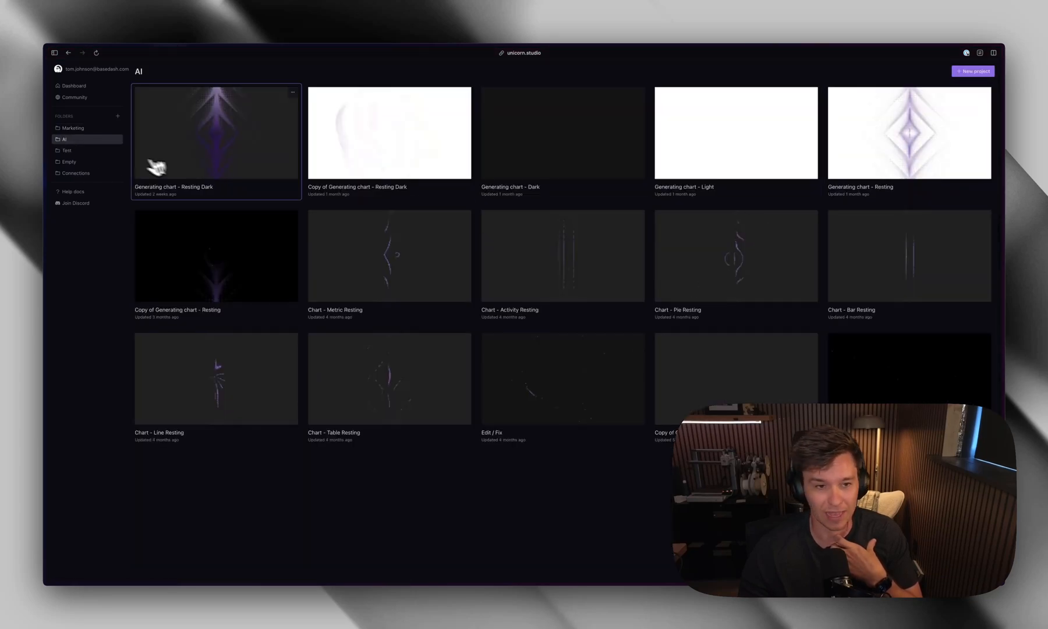
{"action": "double_click", "coordinate": [216, 133]}
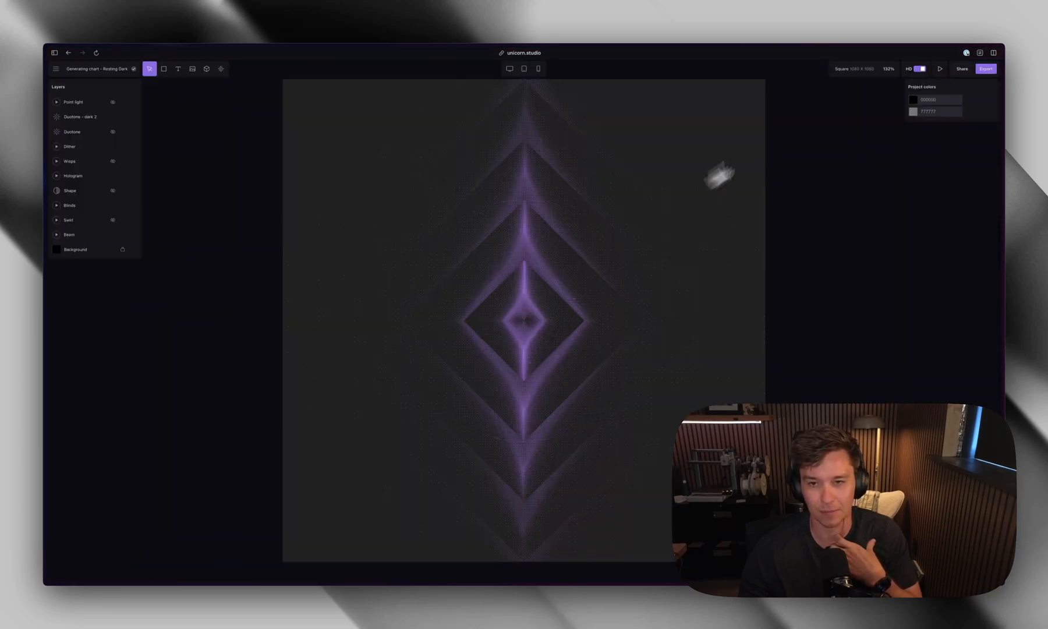
{"action": "left_click", "coordinate": [939, 68]}
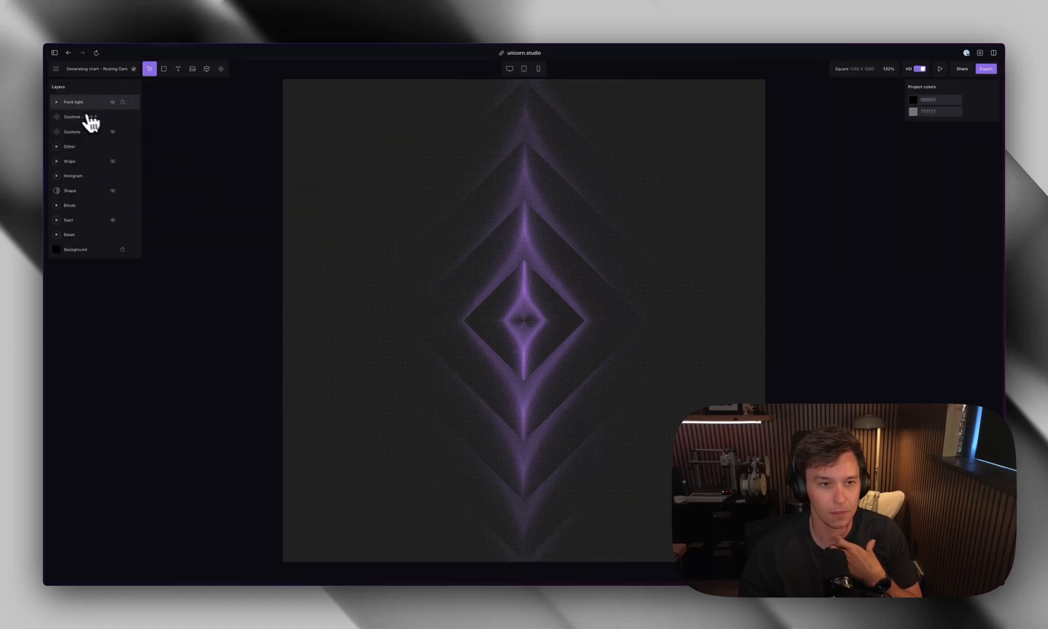
{"action": "left_click", "coordinate": [69, 205]}
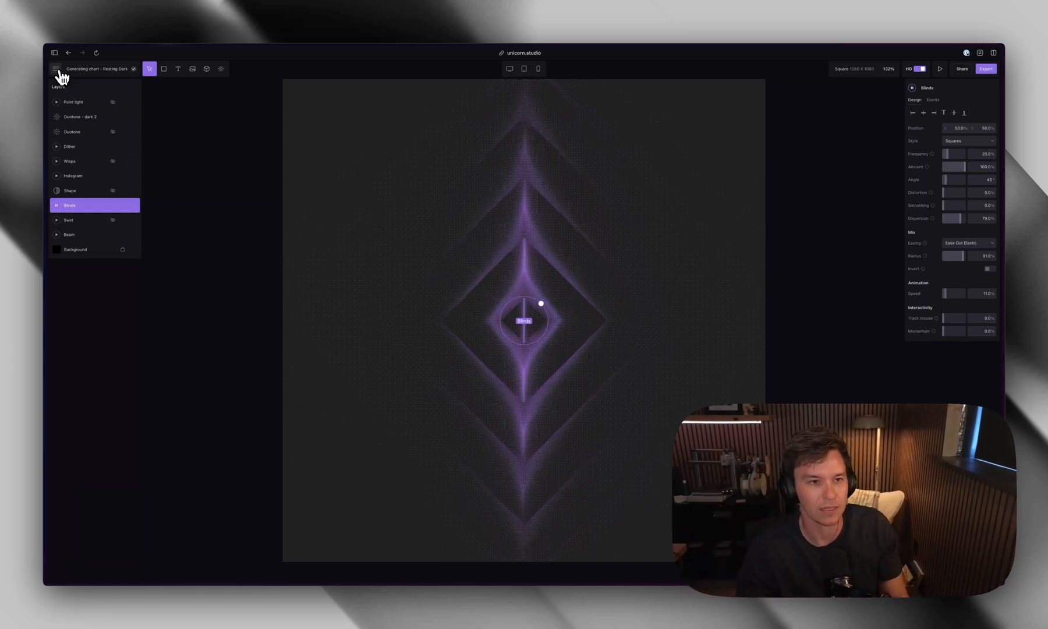
{"action": "left_click", "coordinate": [55, 68]}
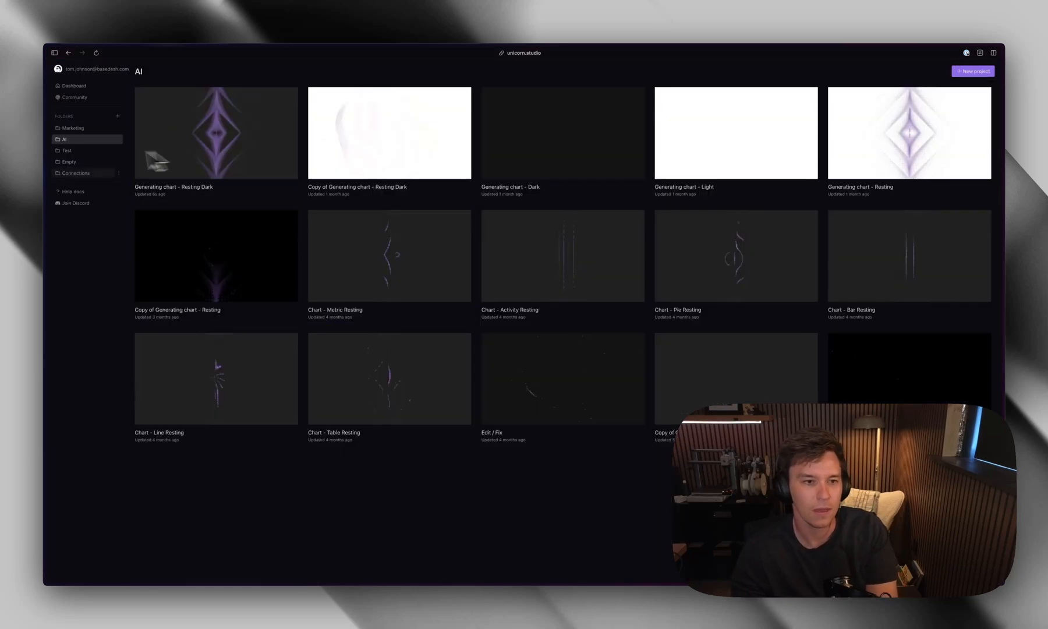
Step: Browse the Test, Marketing, AI and Empty folders in the sidebar
{"action": "left_click", "coordinate": [67, 150]}
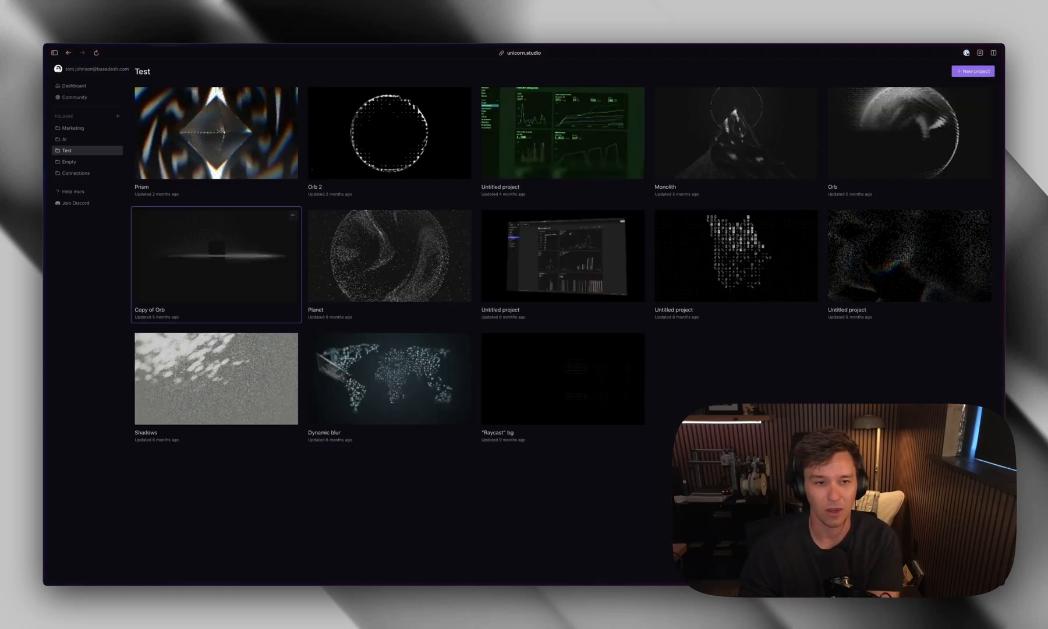
{"action": "left_click", "coordinate": [72, 127]}
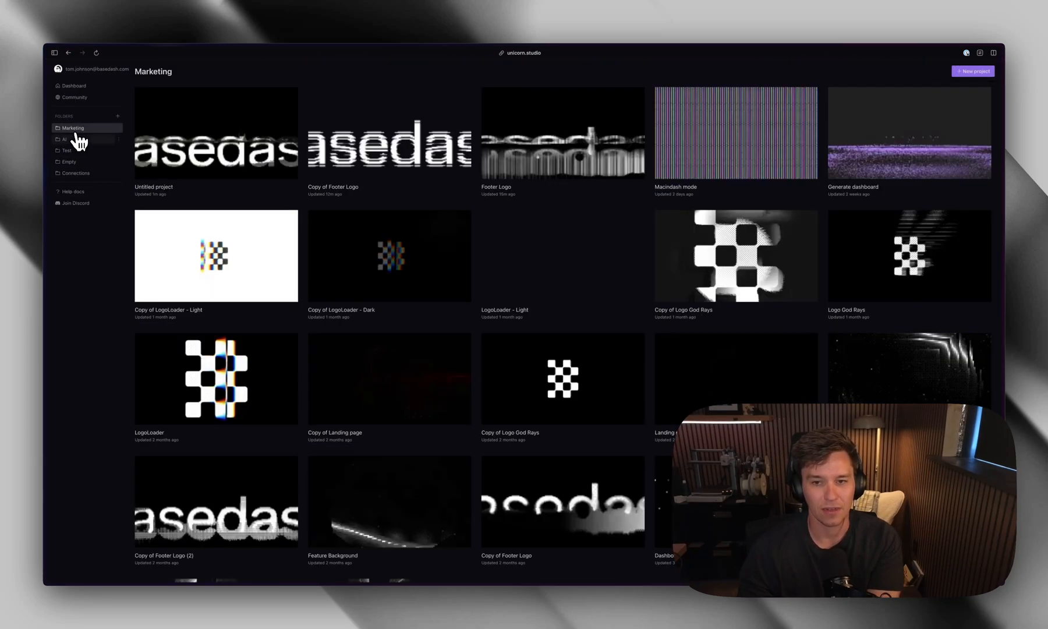
{"action": "left_click", "coordinate": [67, 140]}
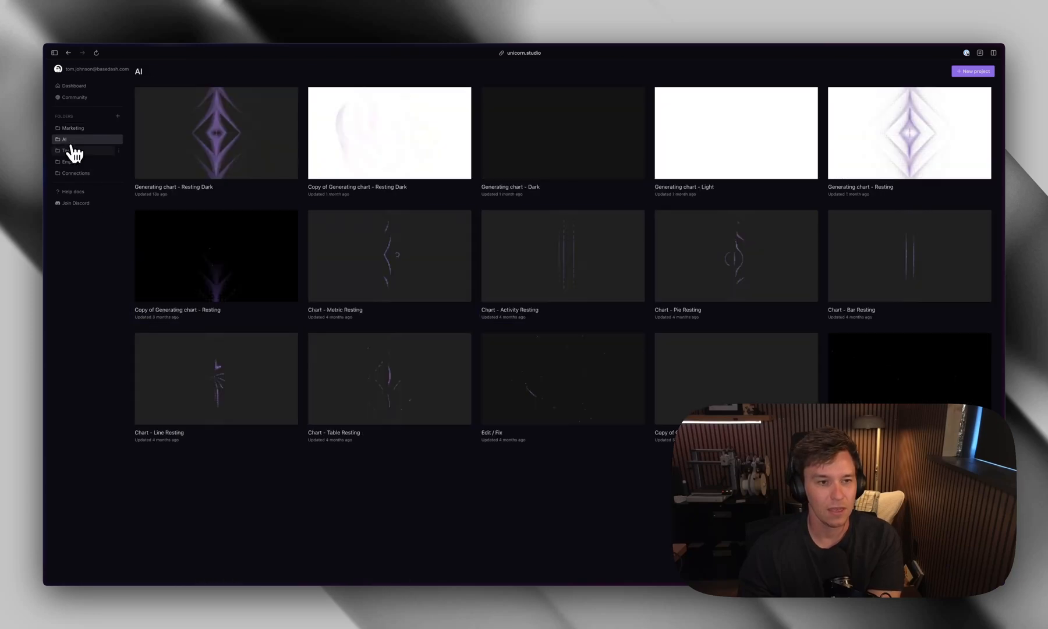
{"action": "left_click", "coordinate": [69, 162]}
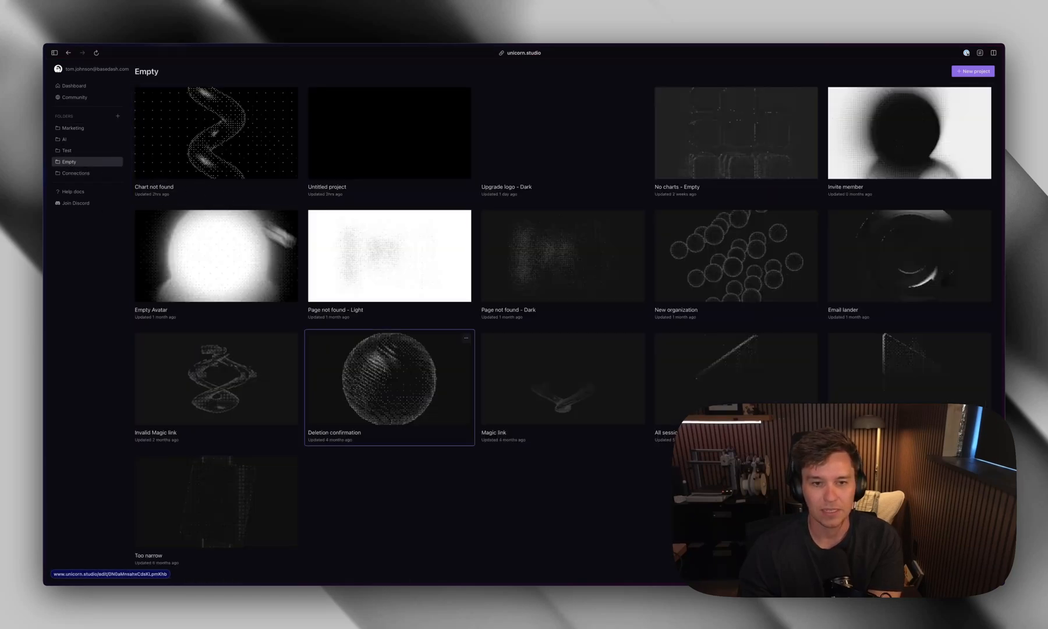
{"action": "mouse_move", "coordinate": [677, 156]}
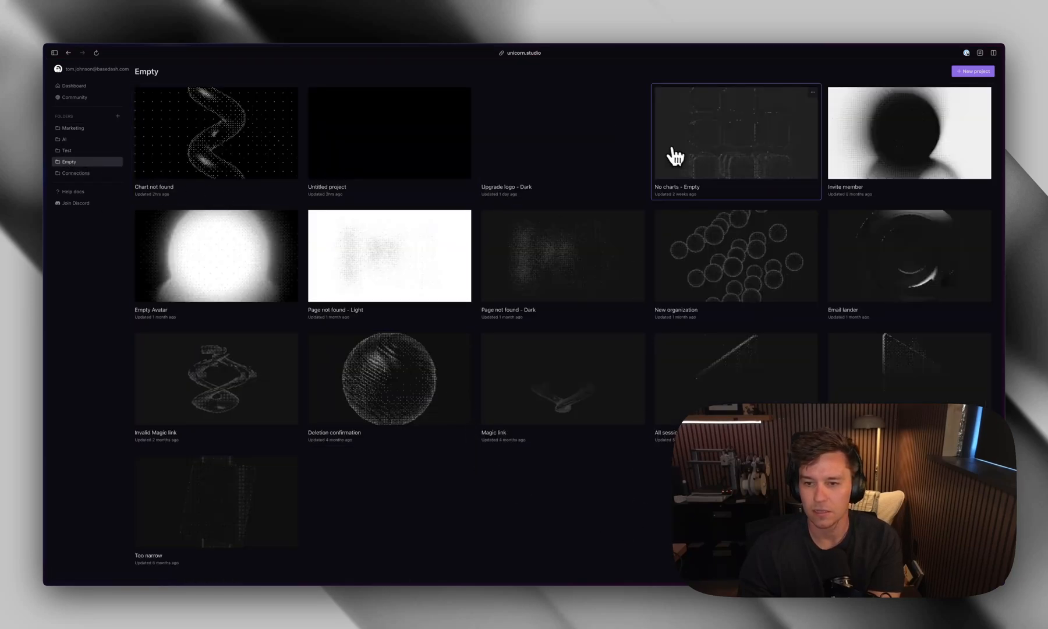
Step: Open No charts - Empty, inspect its Light layer, and return to the dashboard
{"action": "left_click", "coordinate": [735, 134]}
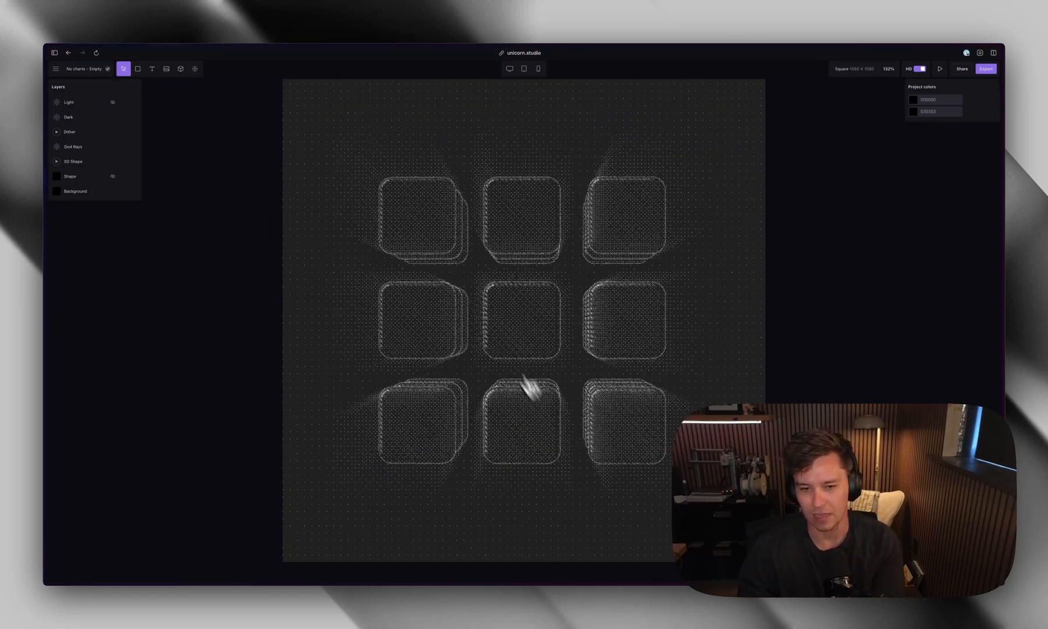
{"action": "mouse_move", "coordinate": [478, 334]}
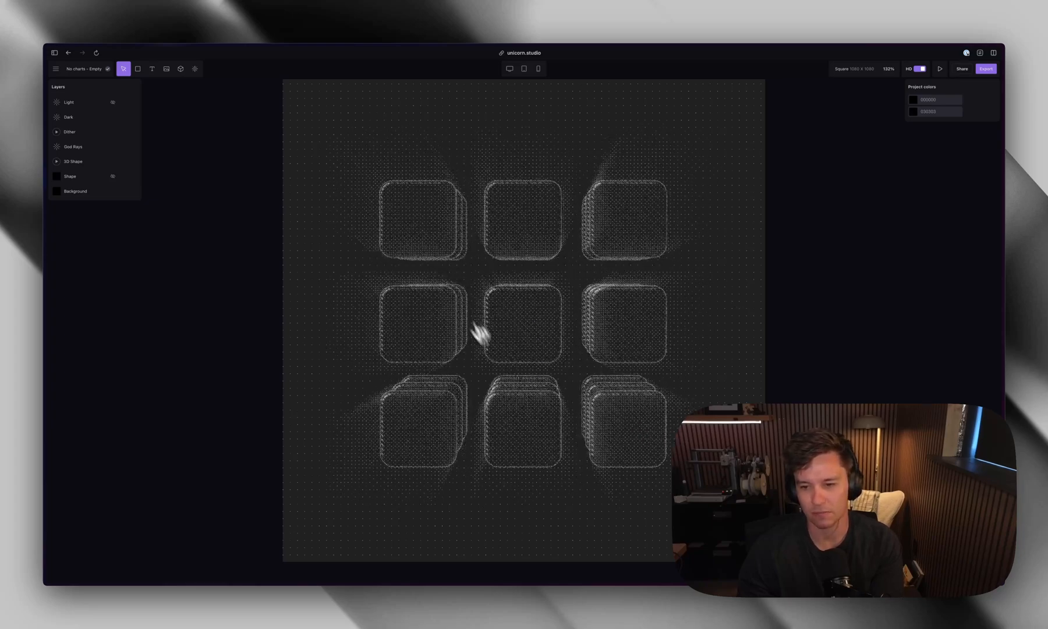
{"action": "left_click", "coordinate": [68, 101]}
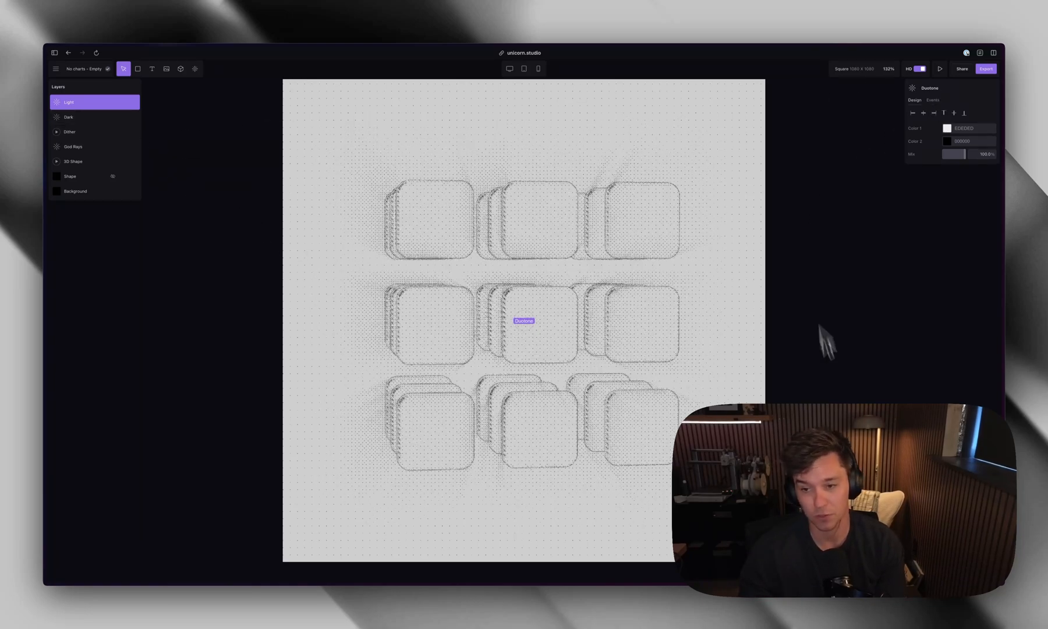
{"action": "left_click", "coordinate": [113, 101]}
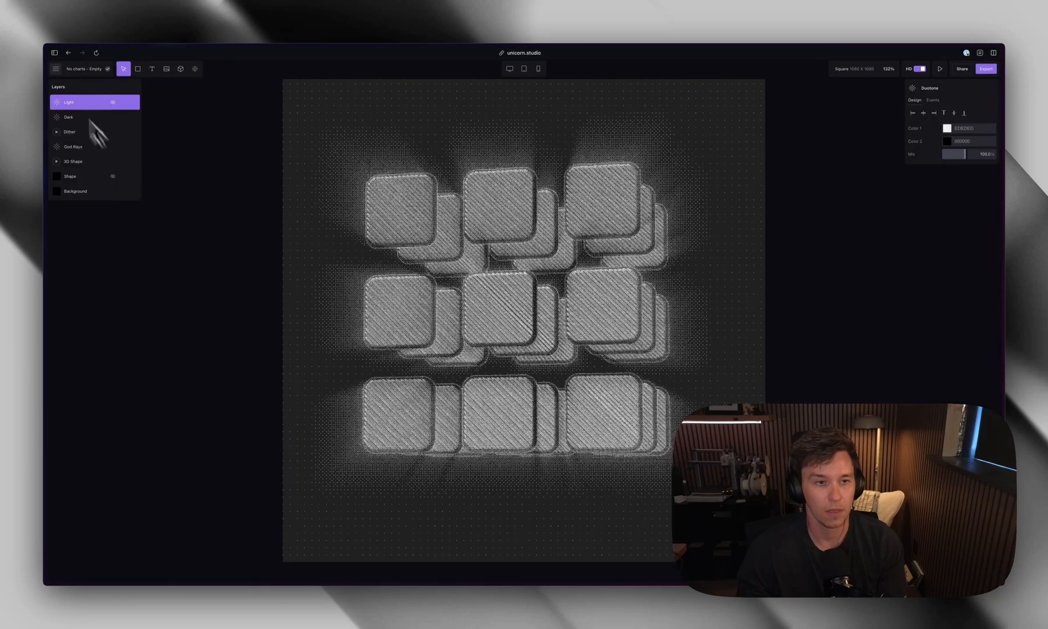
{"action": "left_click", "coordinate": [68, 53]}
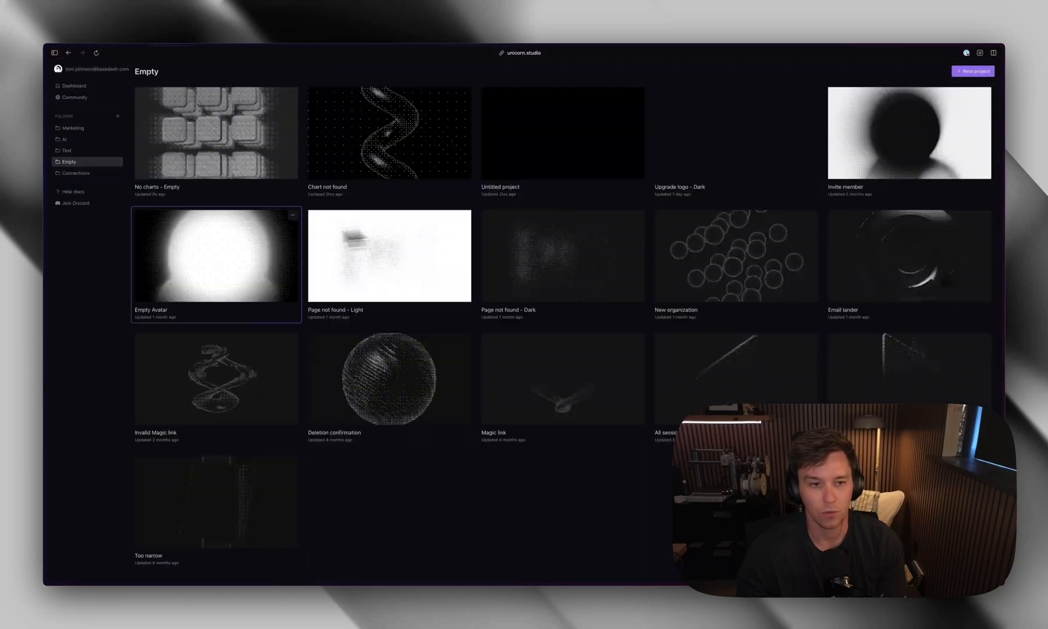
Step: Cycle through the AI, Empty, Test, Marketing and Connections folders, then open Marketing's Untitled project
{"action": "left_click", "coordinate": [66, 139]}
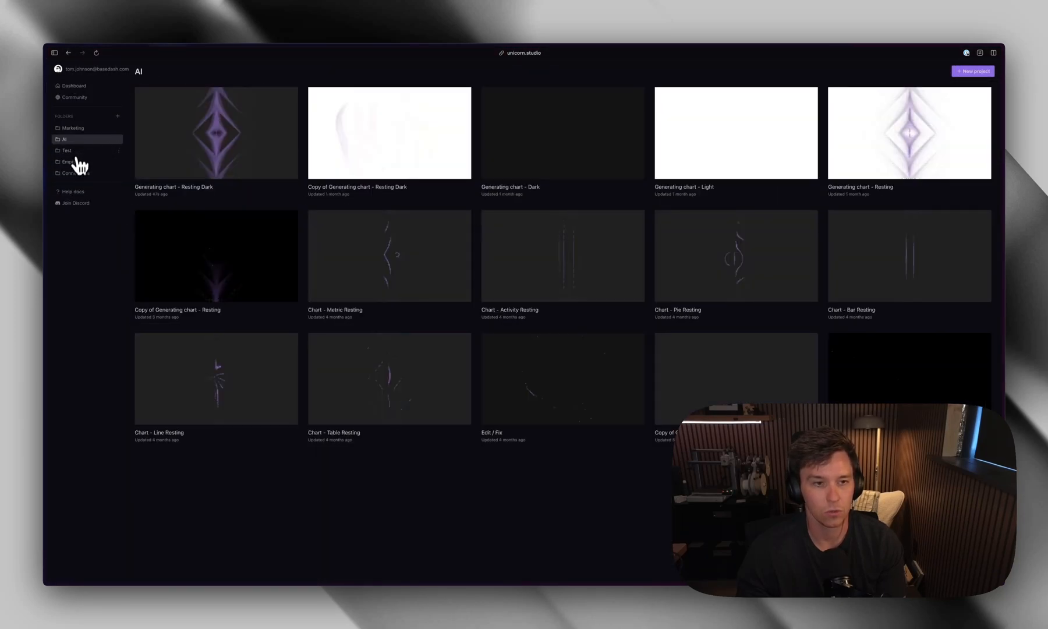
{"action": "left_click", "coordinate": [68, 162]}
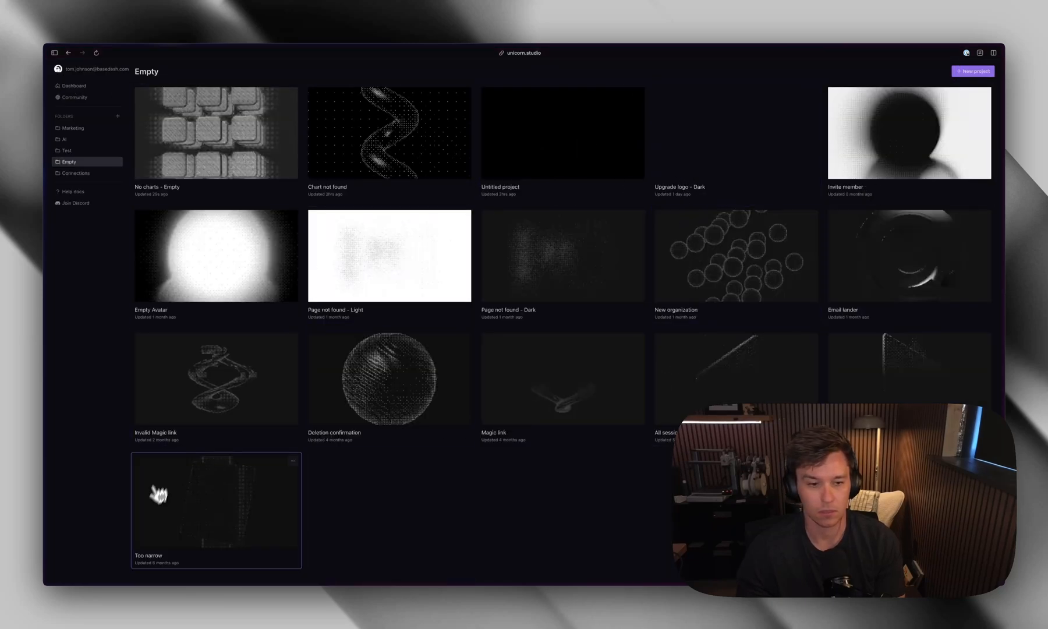
{"action": "mouse_move", "coordinate": [99, 182]}
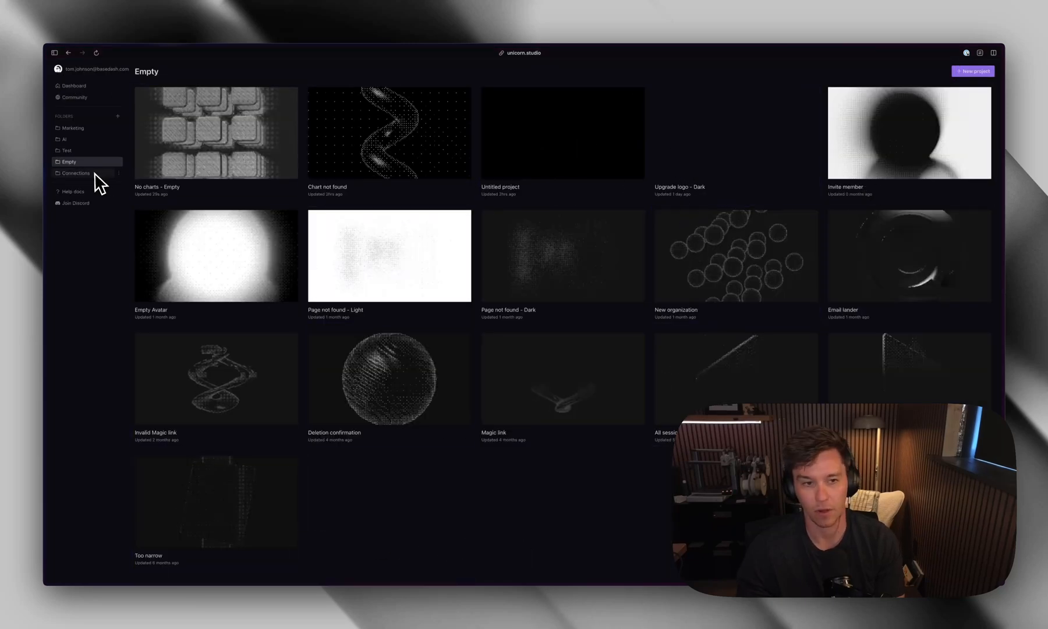
{"action": "left_click", "coordinate": [66, 150]}
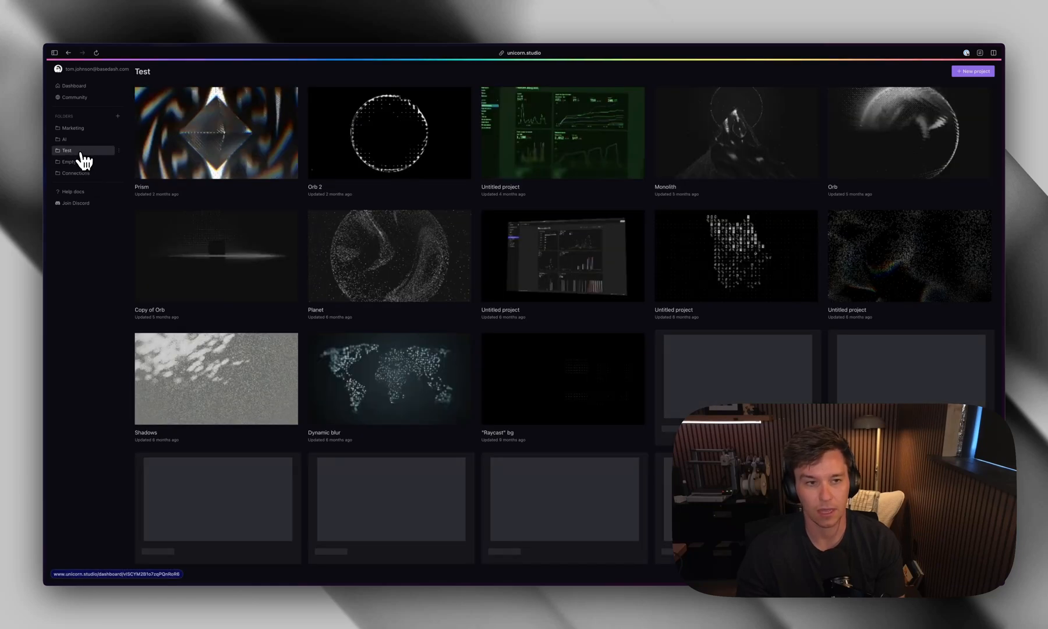
{"action": "left_click", "coordinate": [65, 139]}
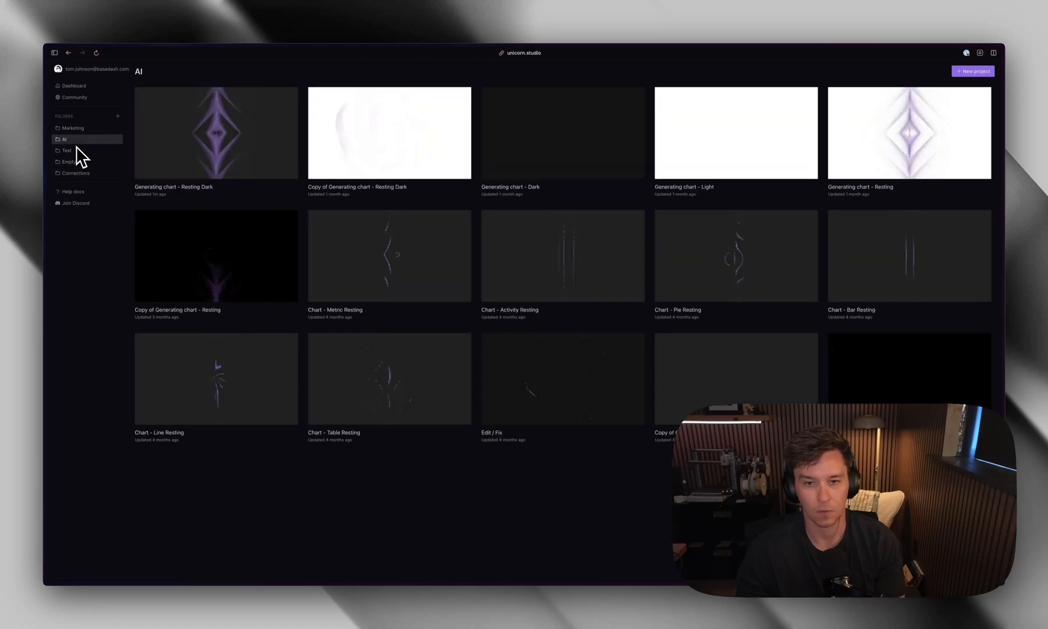
{"action": "left_click", "coordinate": [73, 127]}
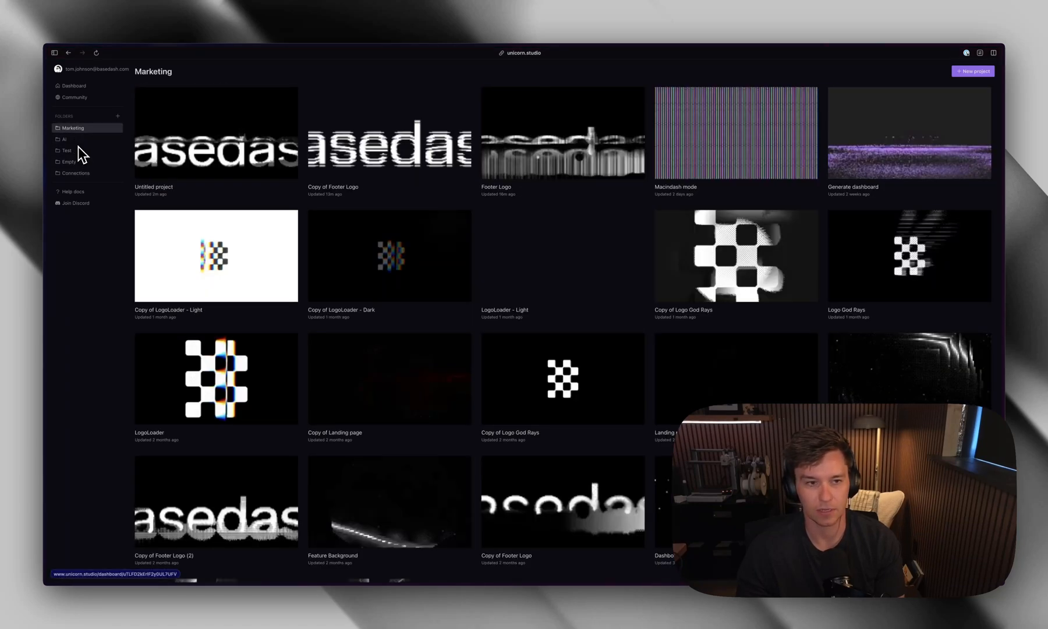
{"action": "left_click", "coordinate": [76, 172]}
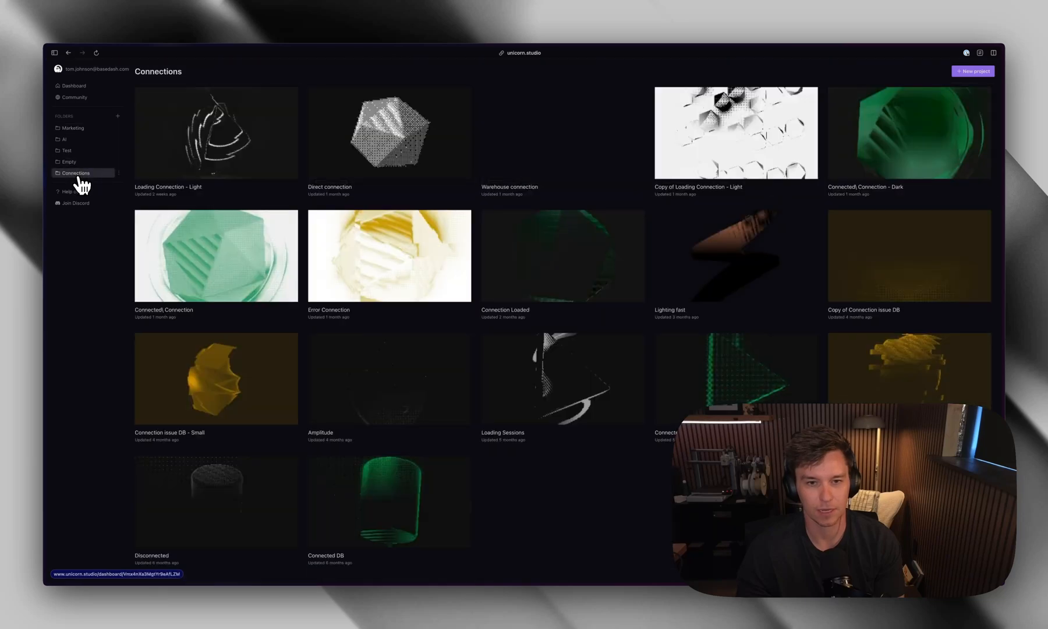
{"action": "left_click", "coordinate": [68, 161]}
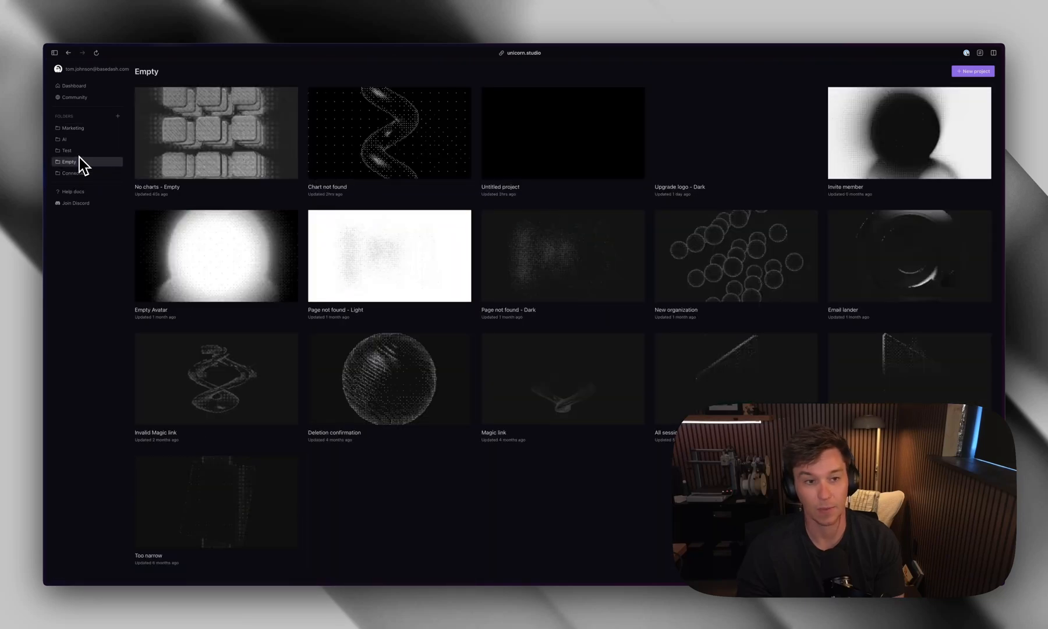
{"action": "left_click", "coordinate": [64, 139]}
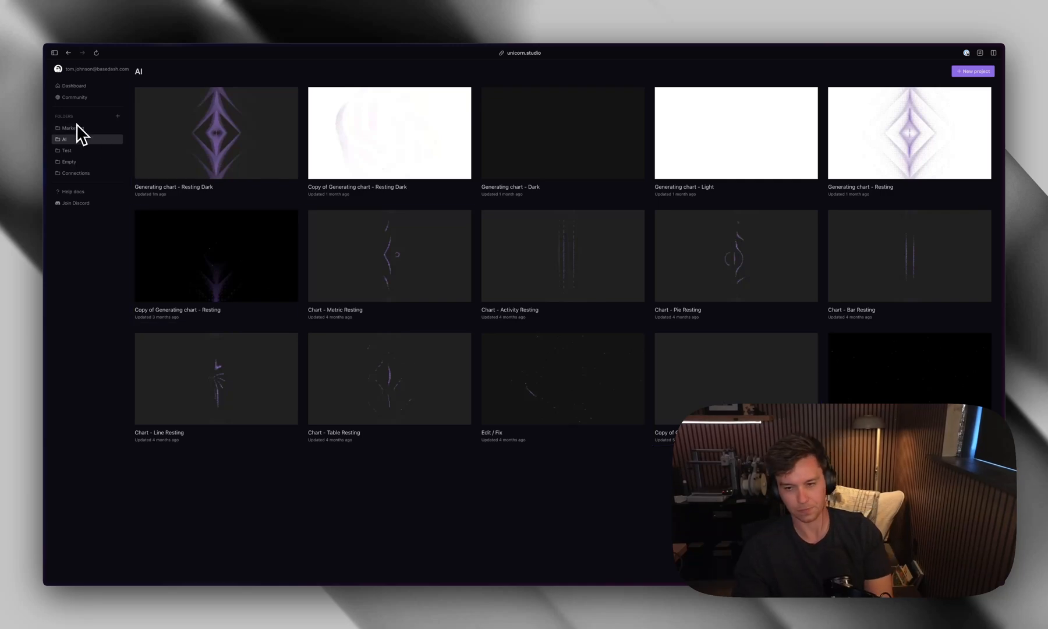
{"action": "left_click", "coordinate": [69, 127]}
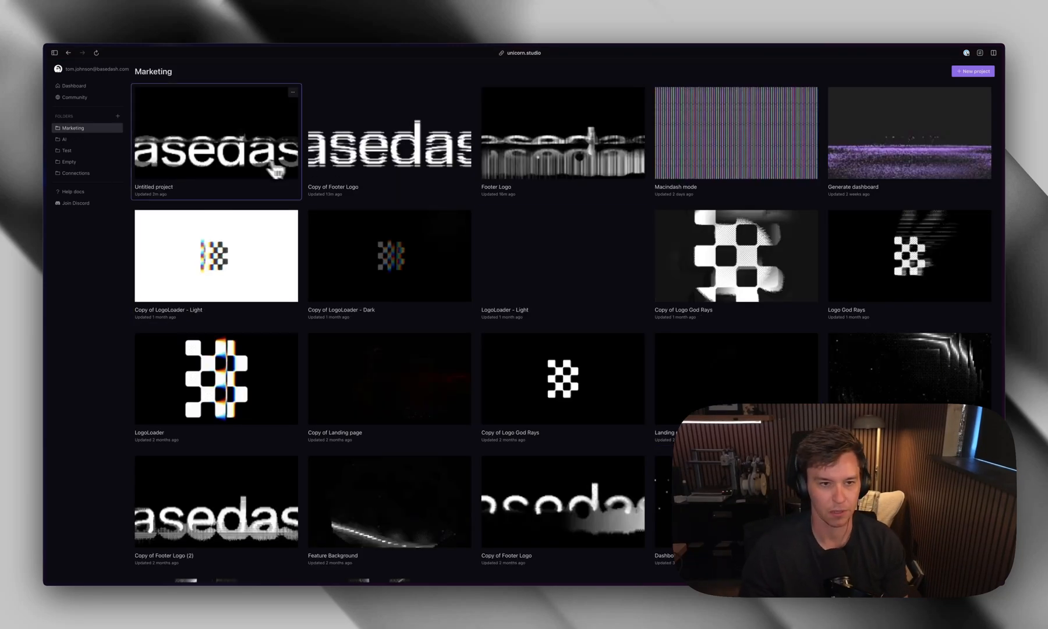
{"action": "double_click", "coordinate": [215, 134]}
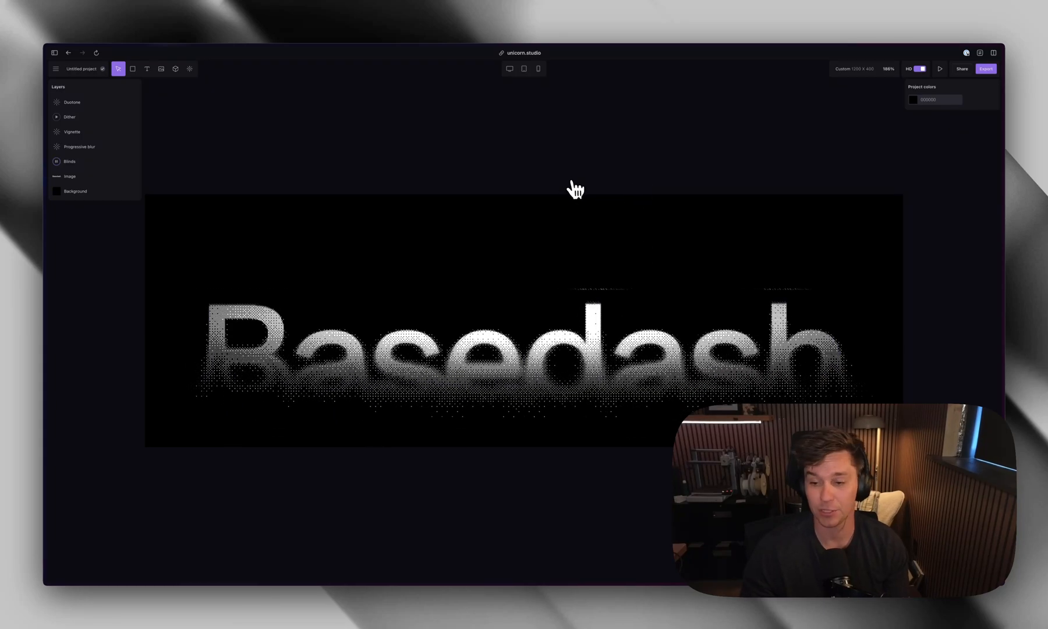
Step: Enable remixing, save the sharing username 'tomjohnde', and copy the remix link
{"action": "left_click", "coordinate": [962, 68]}
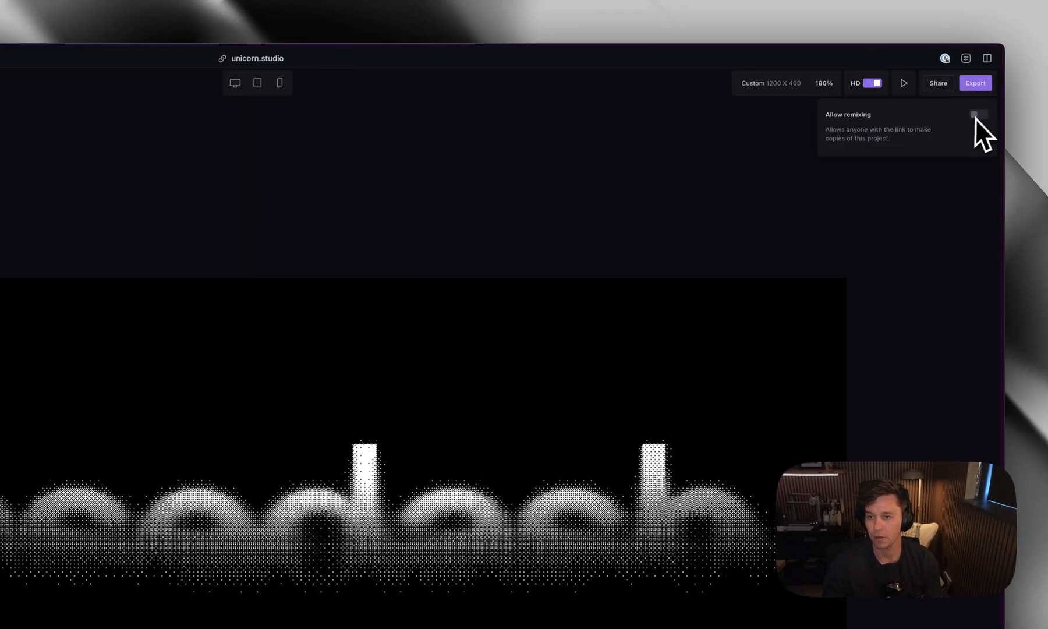
{"action": "left_click", "coordinate": [977, 114]}
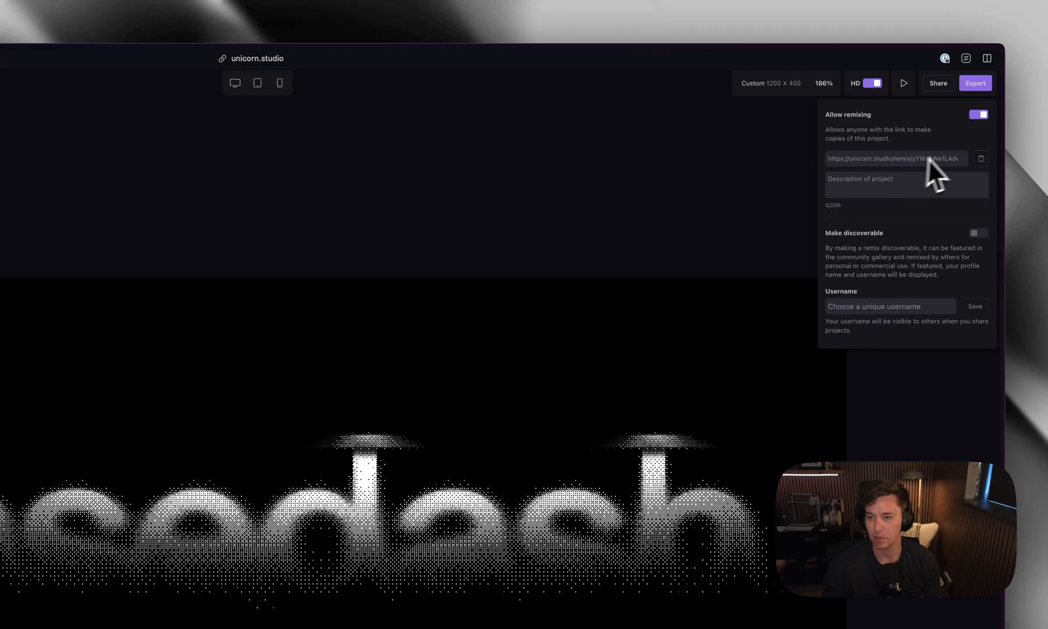
{"action": "left_click", "coordinate": [882, 306]}
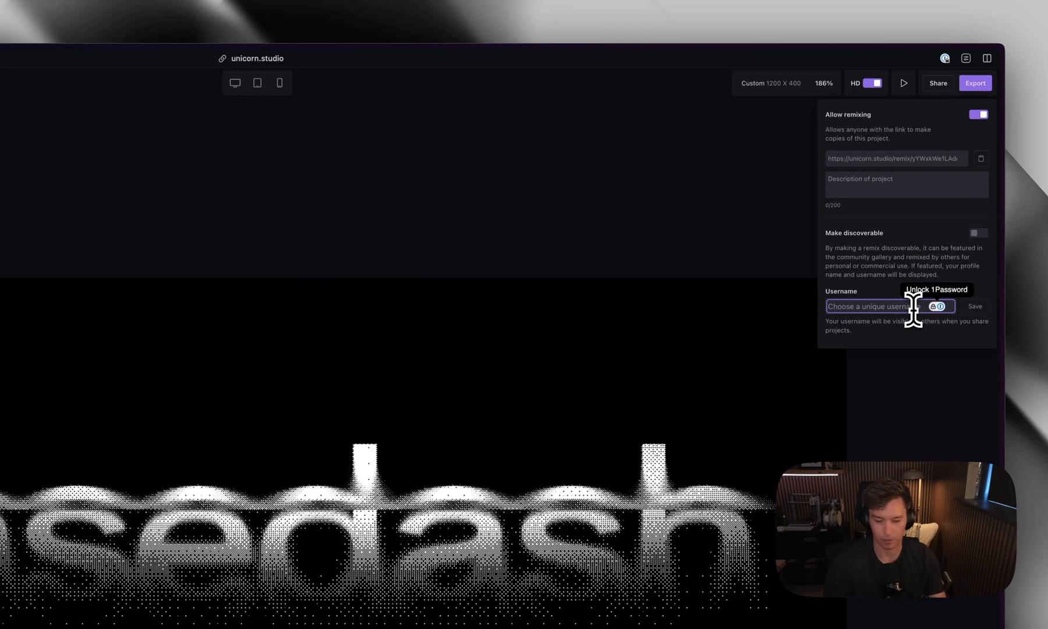
{"action": "type", "text": "tomjohnde"}
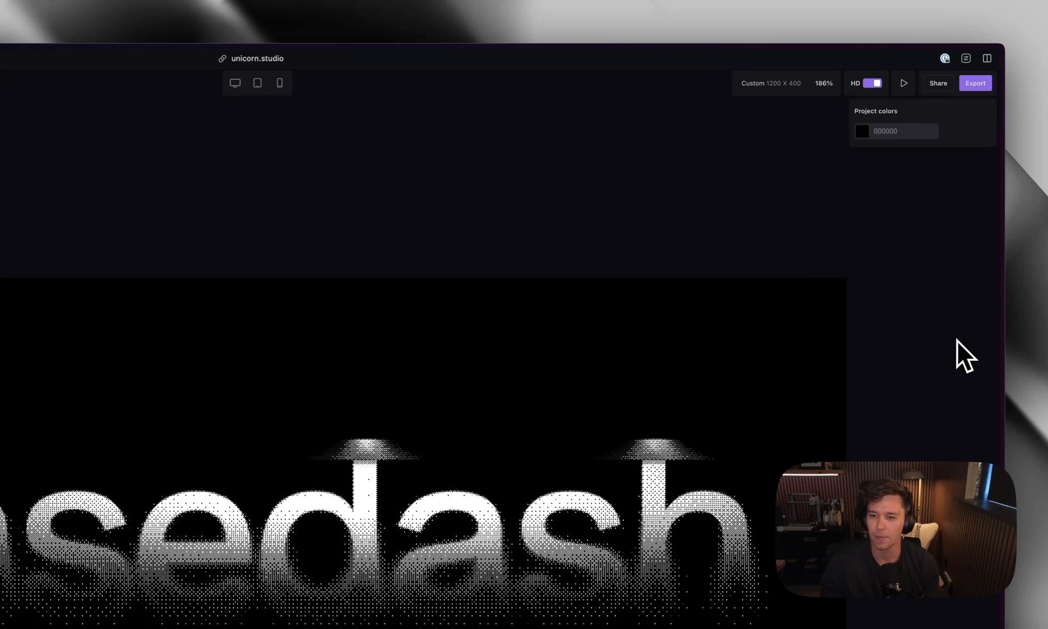
{"action": "left_click", "coordinate": [936, 82]}
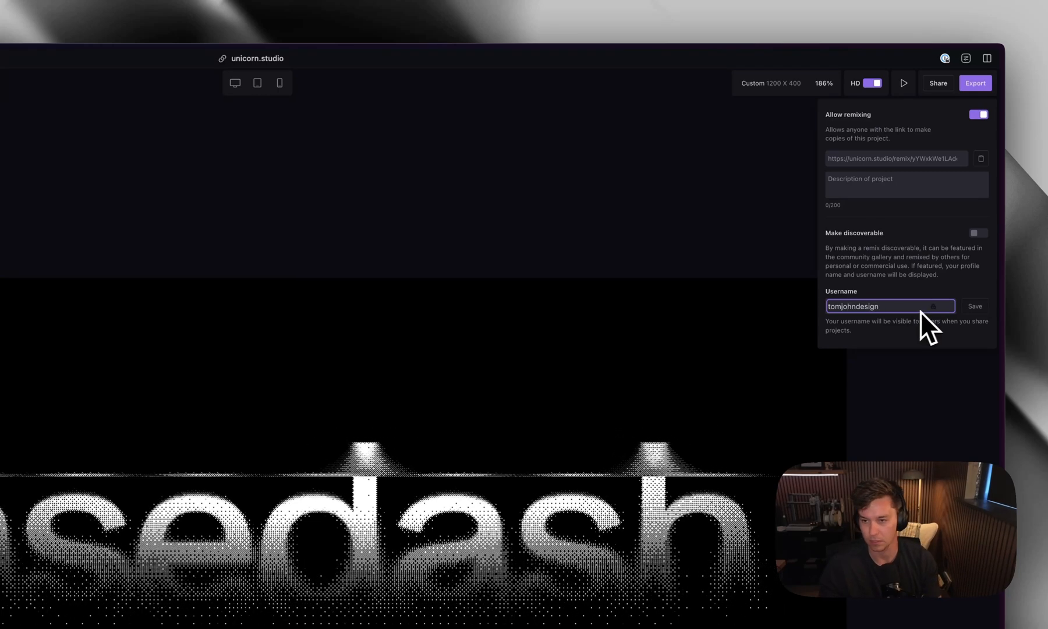
{"action": "left_click", "coordinate": [974, 307]}
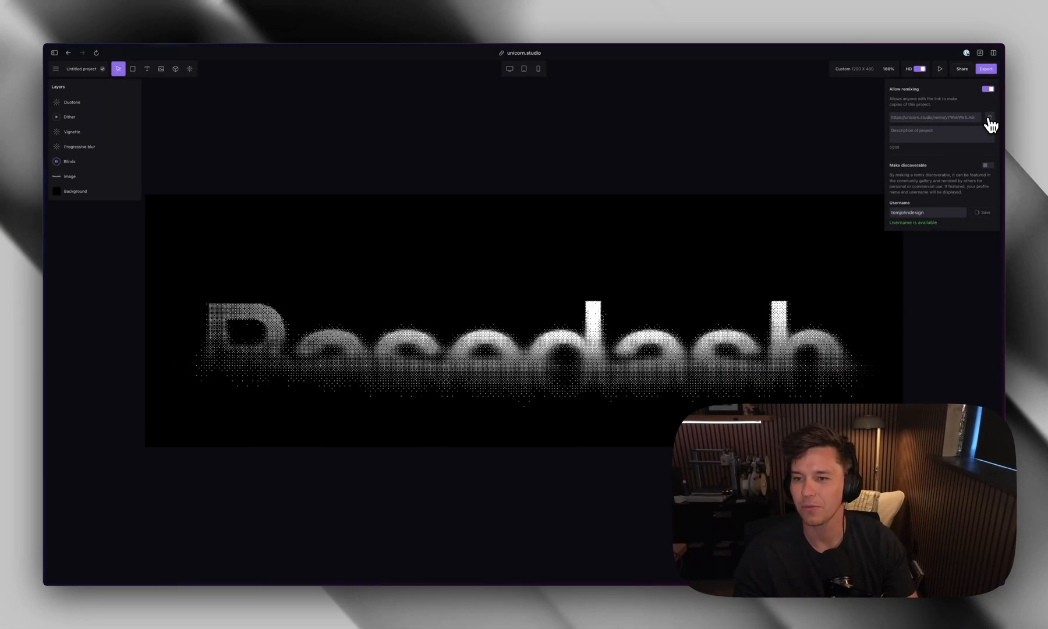
{"action": "left_click", "coordinate": [941, 131]}
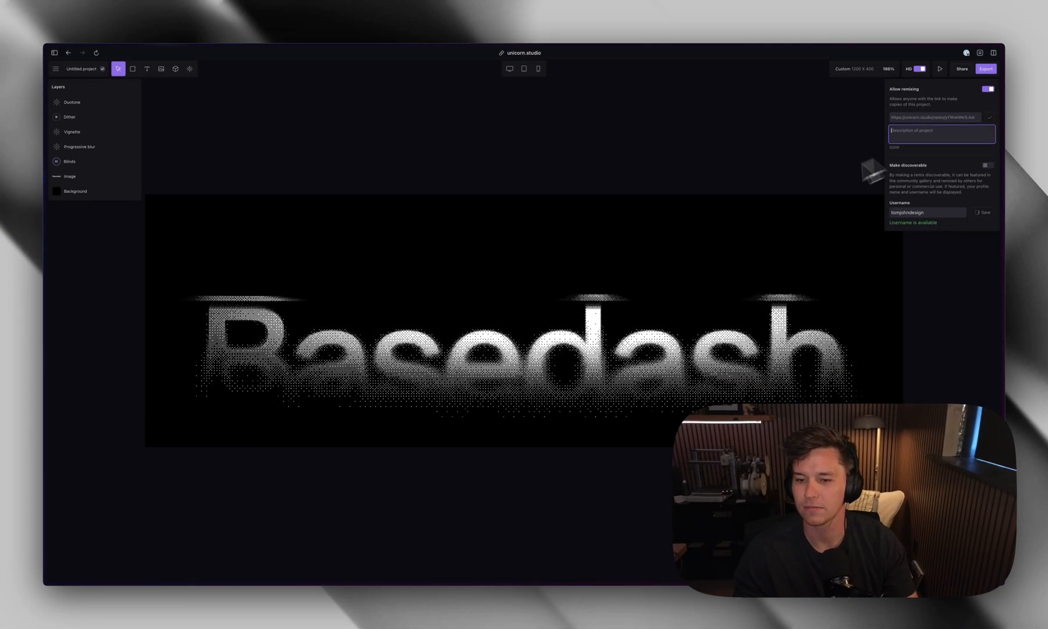